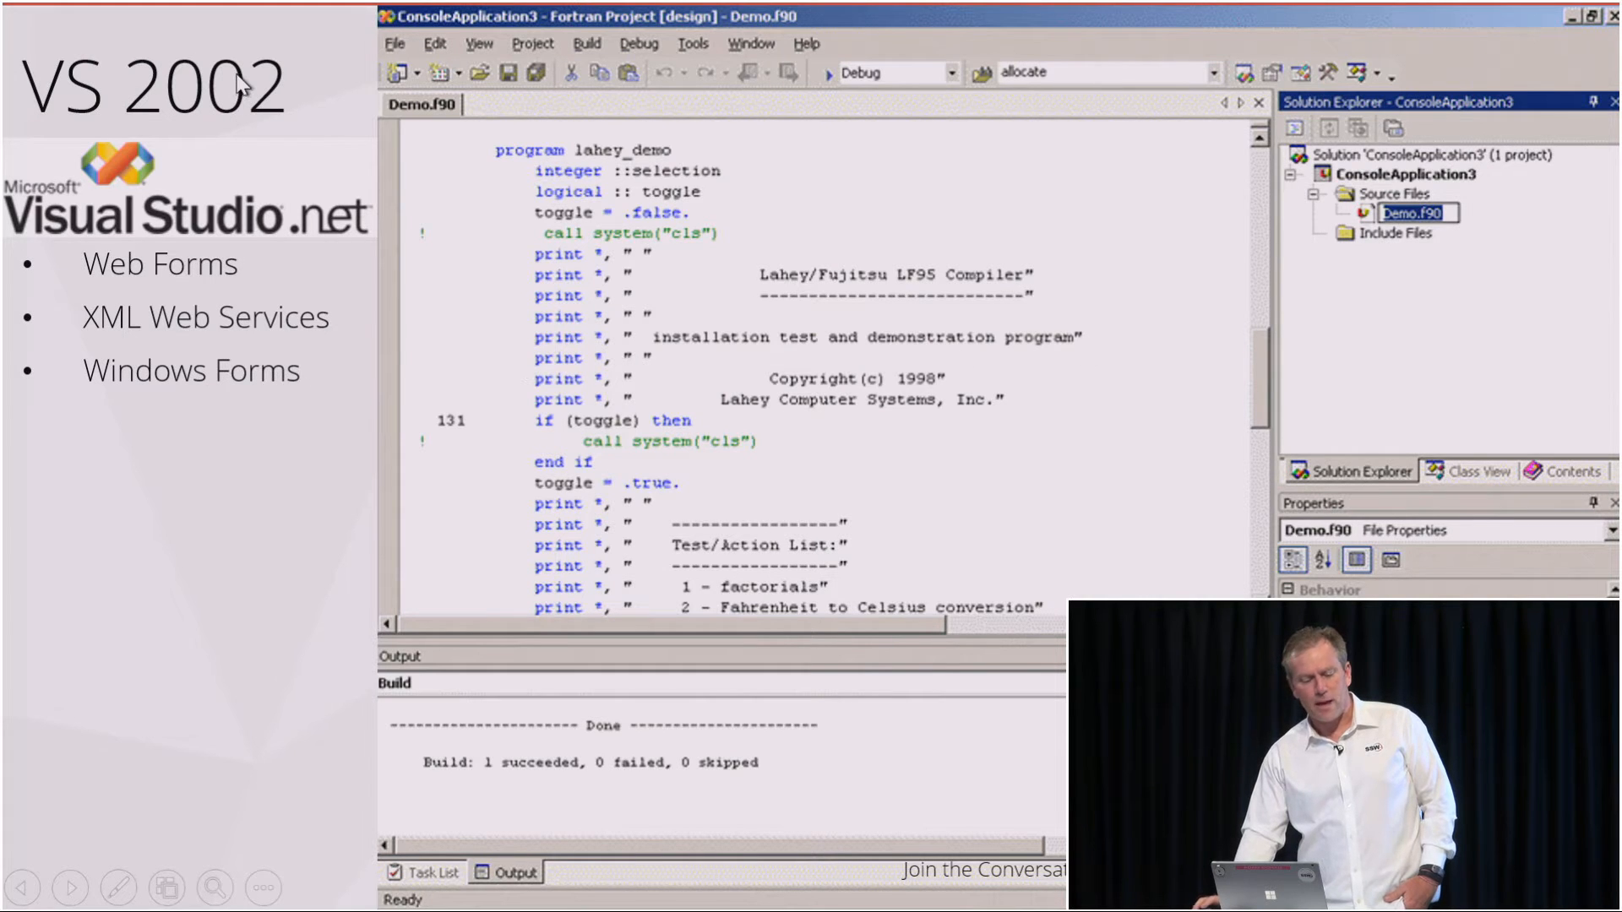
pyautogui.moveTo(240, 512)
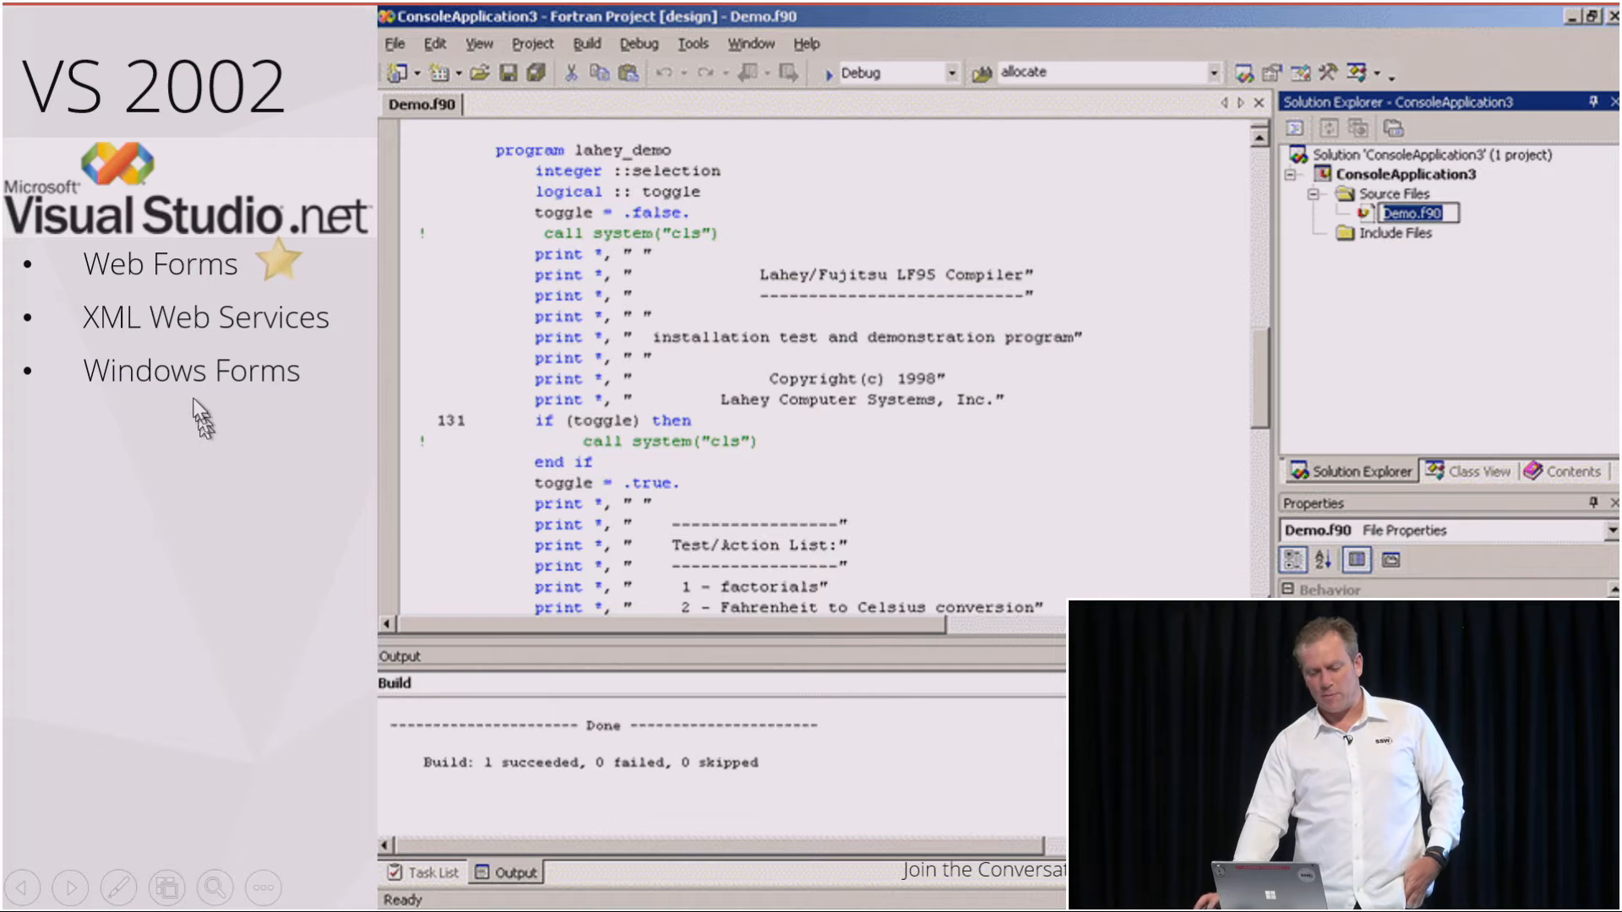
pyautogui.moveTo(135, 415)
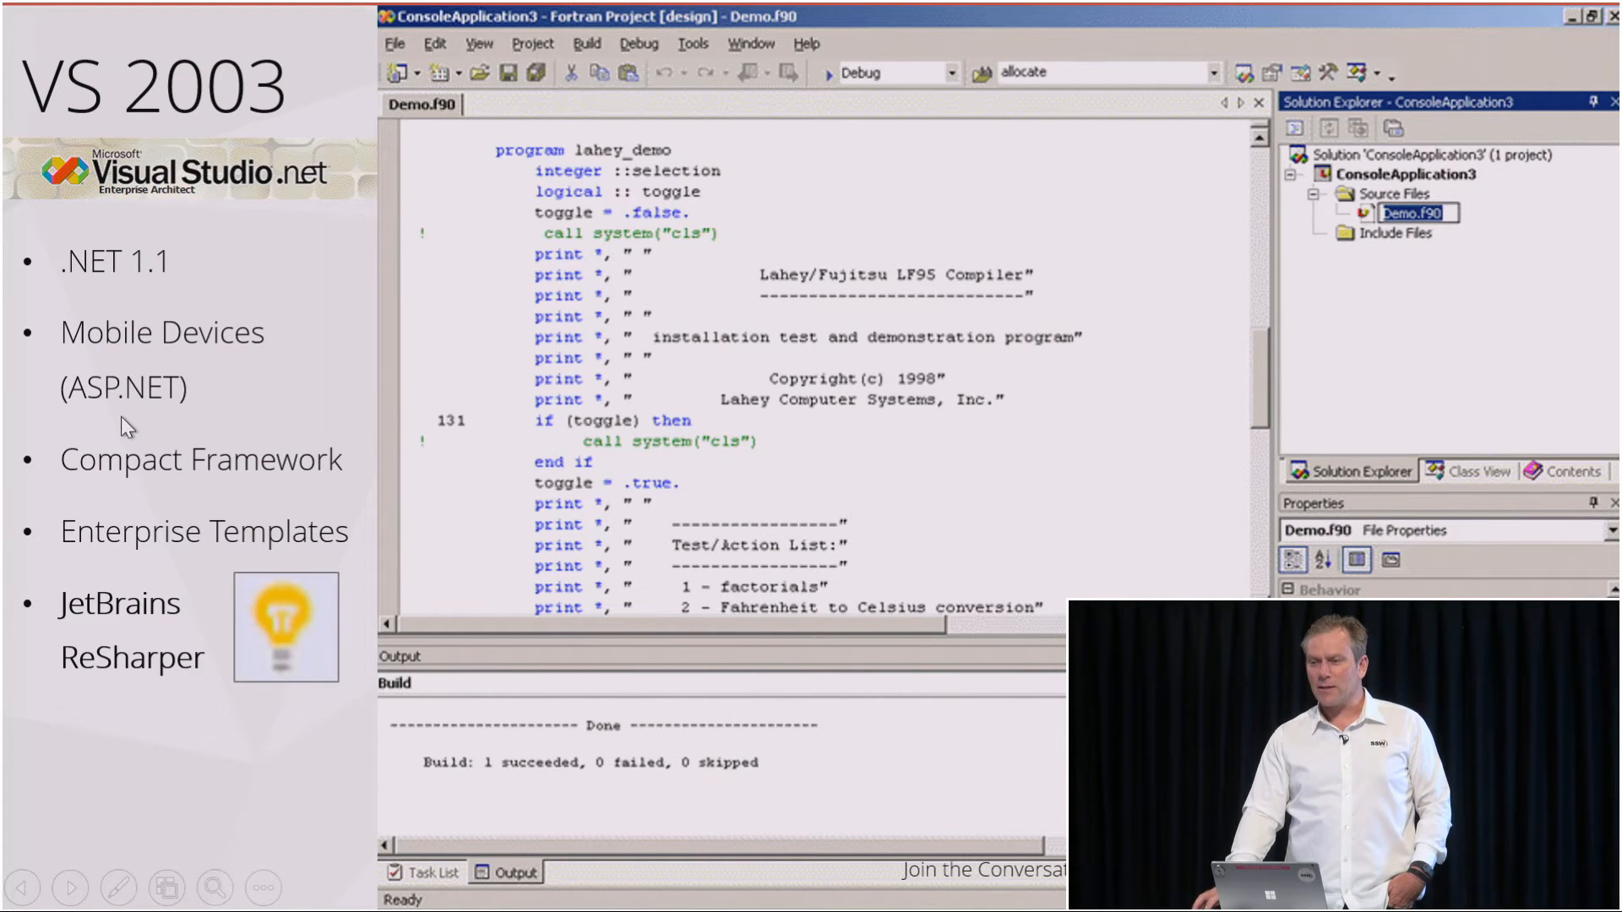
pyautogui.moveTo(164, 473)
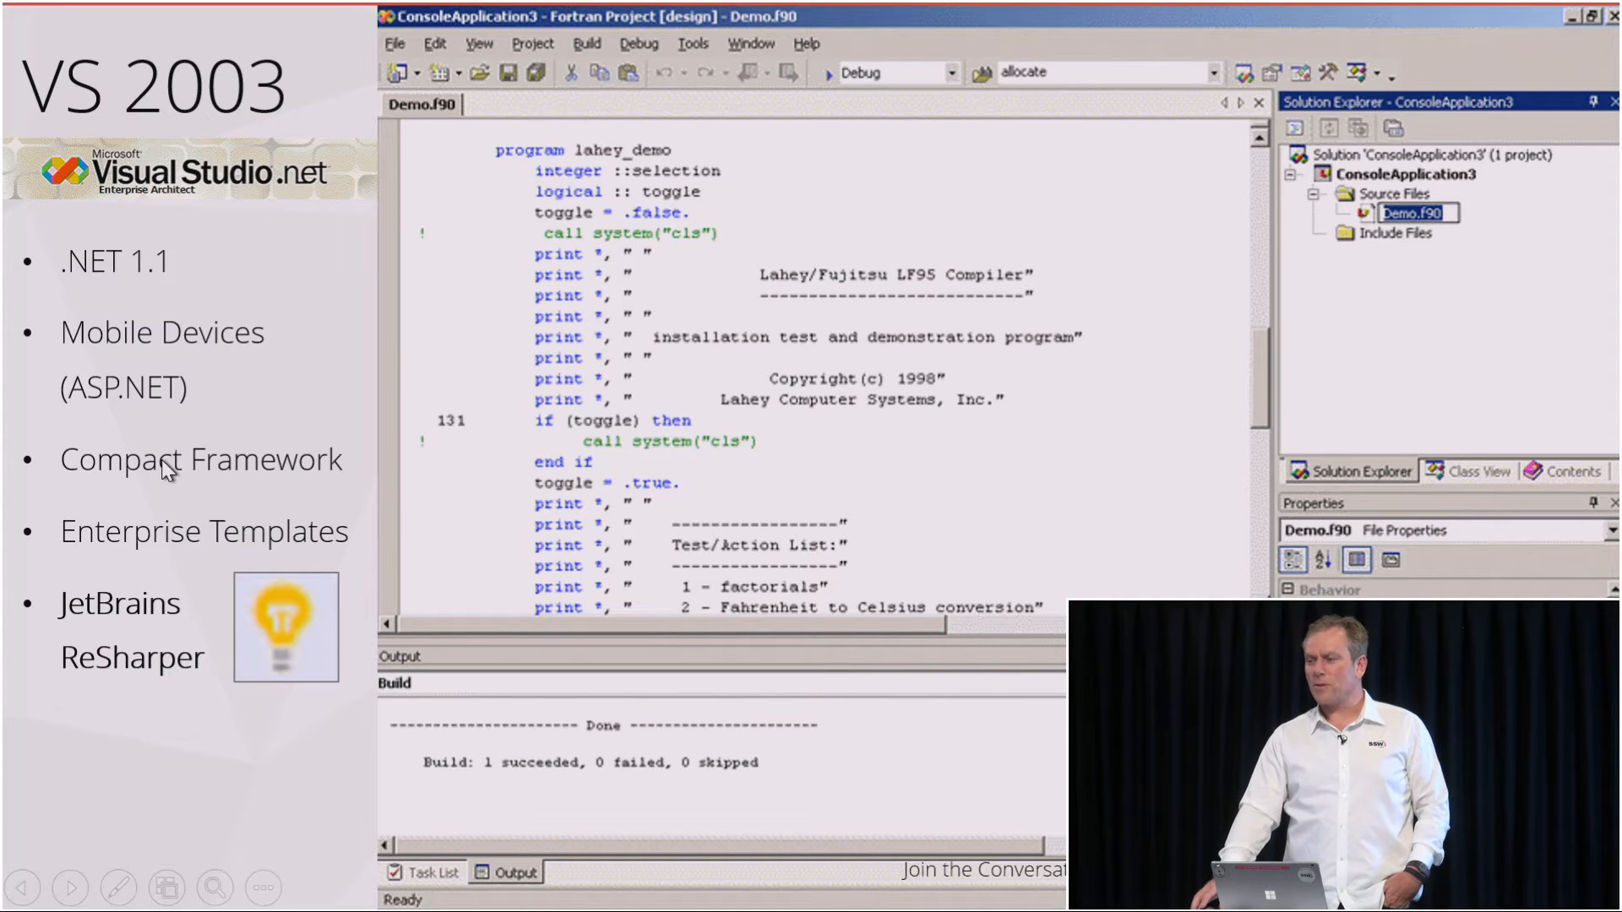
pyautogui.moveTo(158, 564)
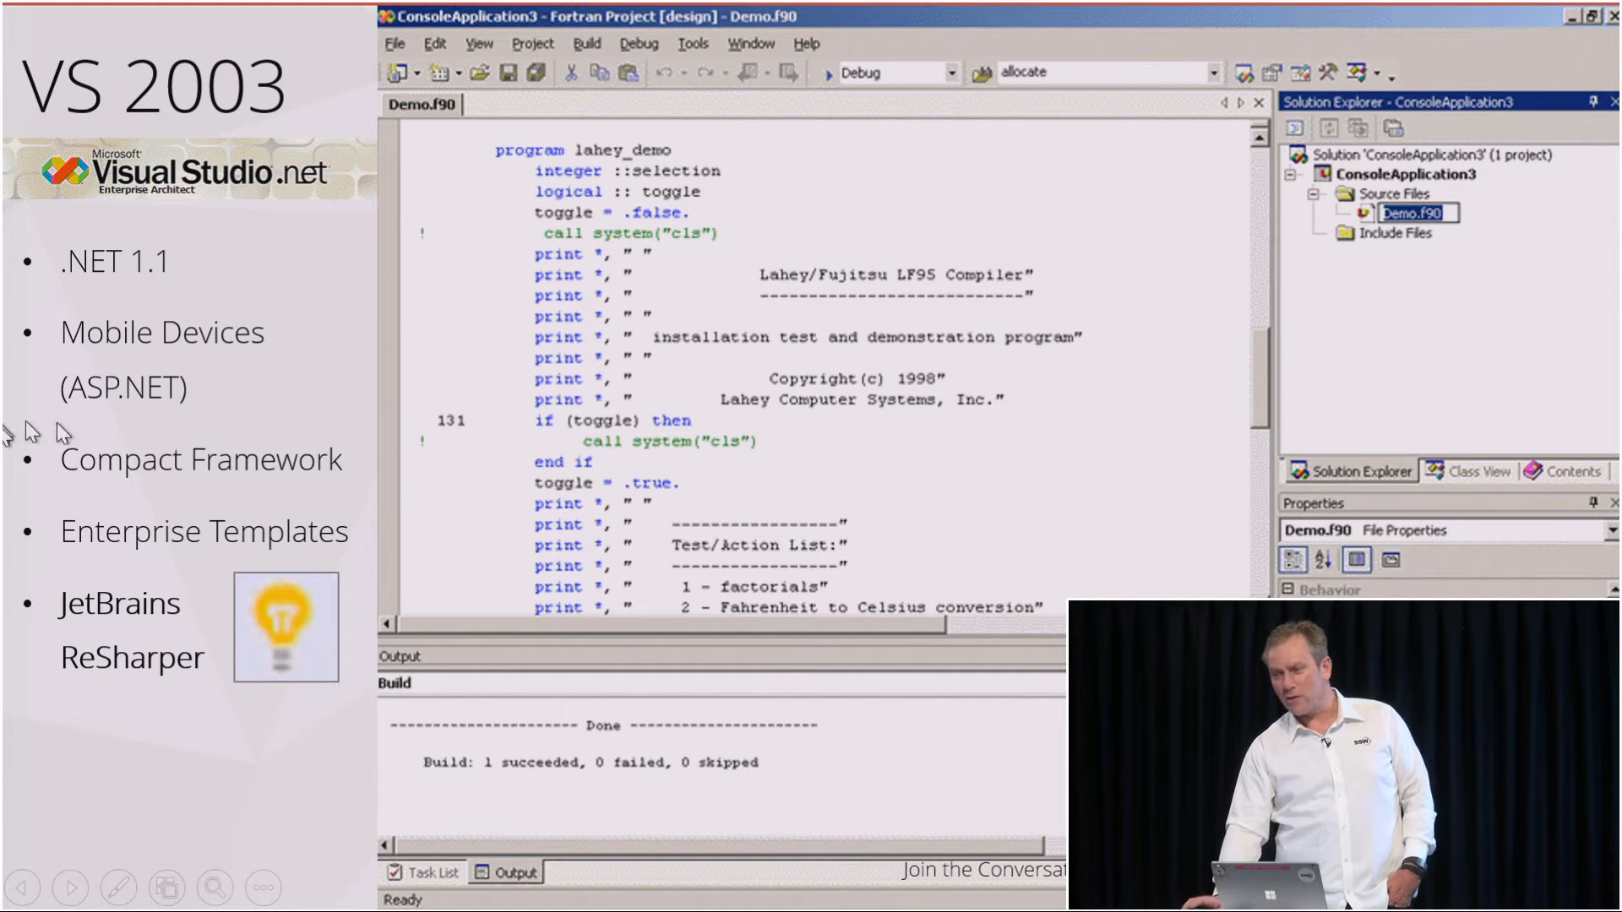
pyautogui.moveTo(10, 528)
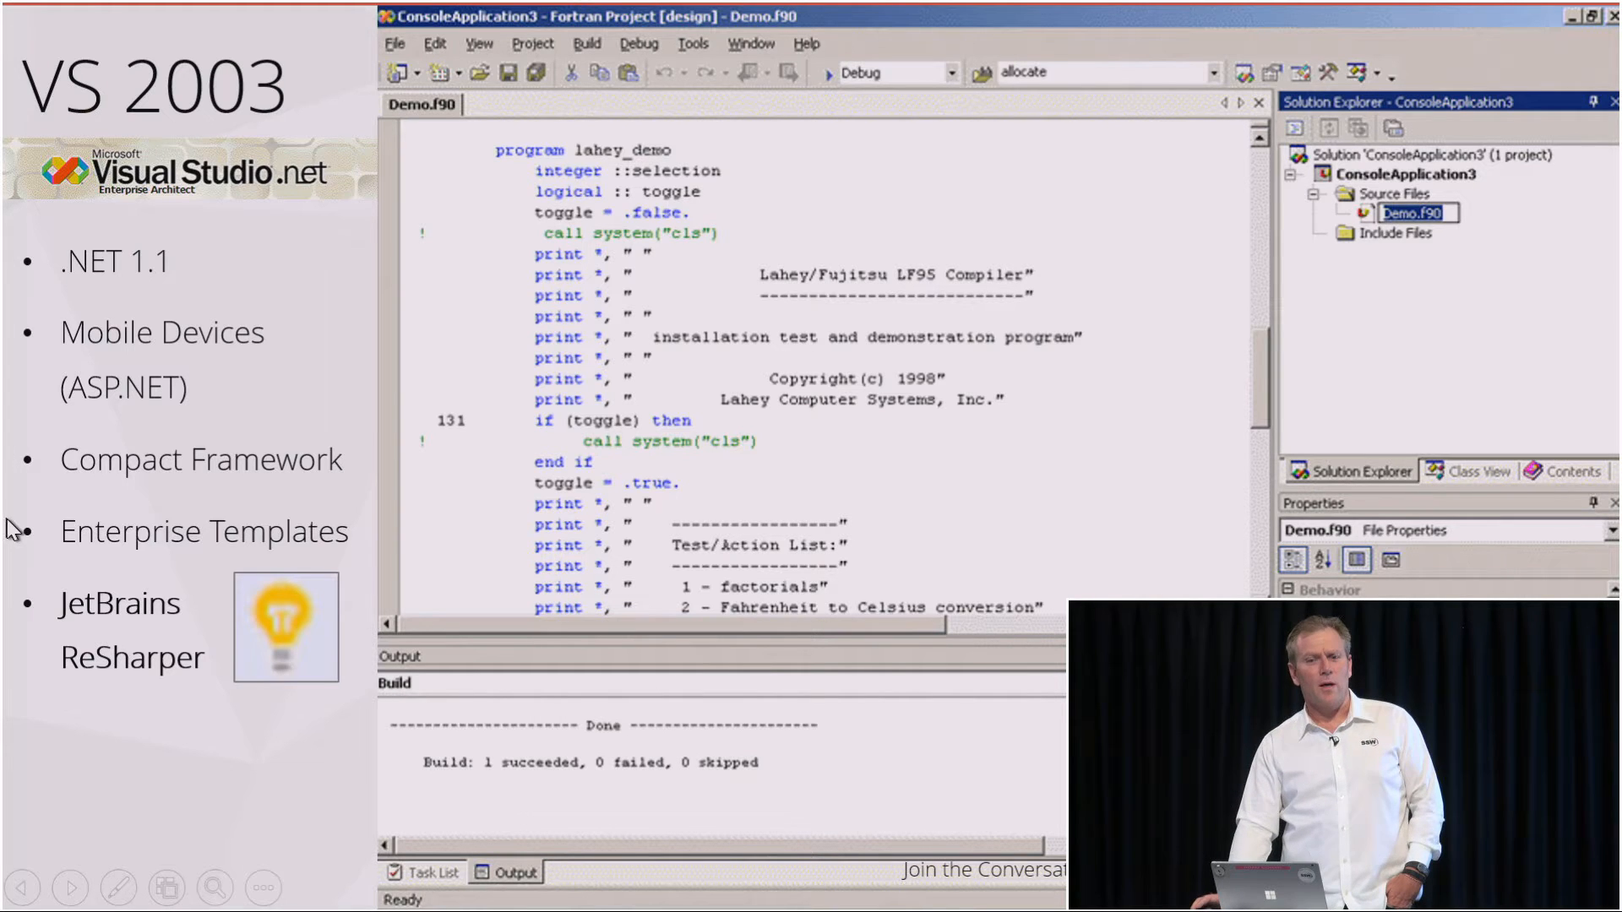
pyautogui.moveTo(19, 321)
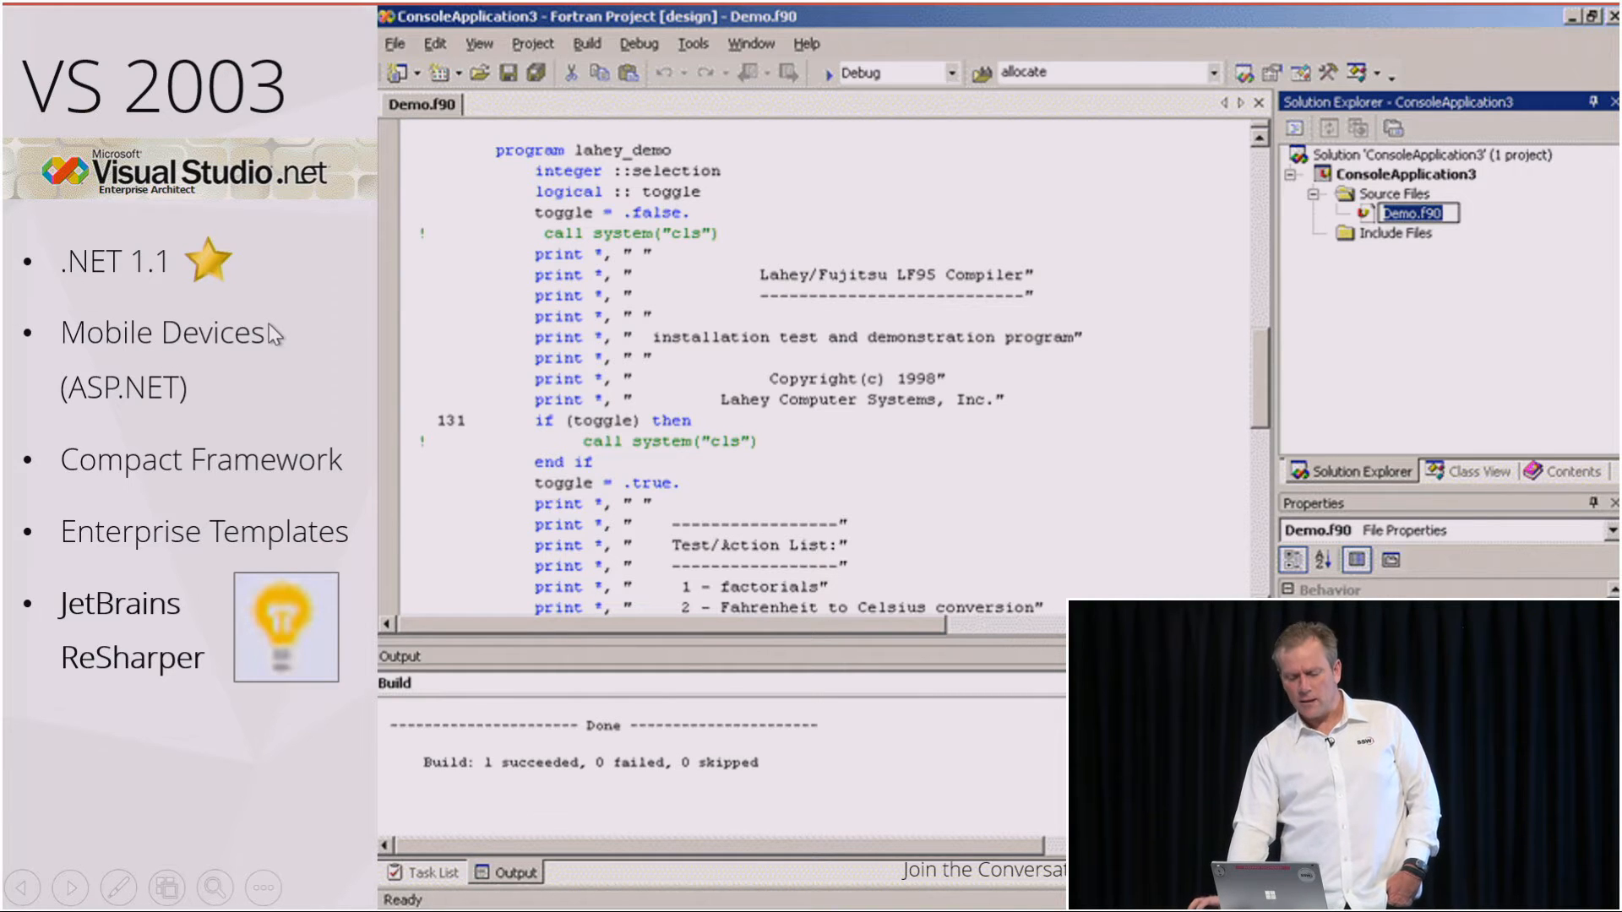
pyautogui.moveTo(130, 574)
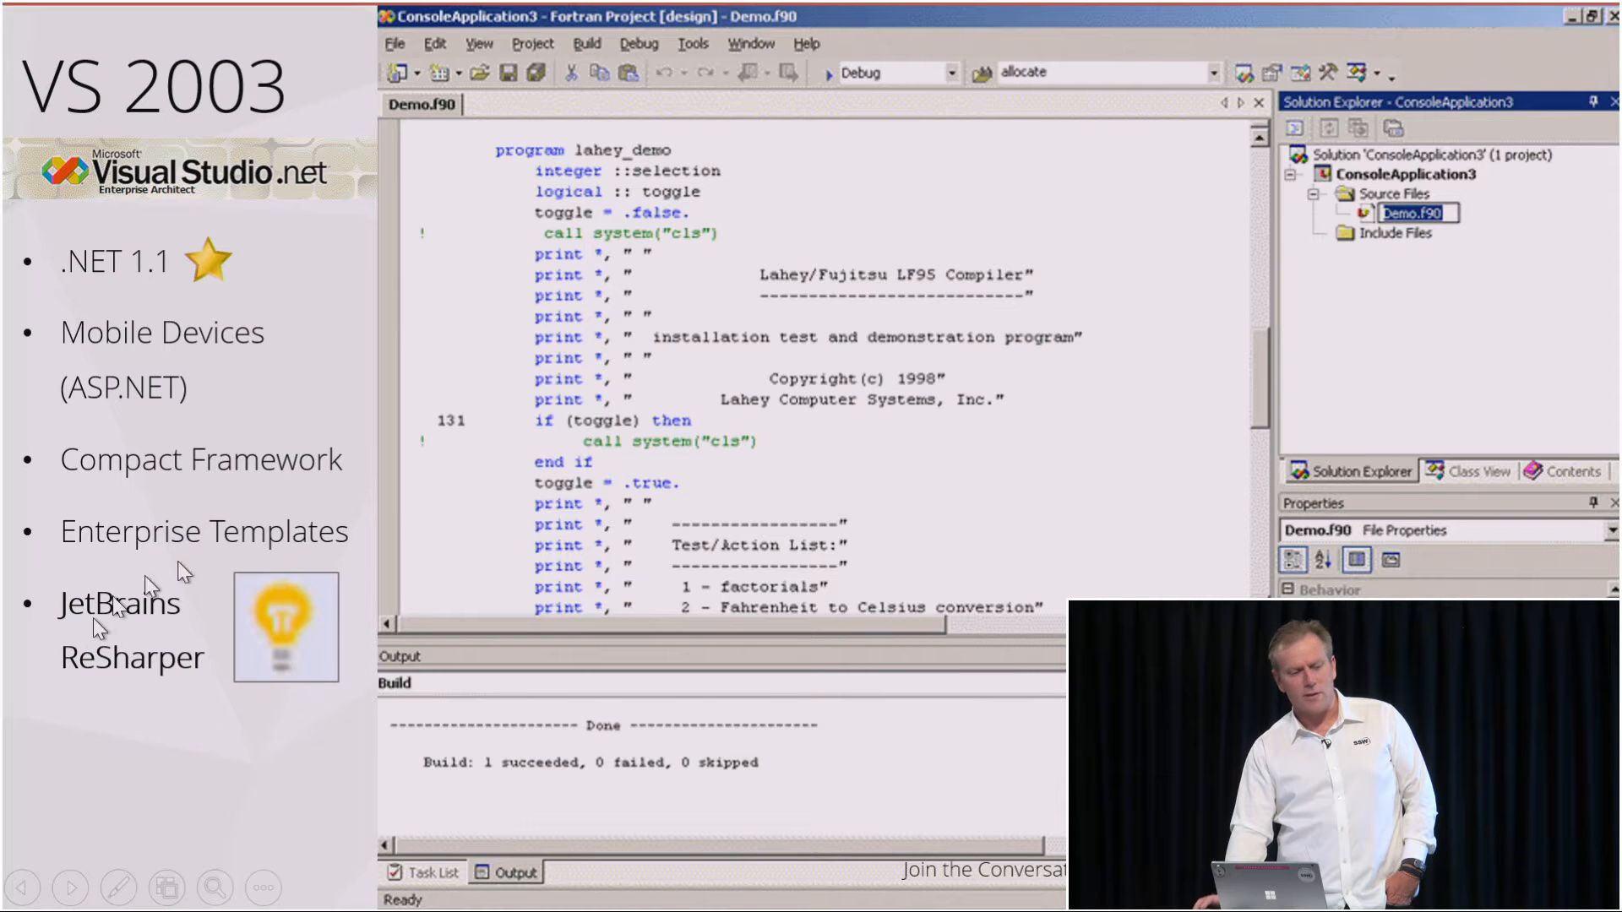
pyautogui.moveTo(305, 723)
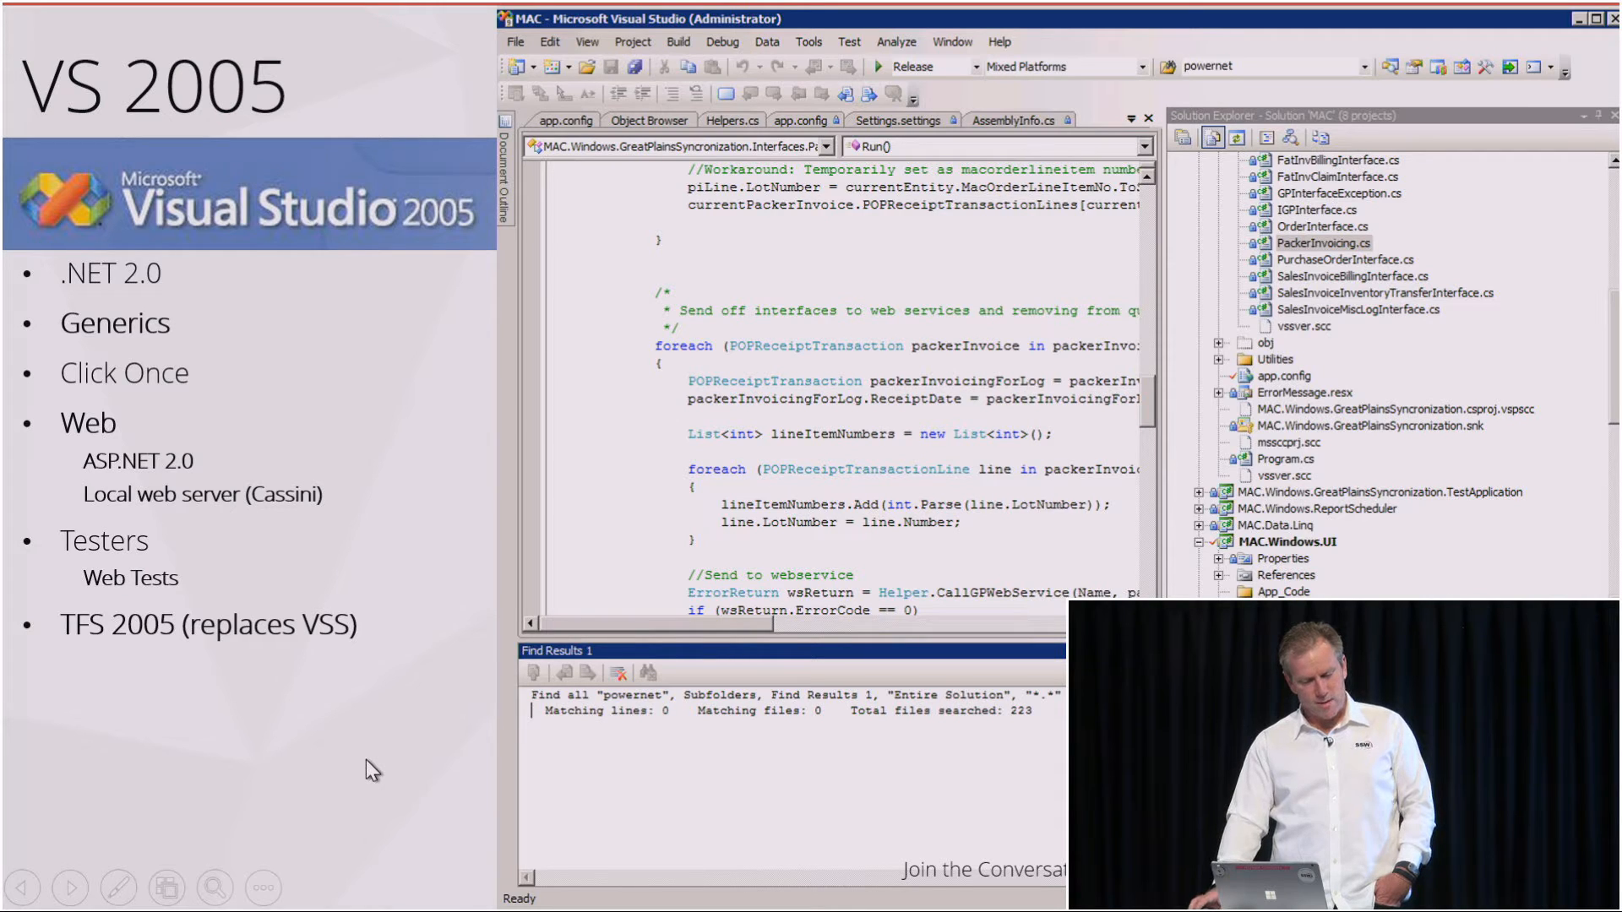
pyautogui.moveTo(51, 595)
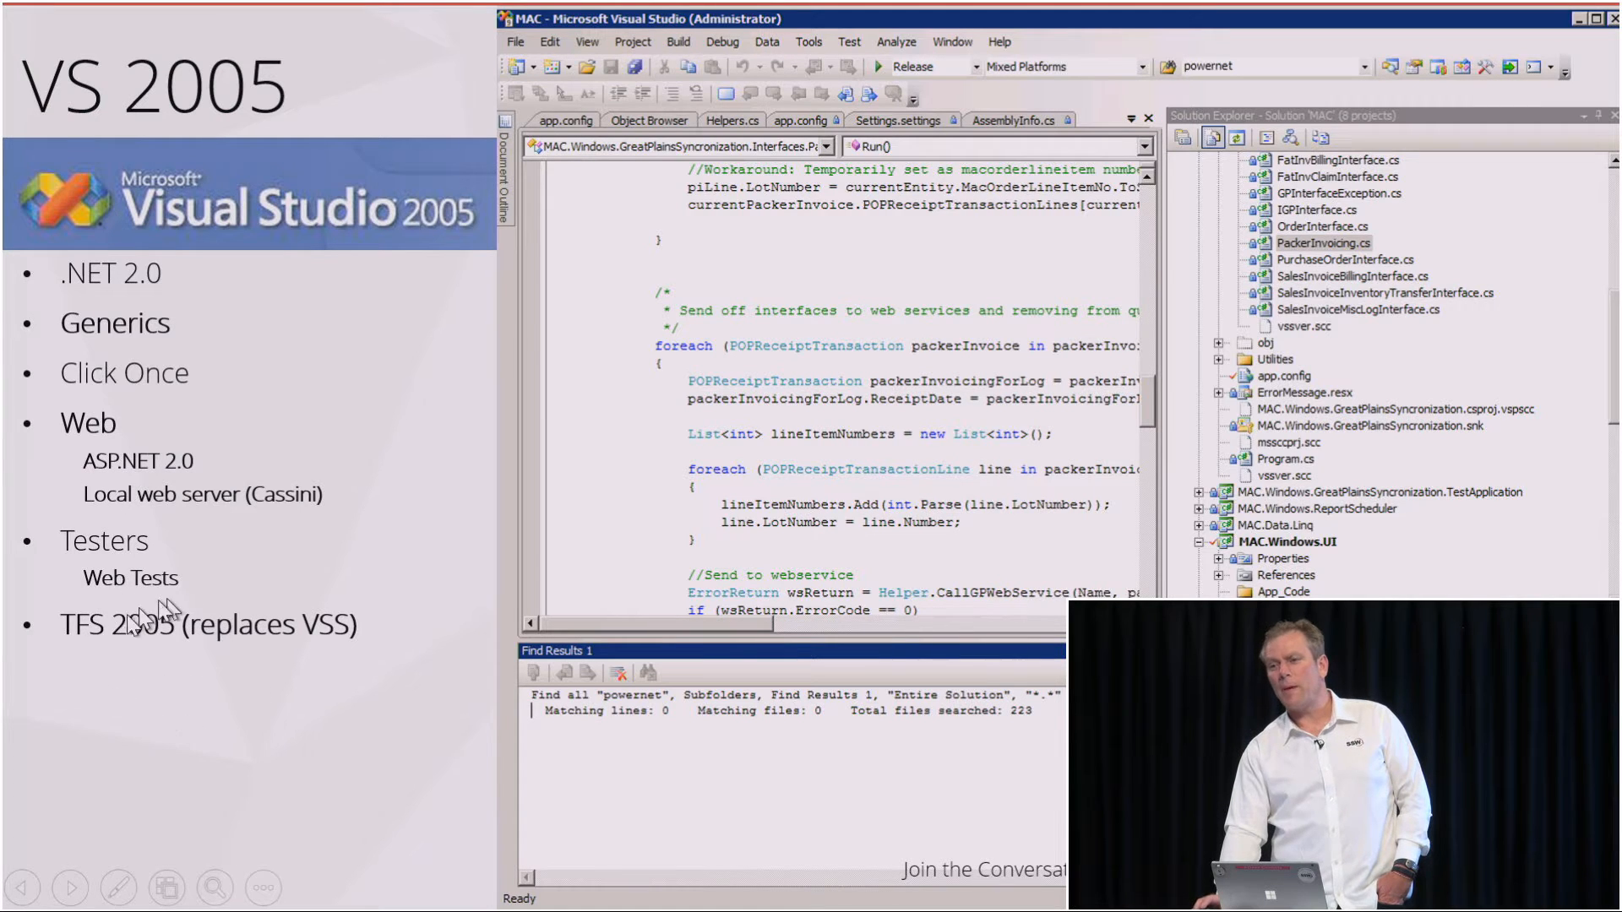
pyautogui.moveTo(240, 736)
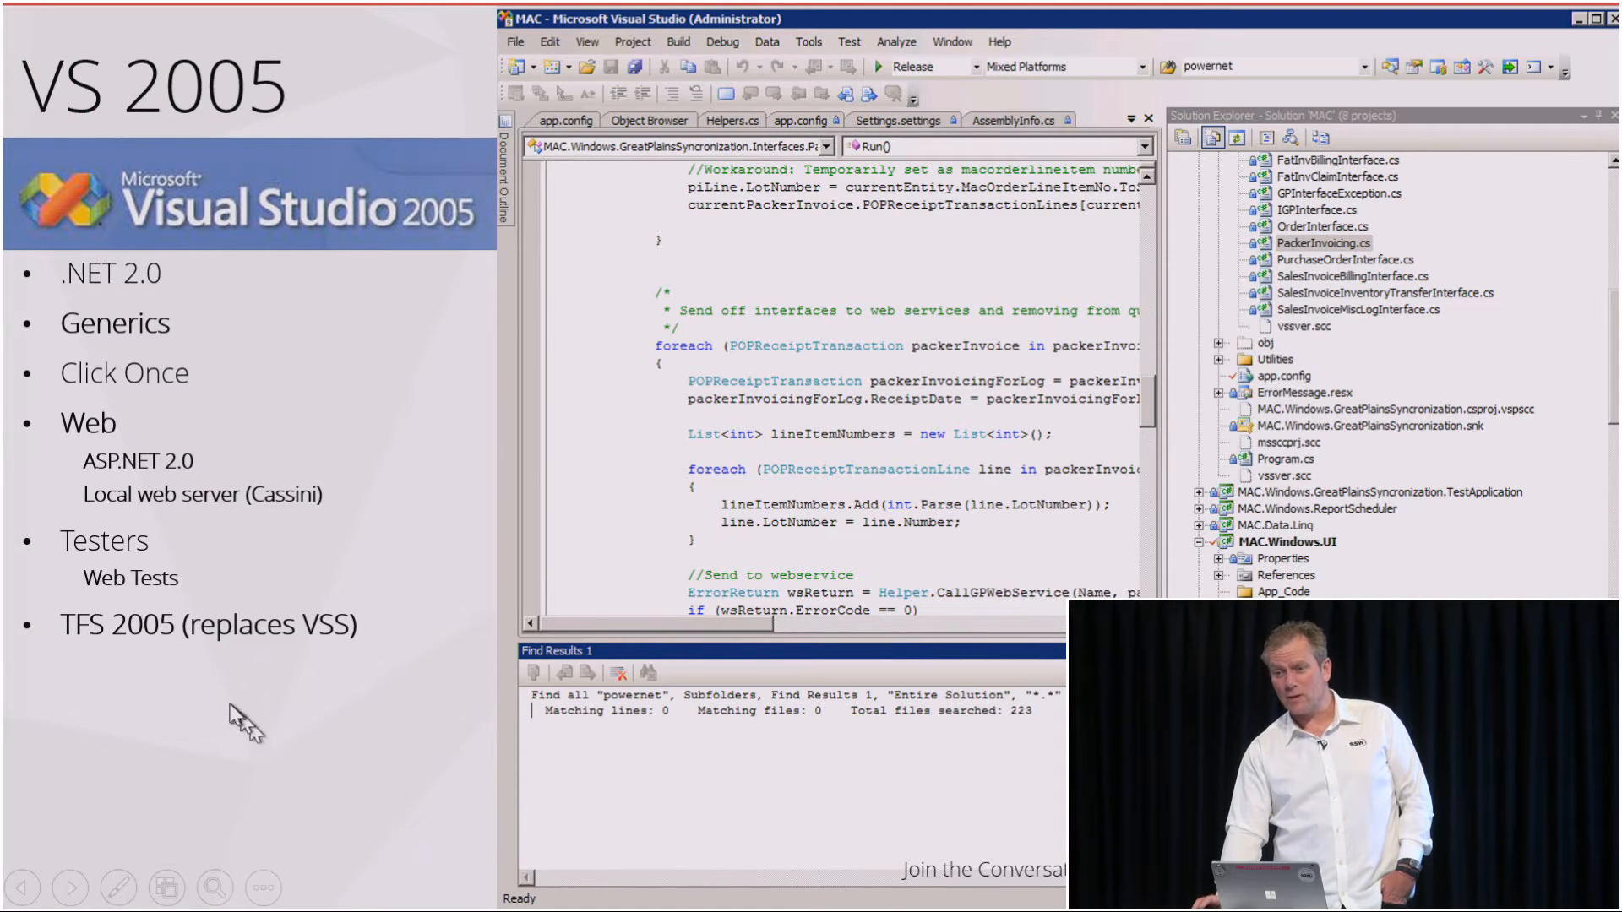
pyautogui.moveTo(282, 808)
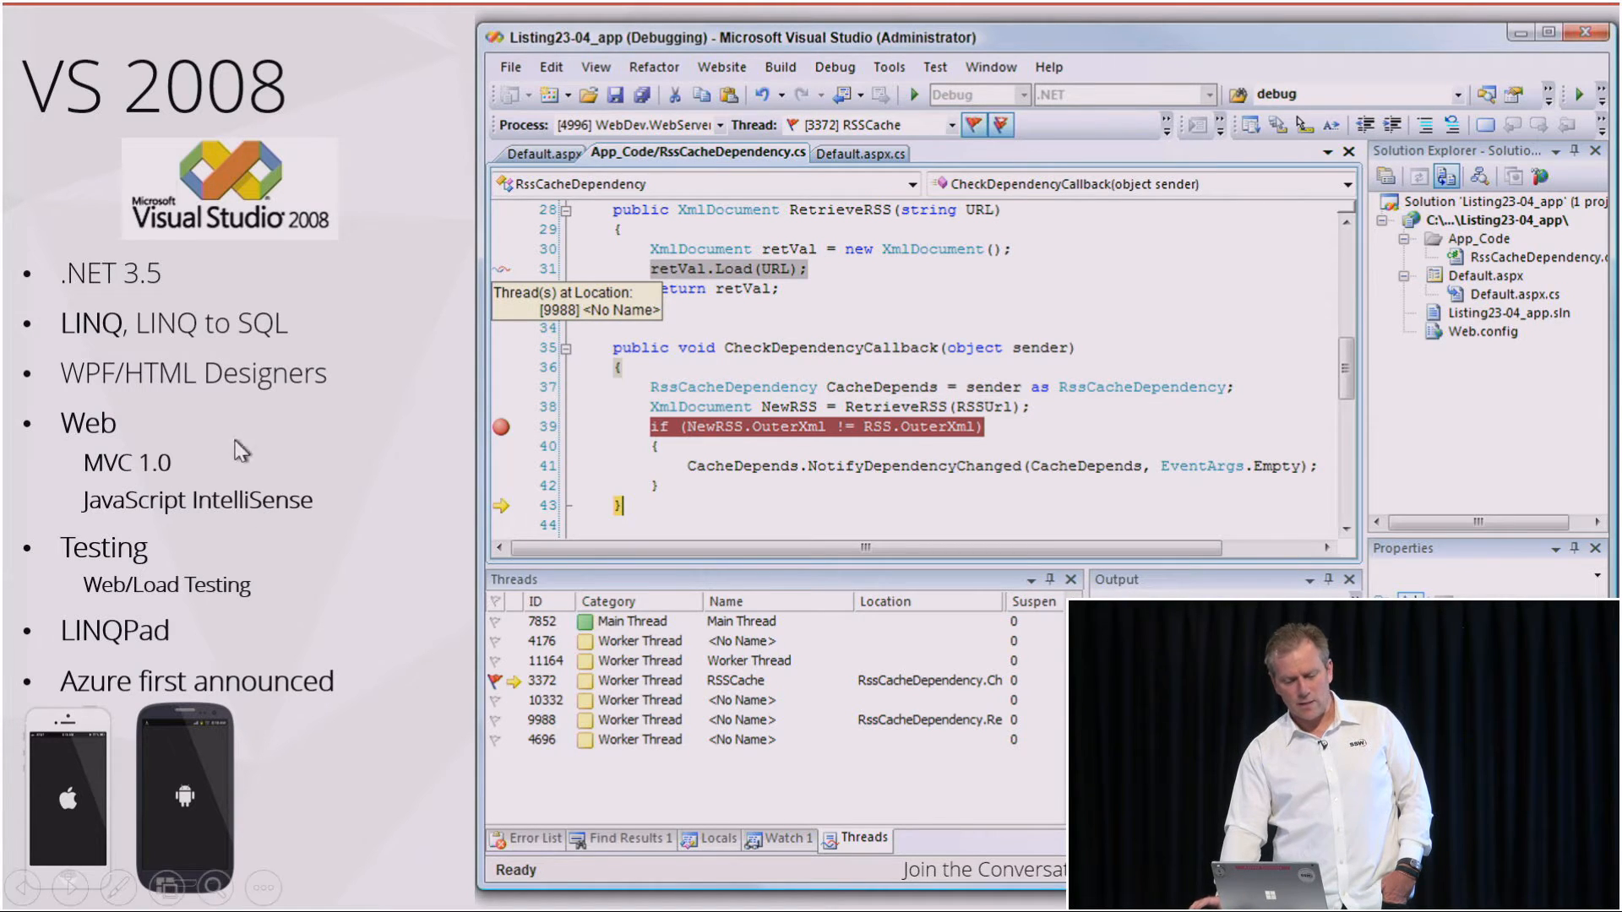
pyautogui.moveTo(287, 537)
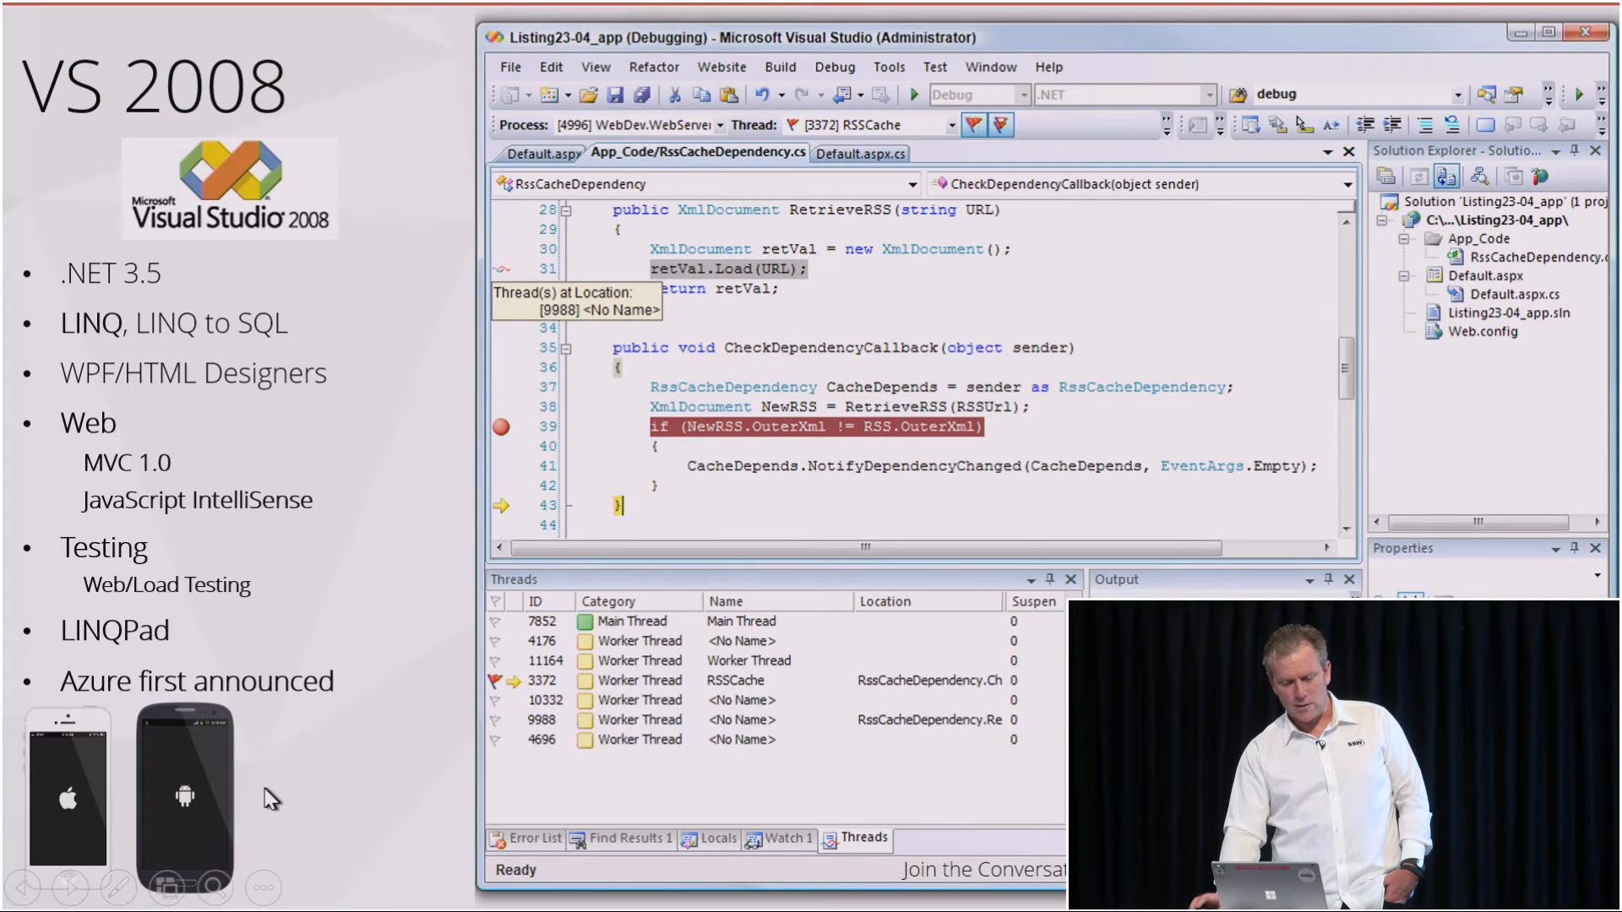
pyautogui.moveTo(93, 769)
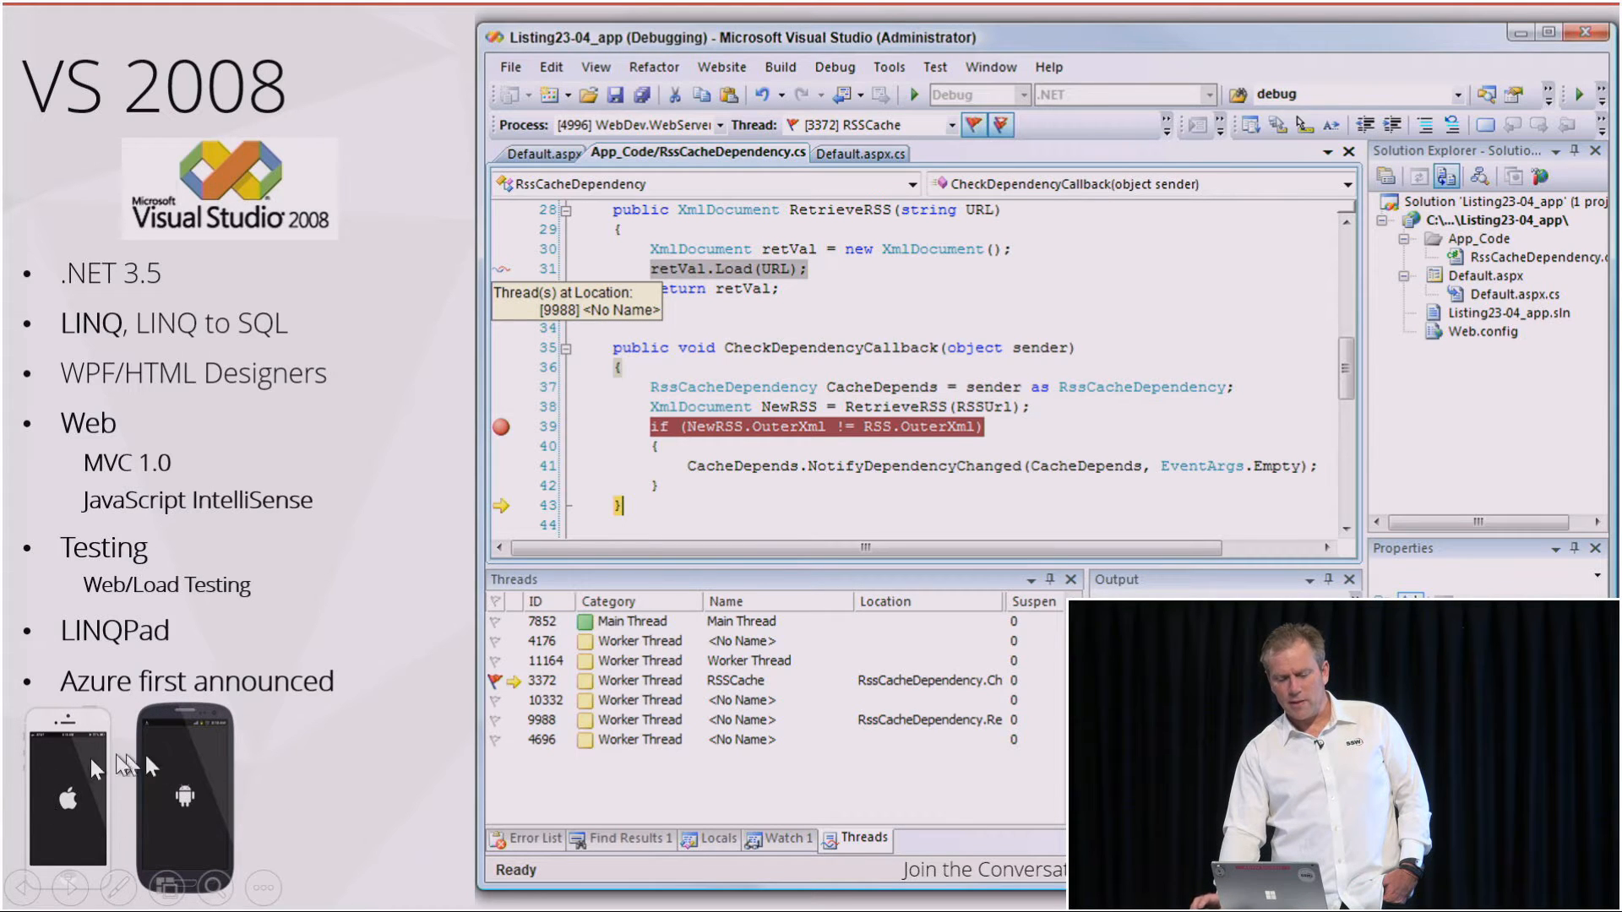
pyautogui.moveTo(260, 786)
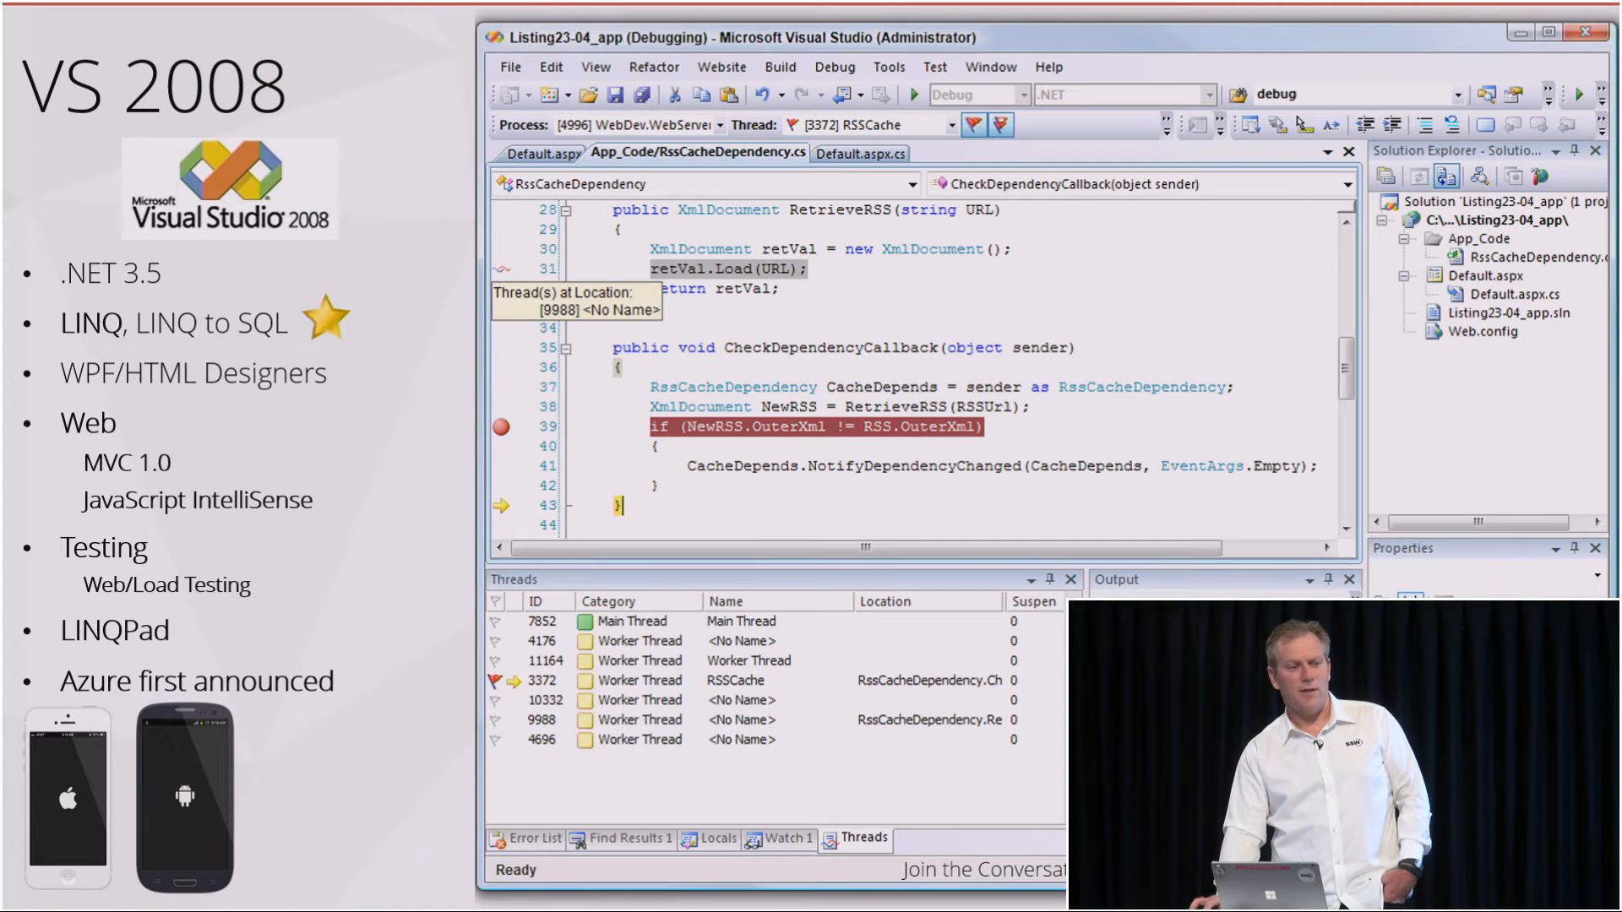
# Step: Reveal the gold star beside LINQ, LINQ to SQL and advance toward VS 2010
pyautogui.press('Right')
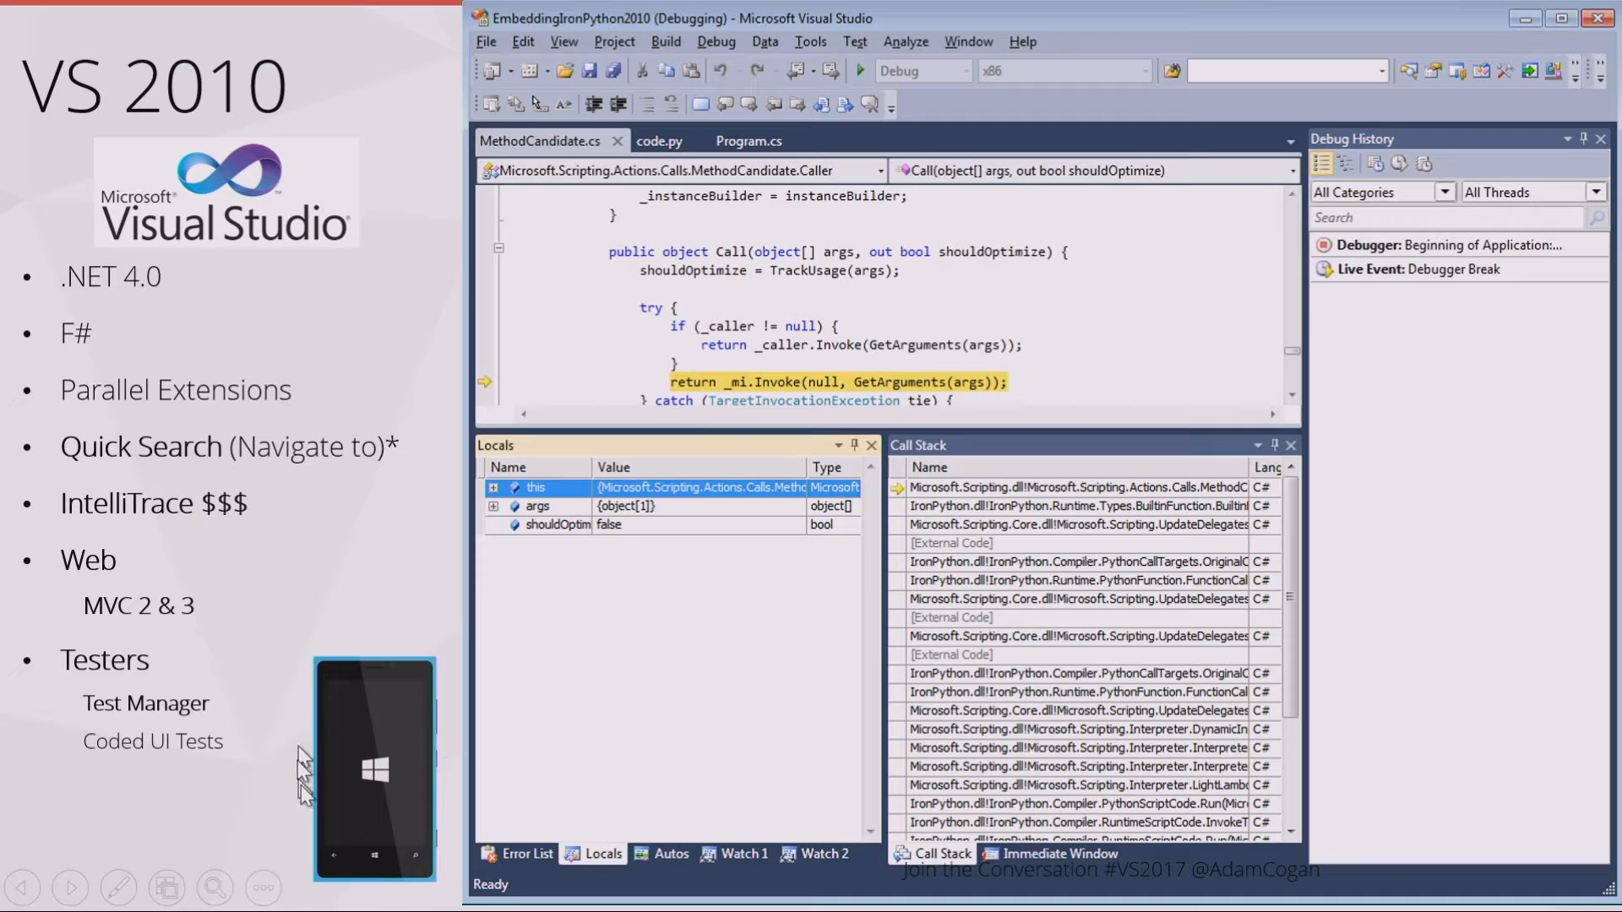
pyautogui.moveTo(392, 881)
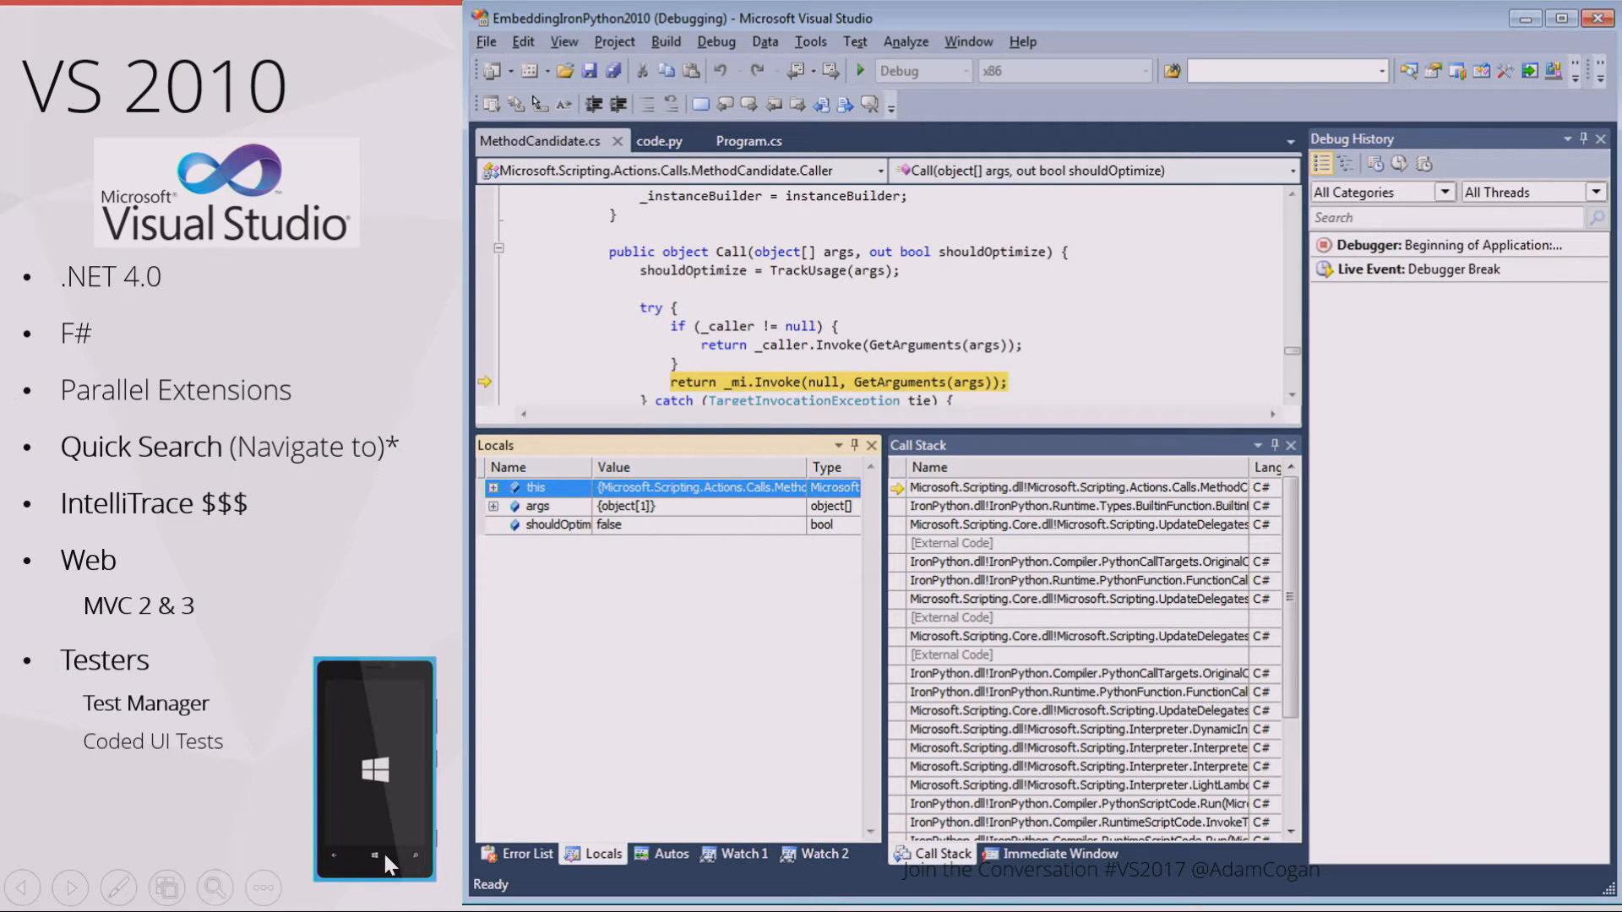
pyautogui.moveTo(291, 766)
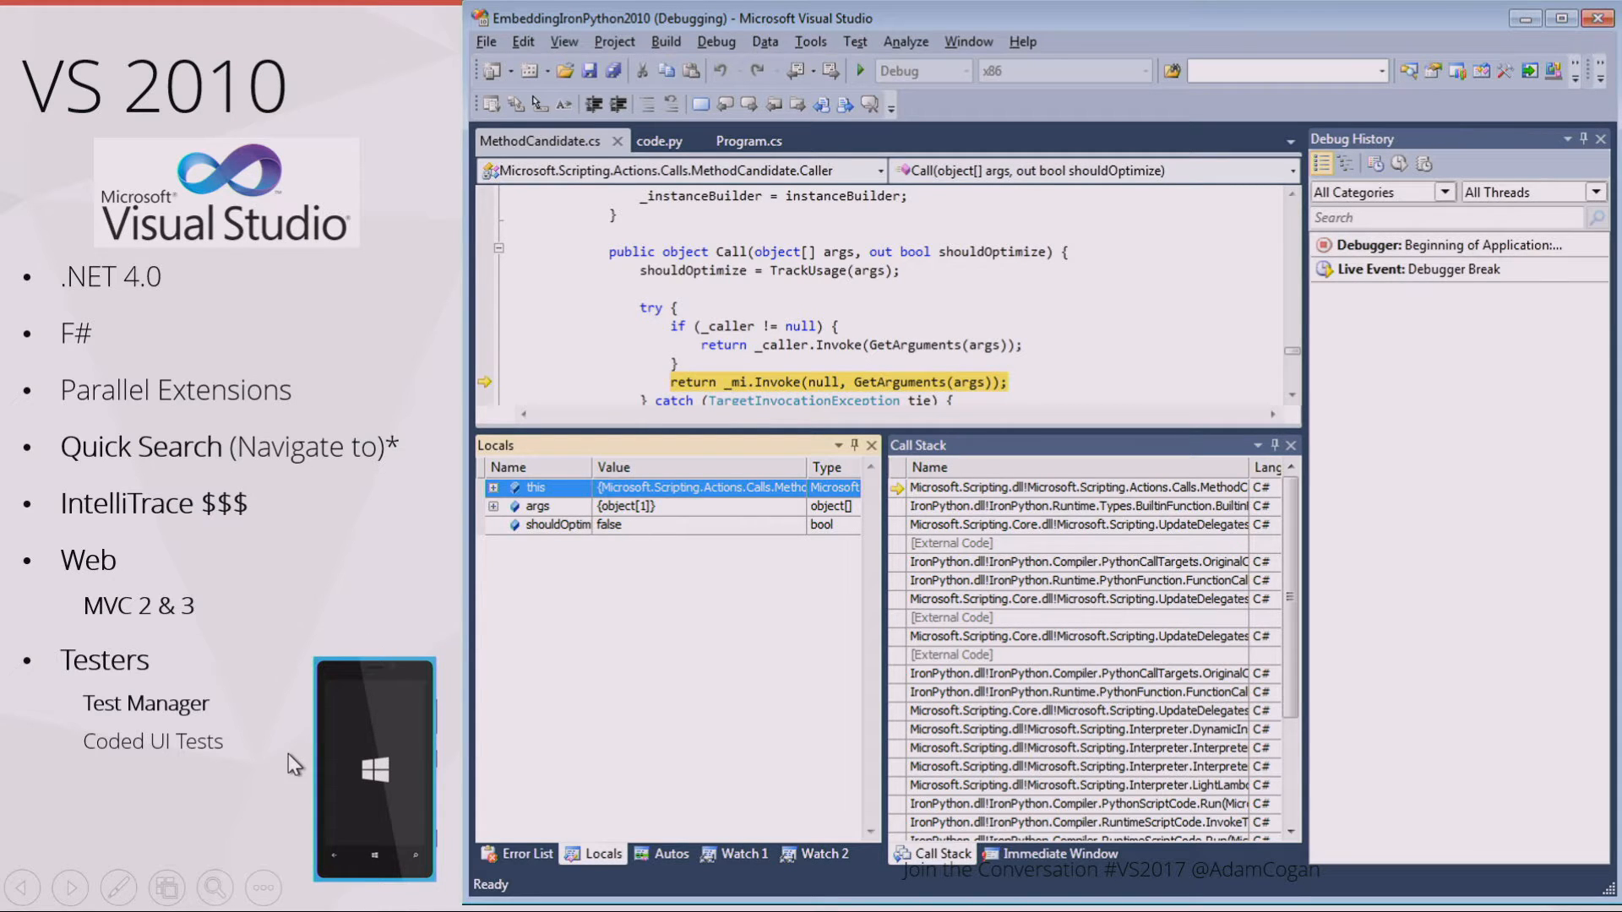
pyautogui.moveTo(388, 634)
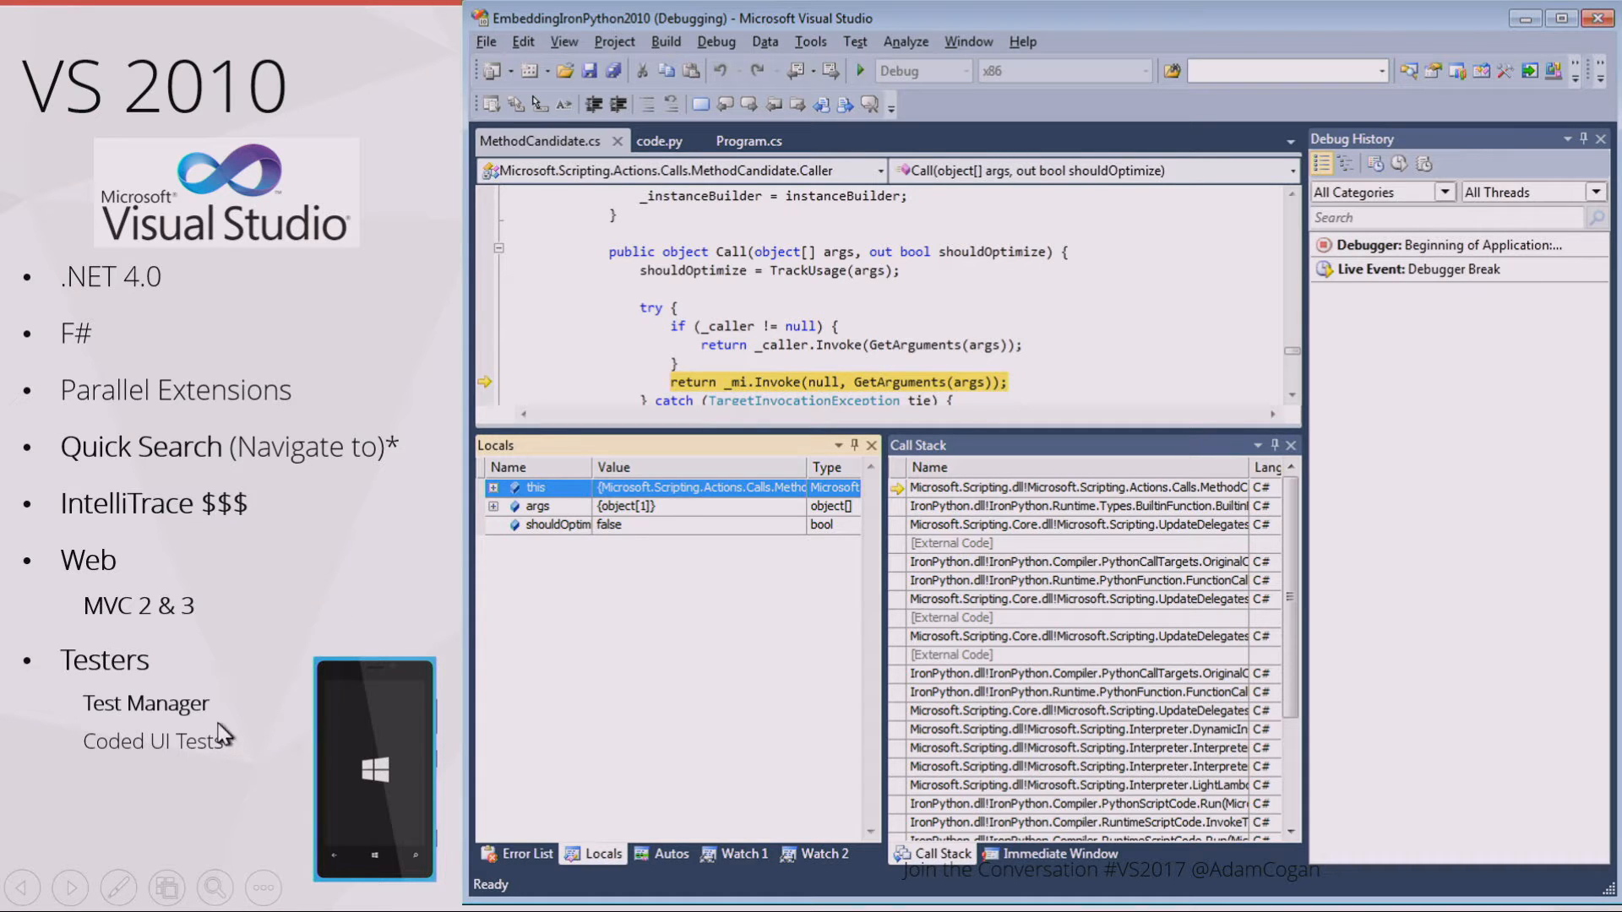
pyautogui.moveTo(167, 742)
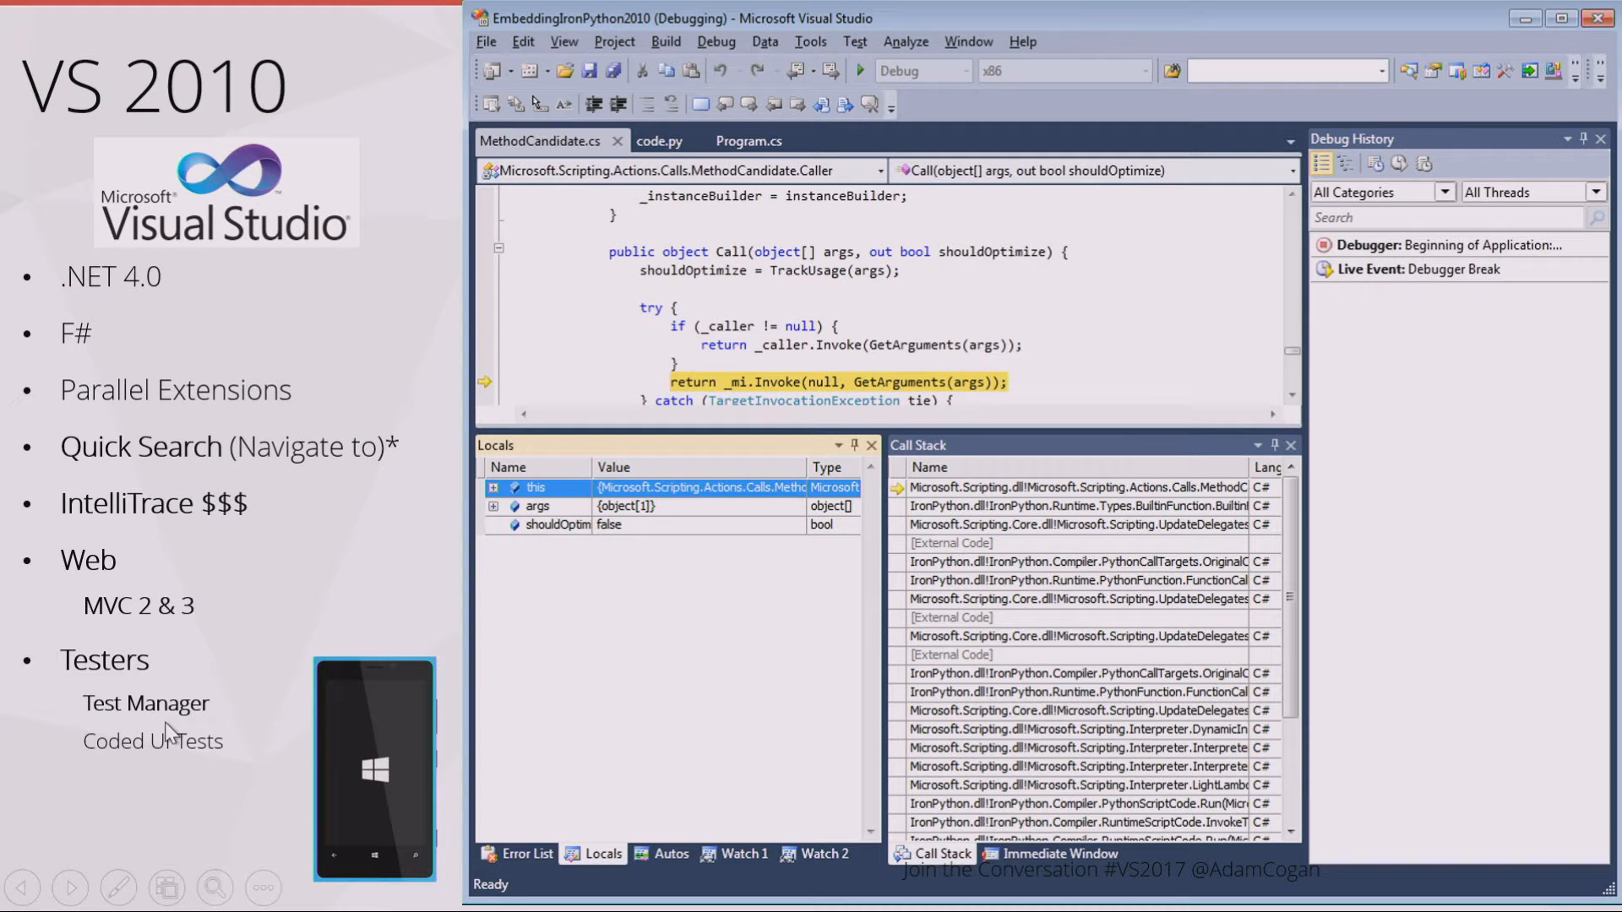
pyautogui.moveTo(169, 713)
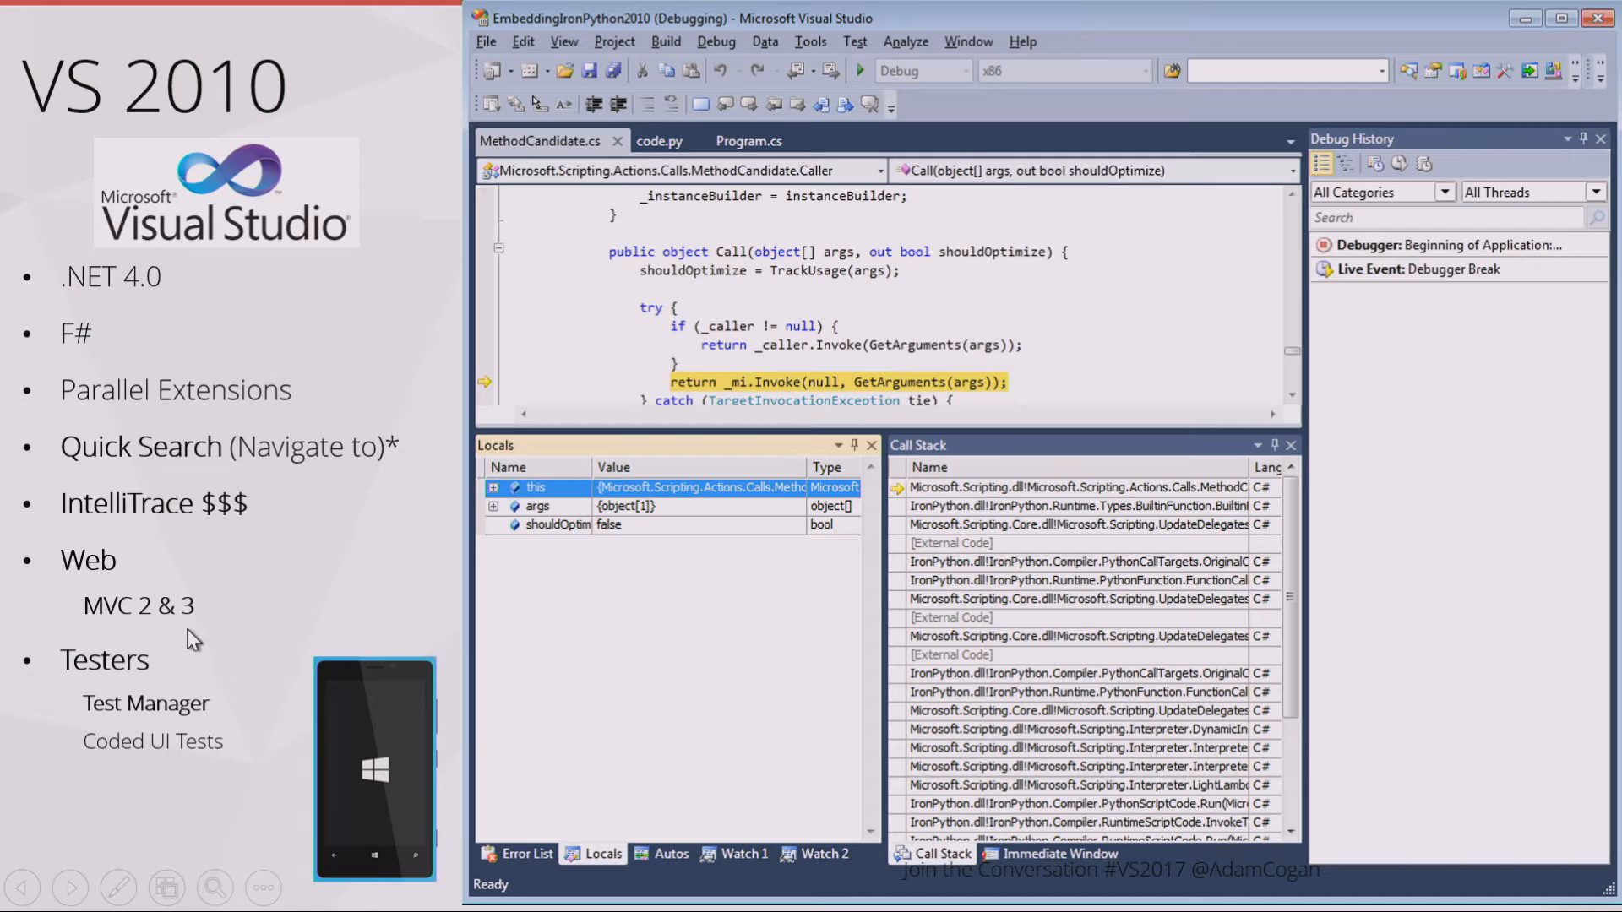
pyautogui.moveTo(187, 743)
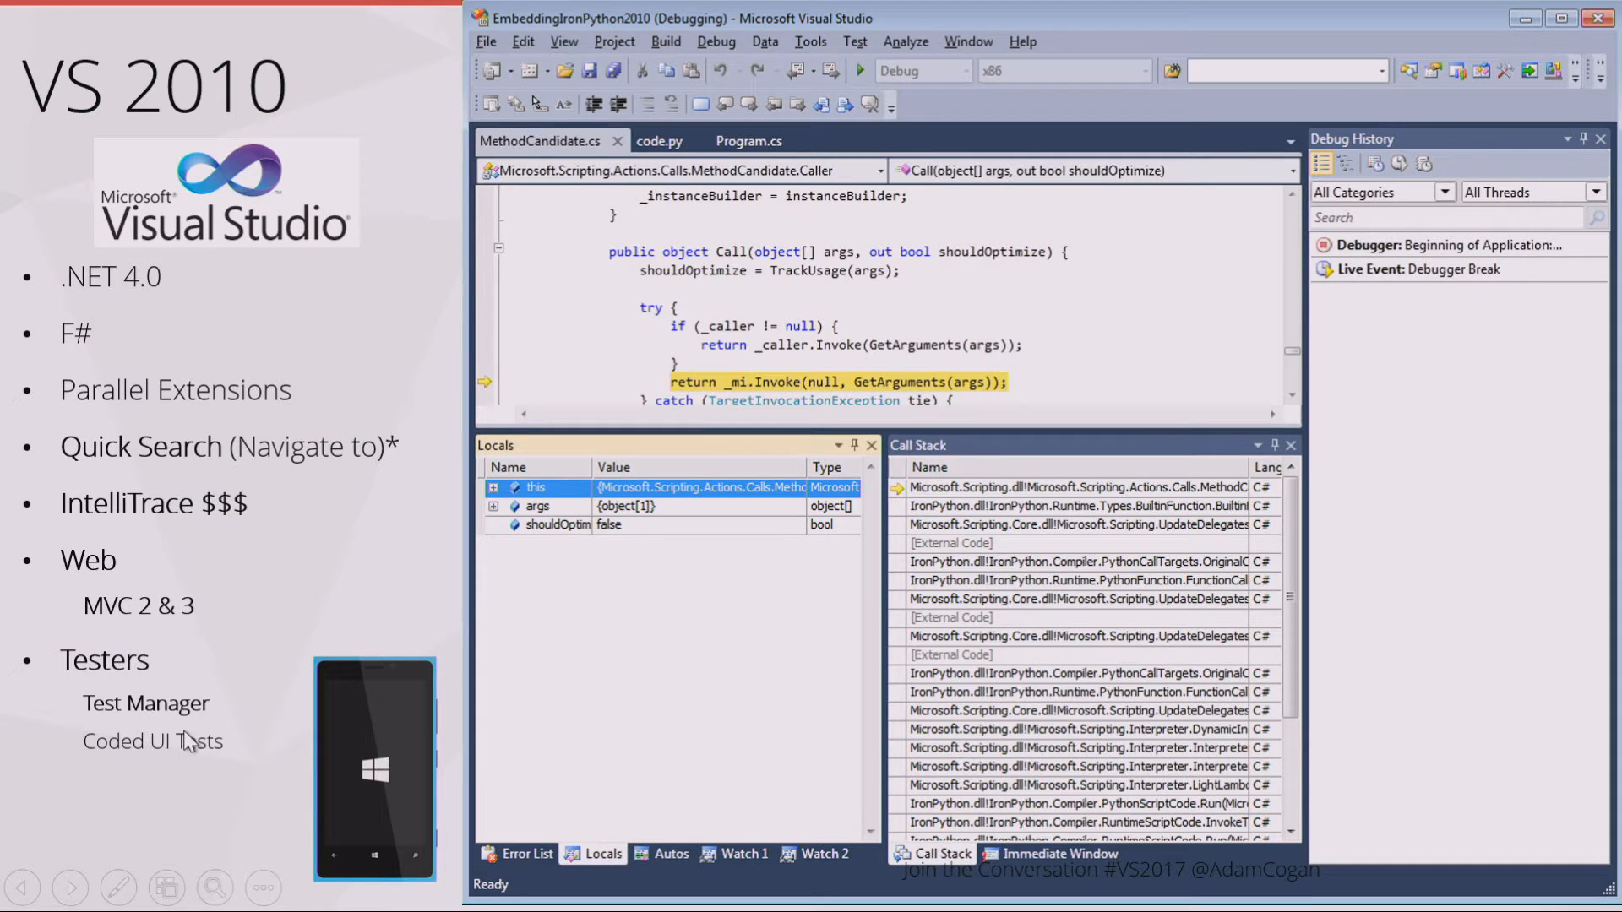
pyautogui.moveTo(196, 747)
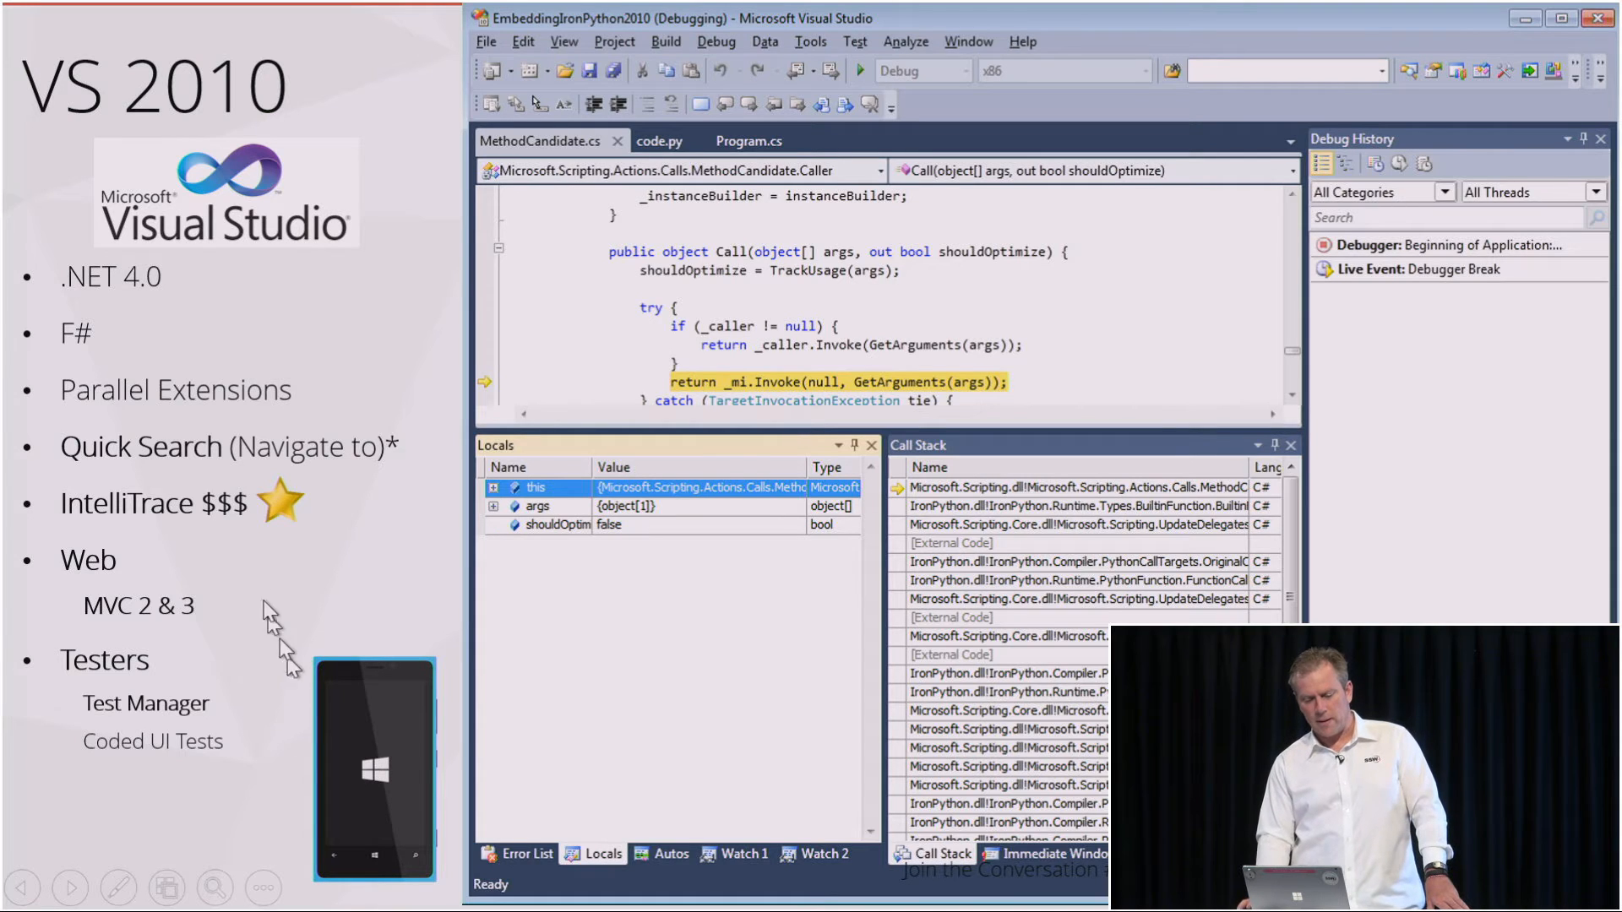
pyautogui.moveTo(237, 558)
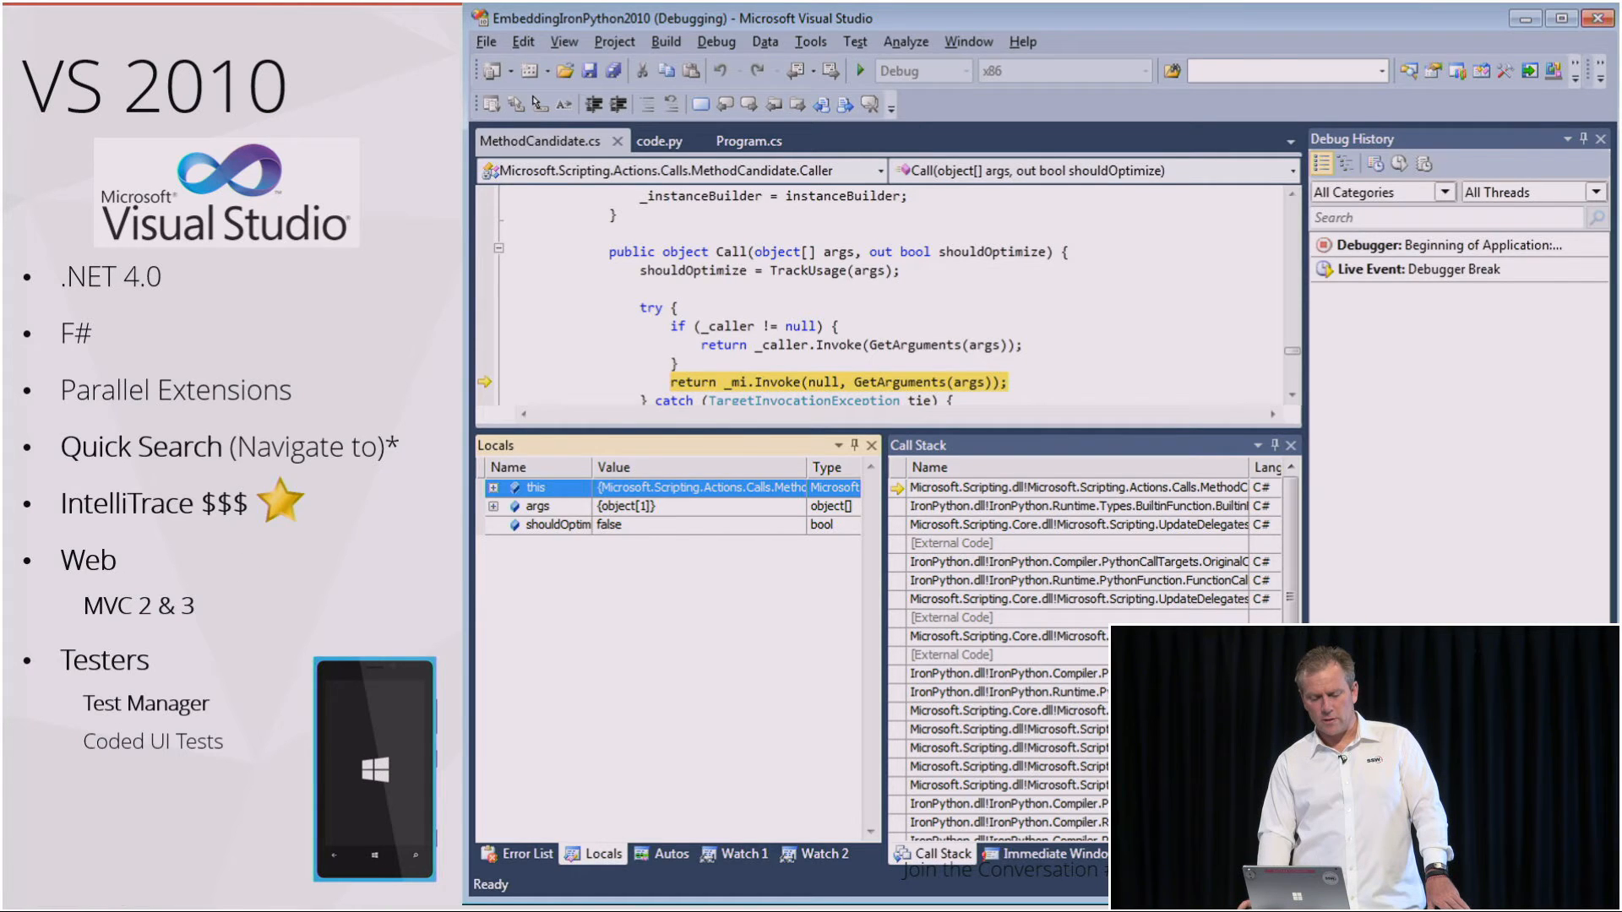
# Step: Reveal the star beside IntelliTrace $$$ and advance toward VS 2012
pyautogui.press('Right')
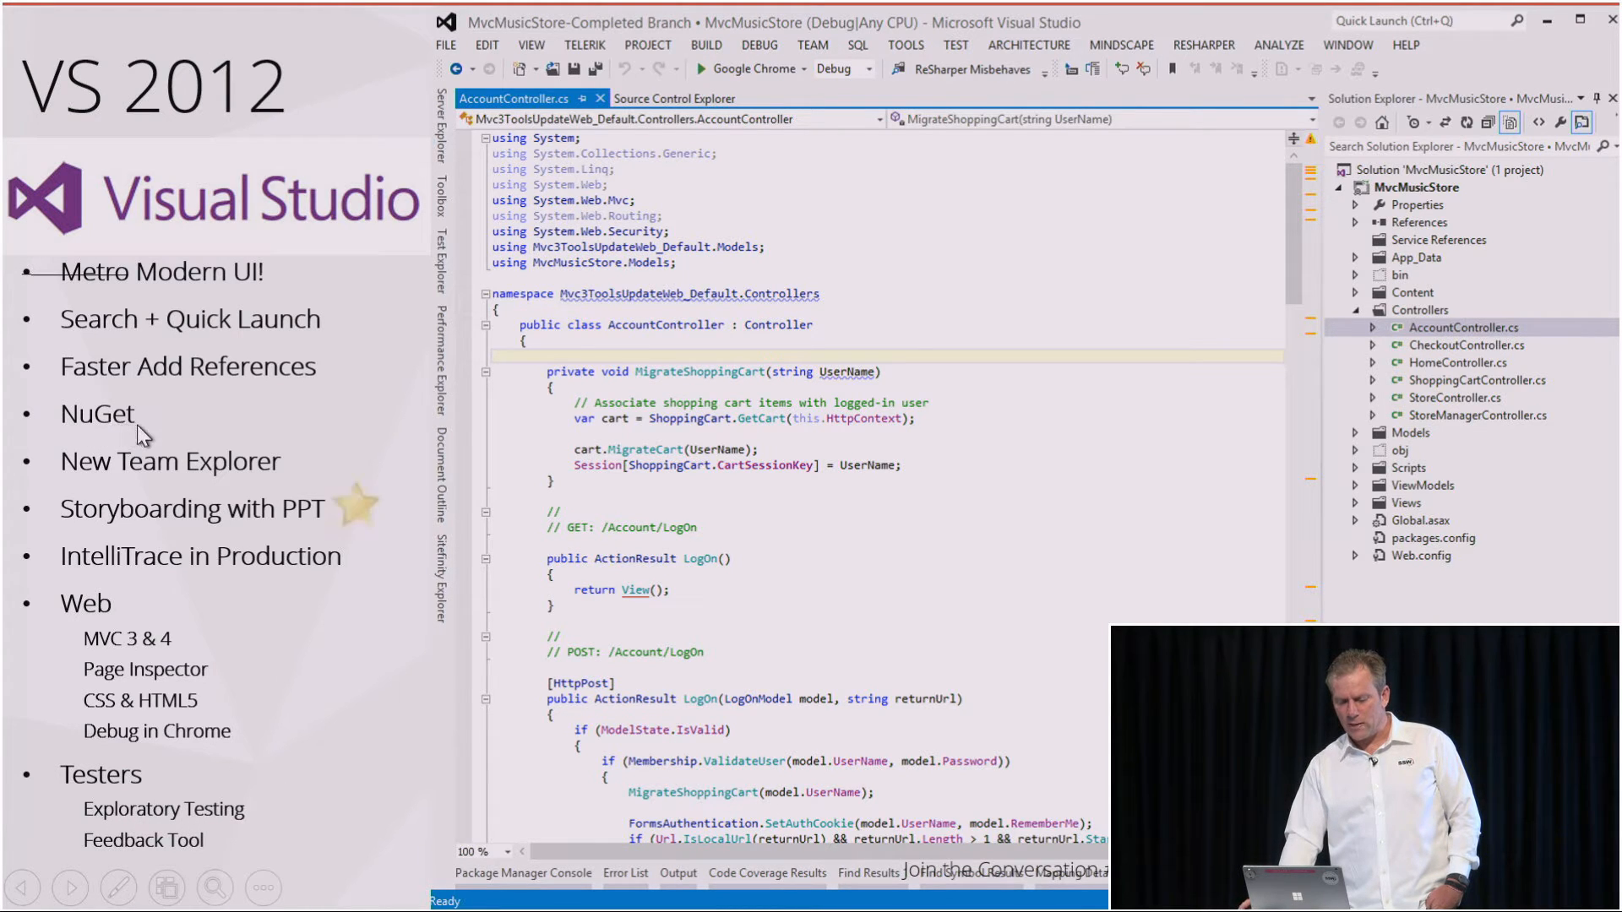
pyautogui.moveTo(317, 544)
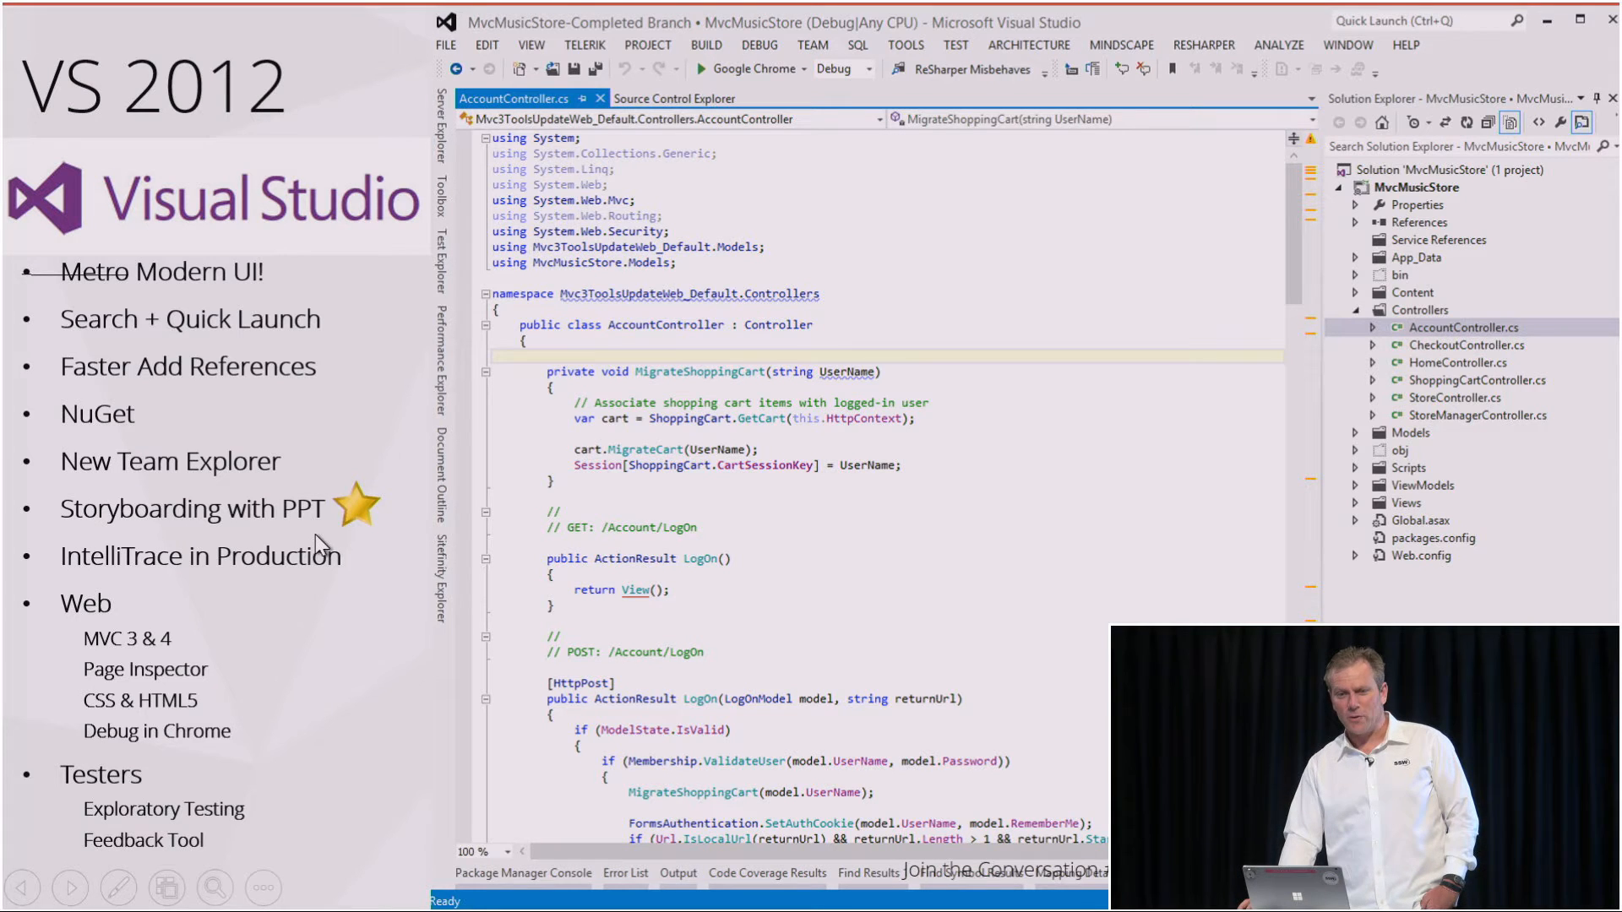
pyautogui.moveTo(332, 592)
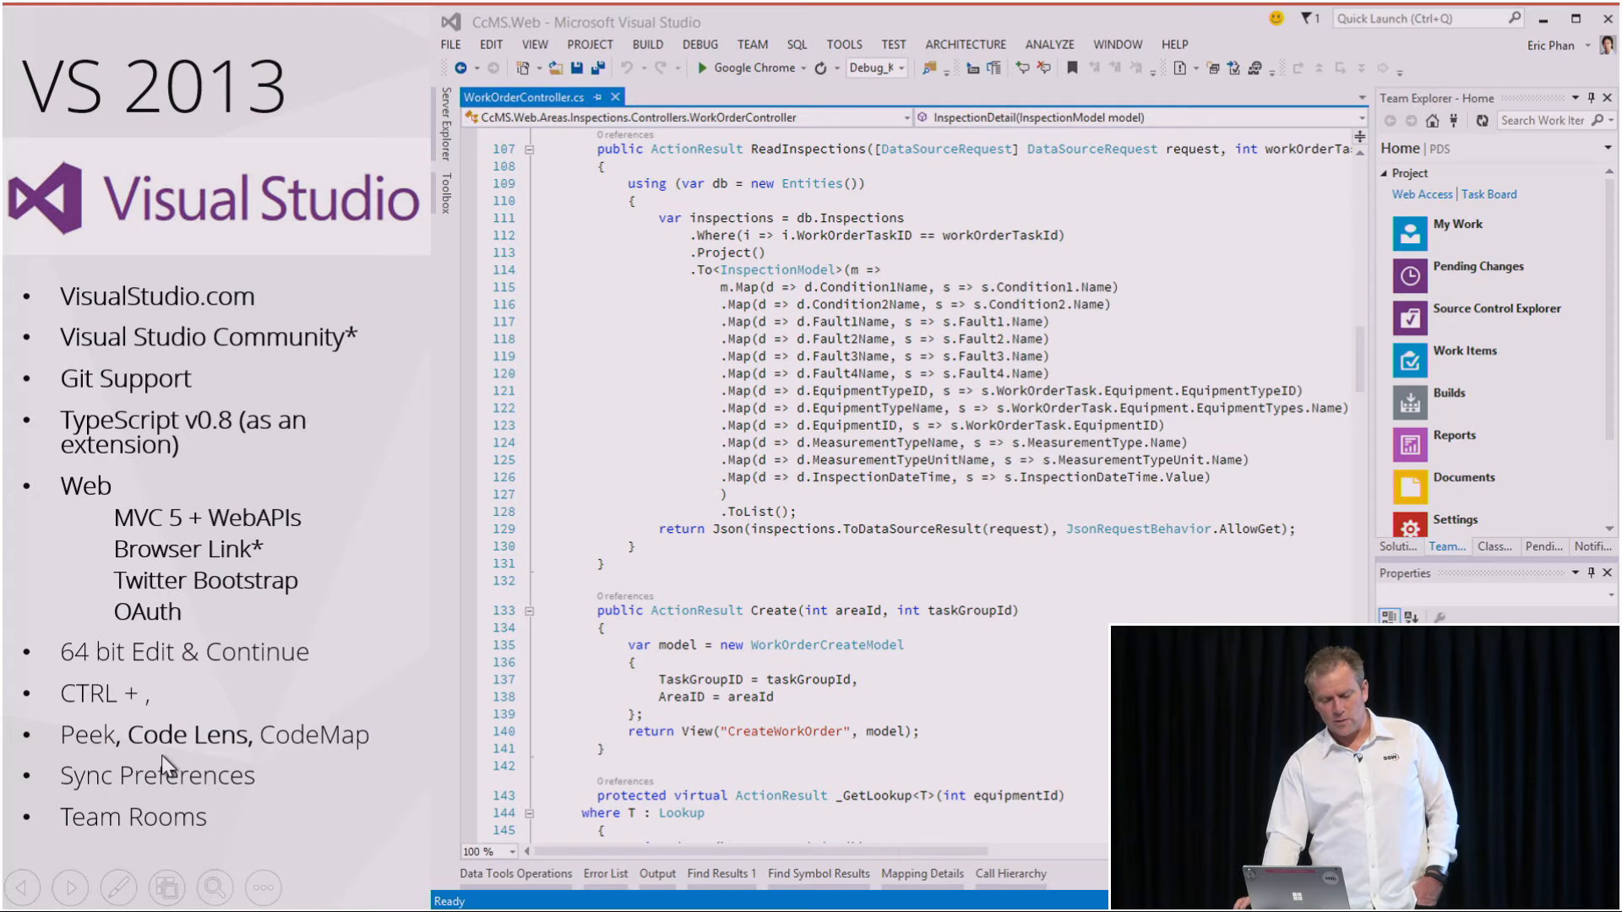
pyautogui.moveTo(125, 564)
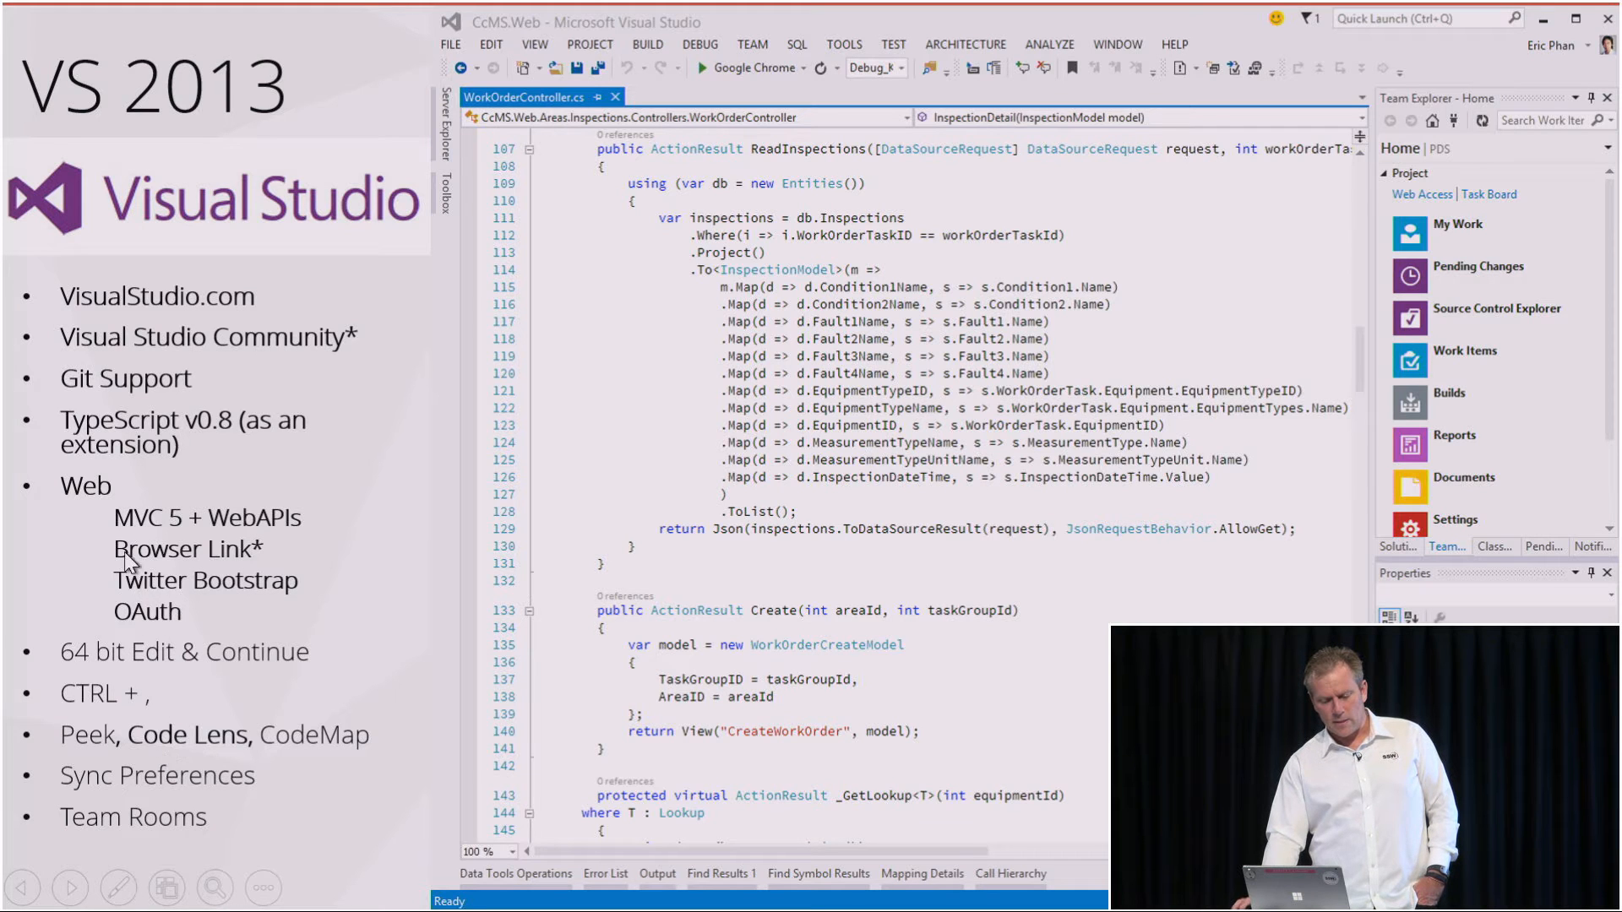
pyautogui.moveTo(199, 852)
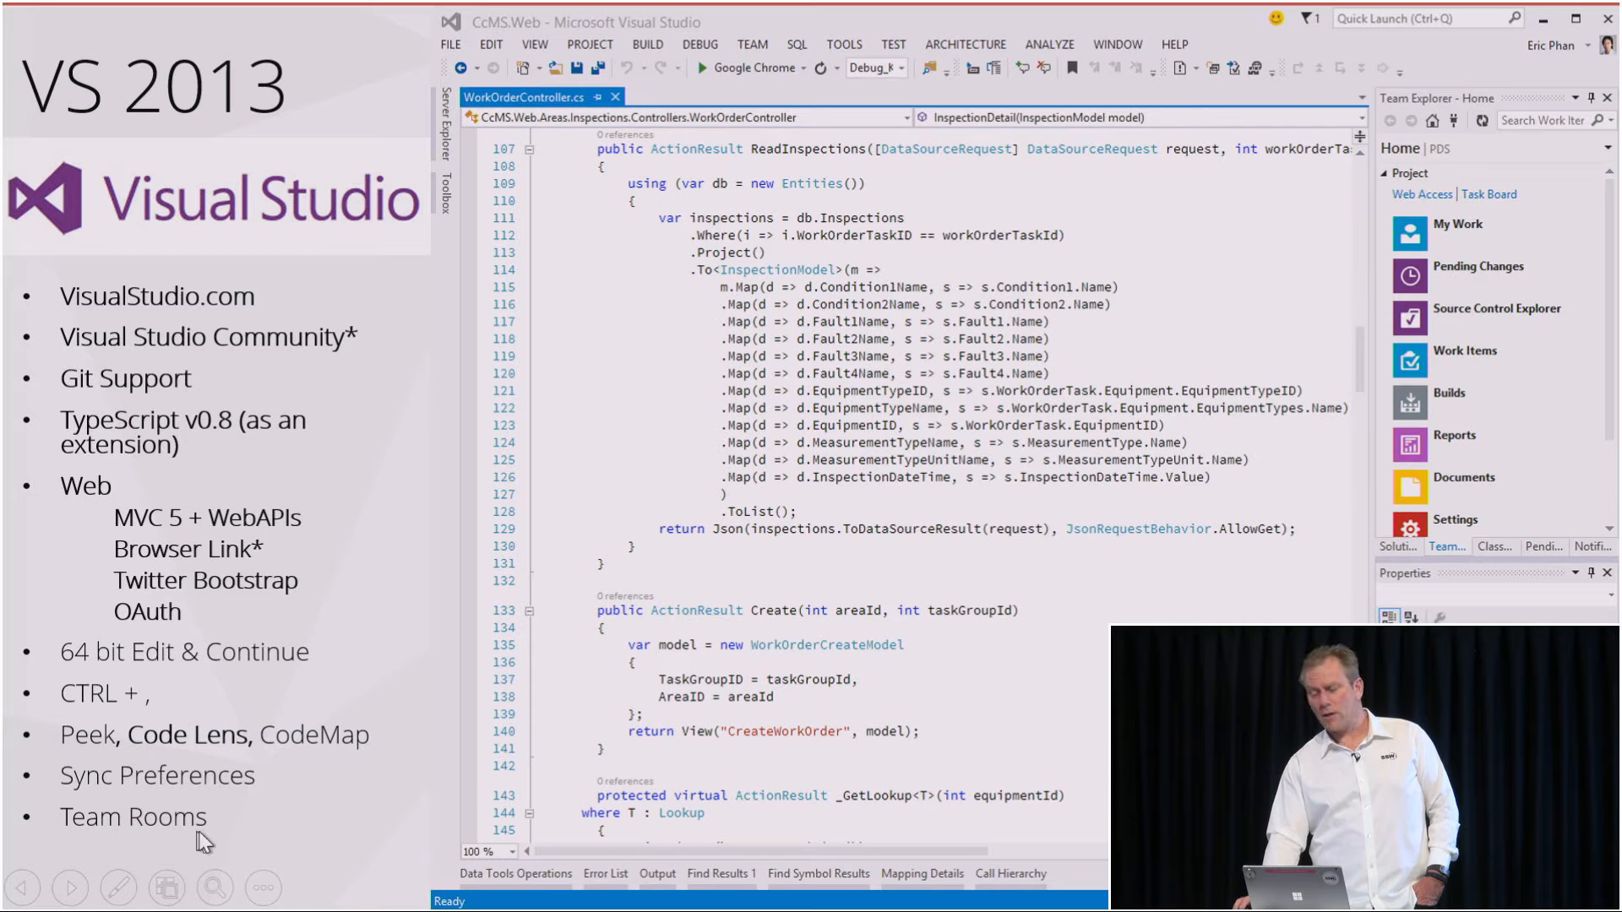
pyautogui.moveTo(42, 377)
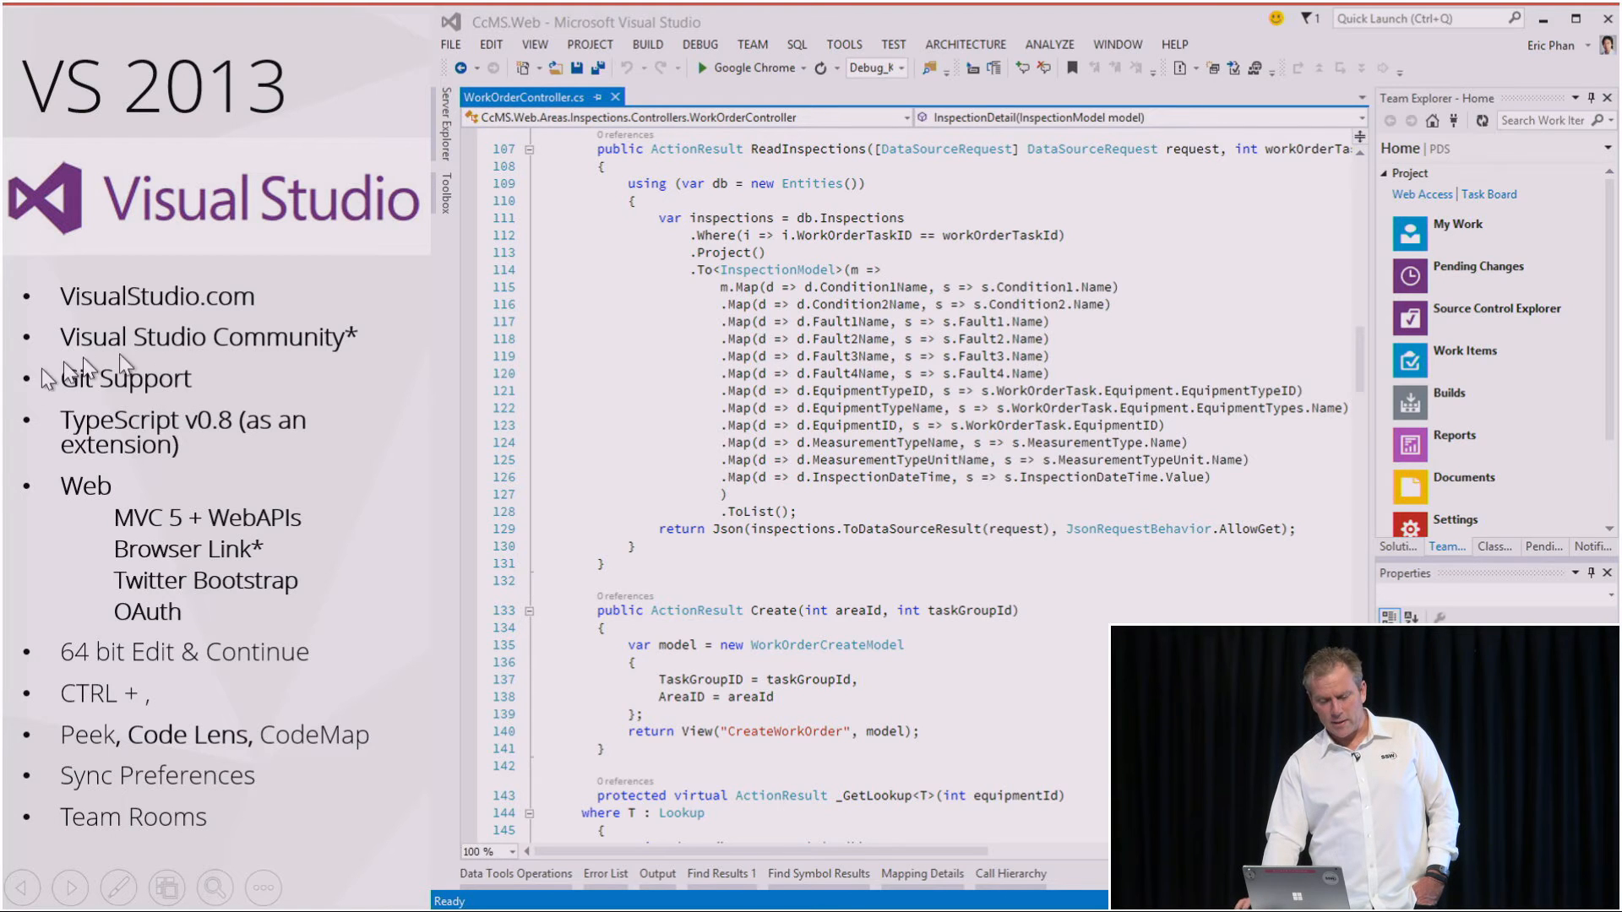
pyautogui.moveTo(150, 419)
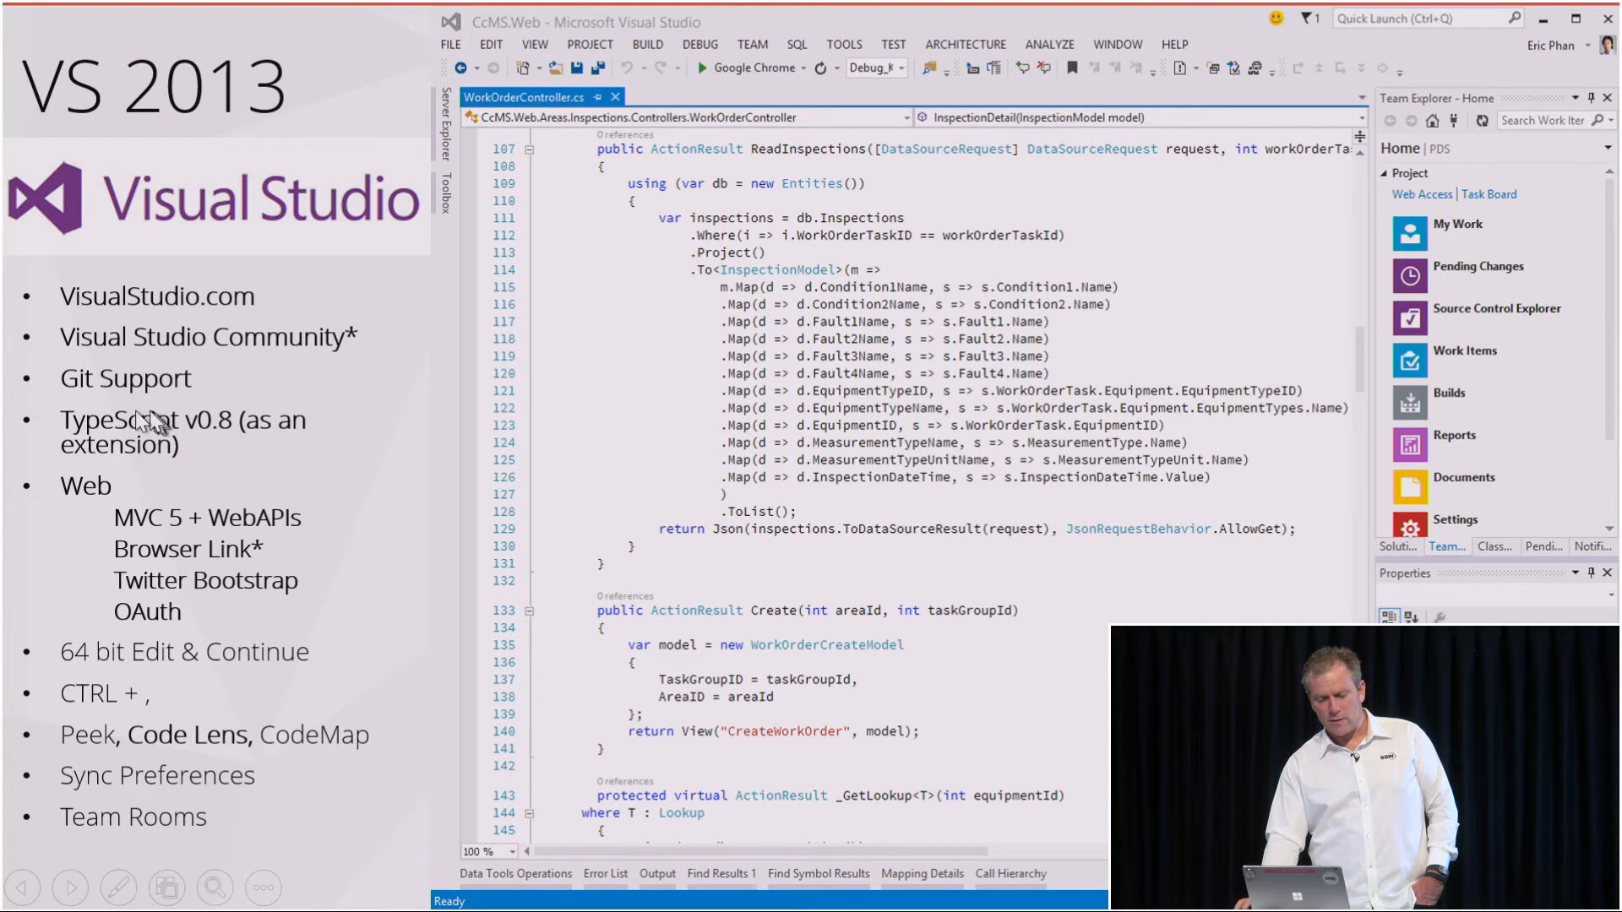
pyautogui.moveTo(217, 338)
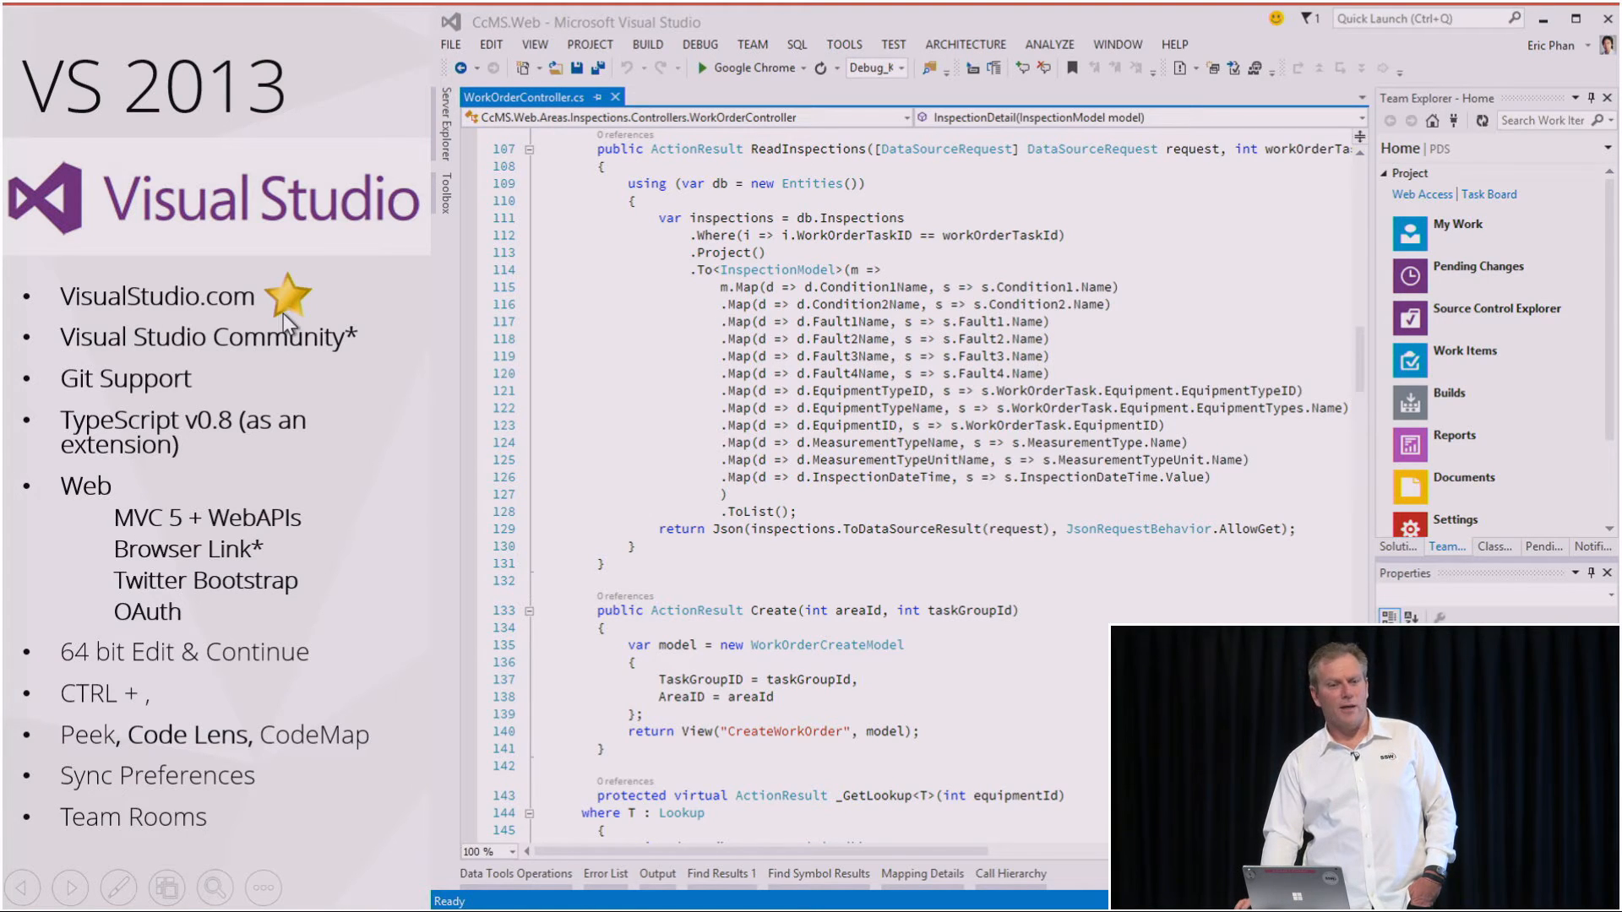
pyautogui.moveTo(359, 306)
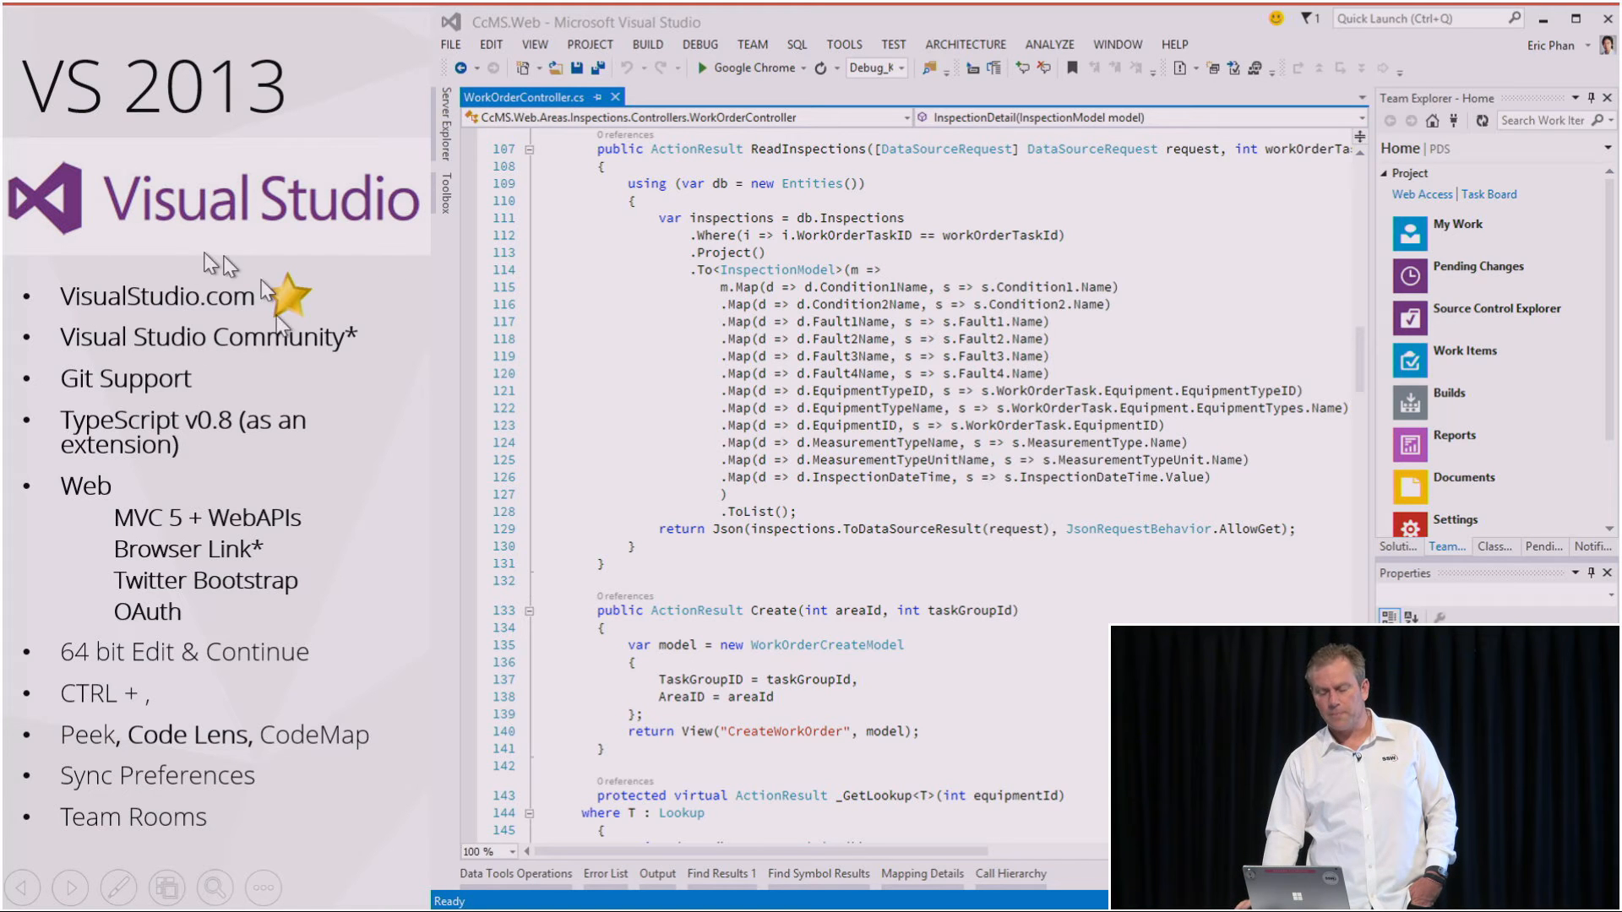
pyautogui.moveTo(188, 368)
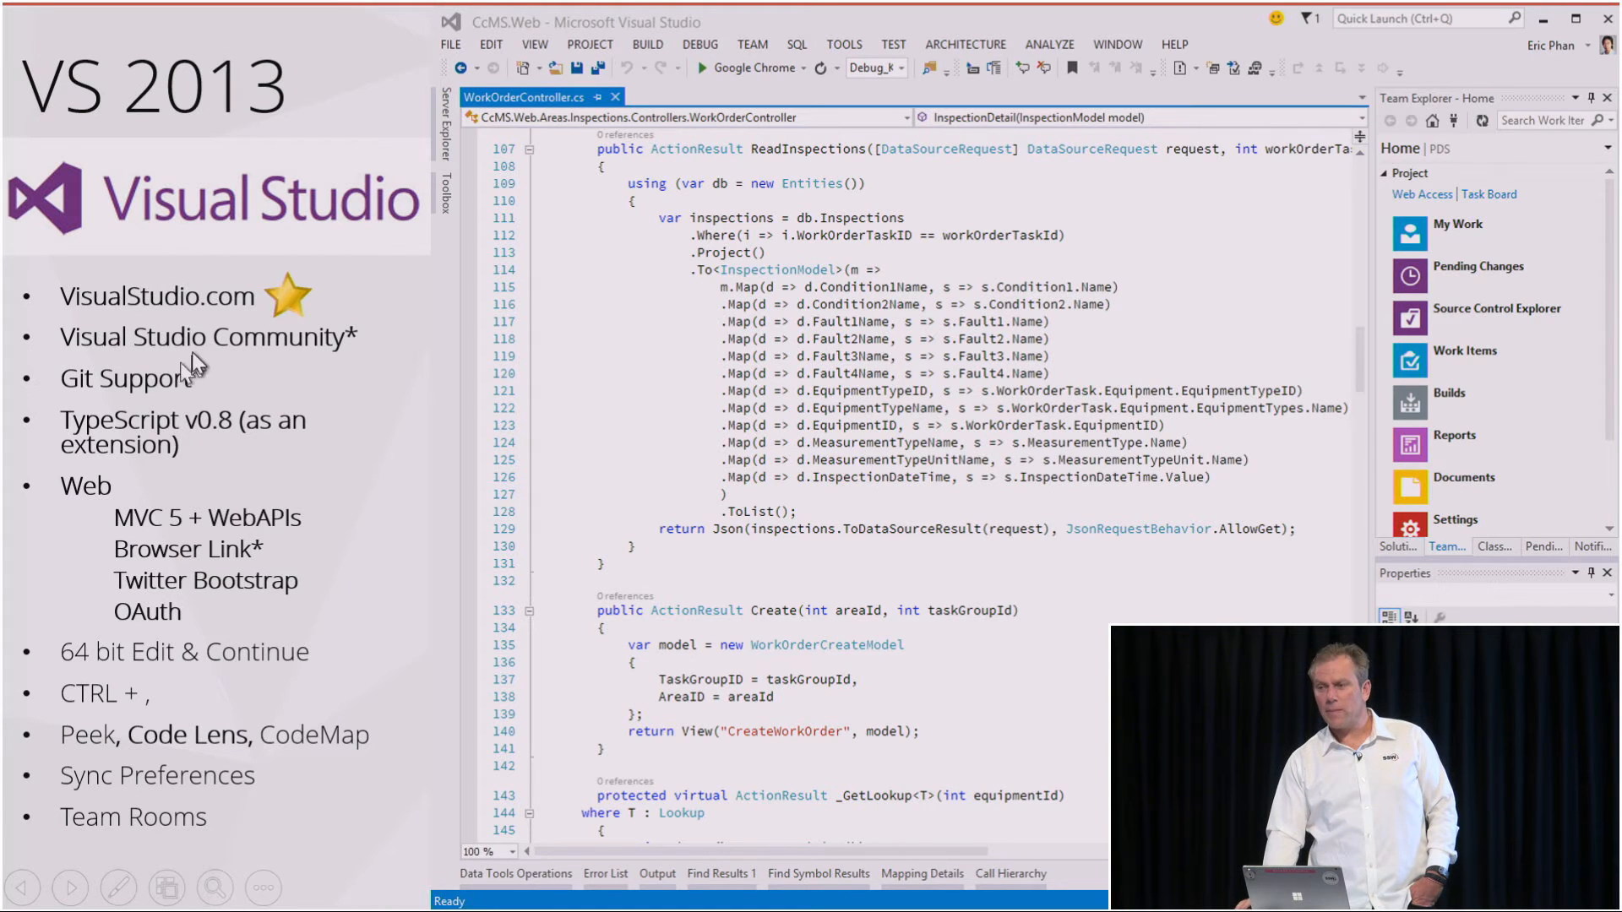
pyautogui.moveTo(222, 370)
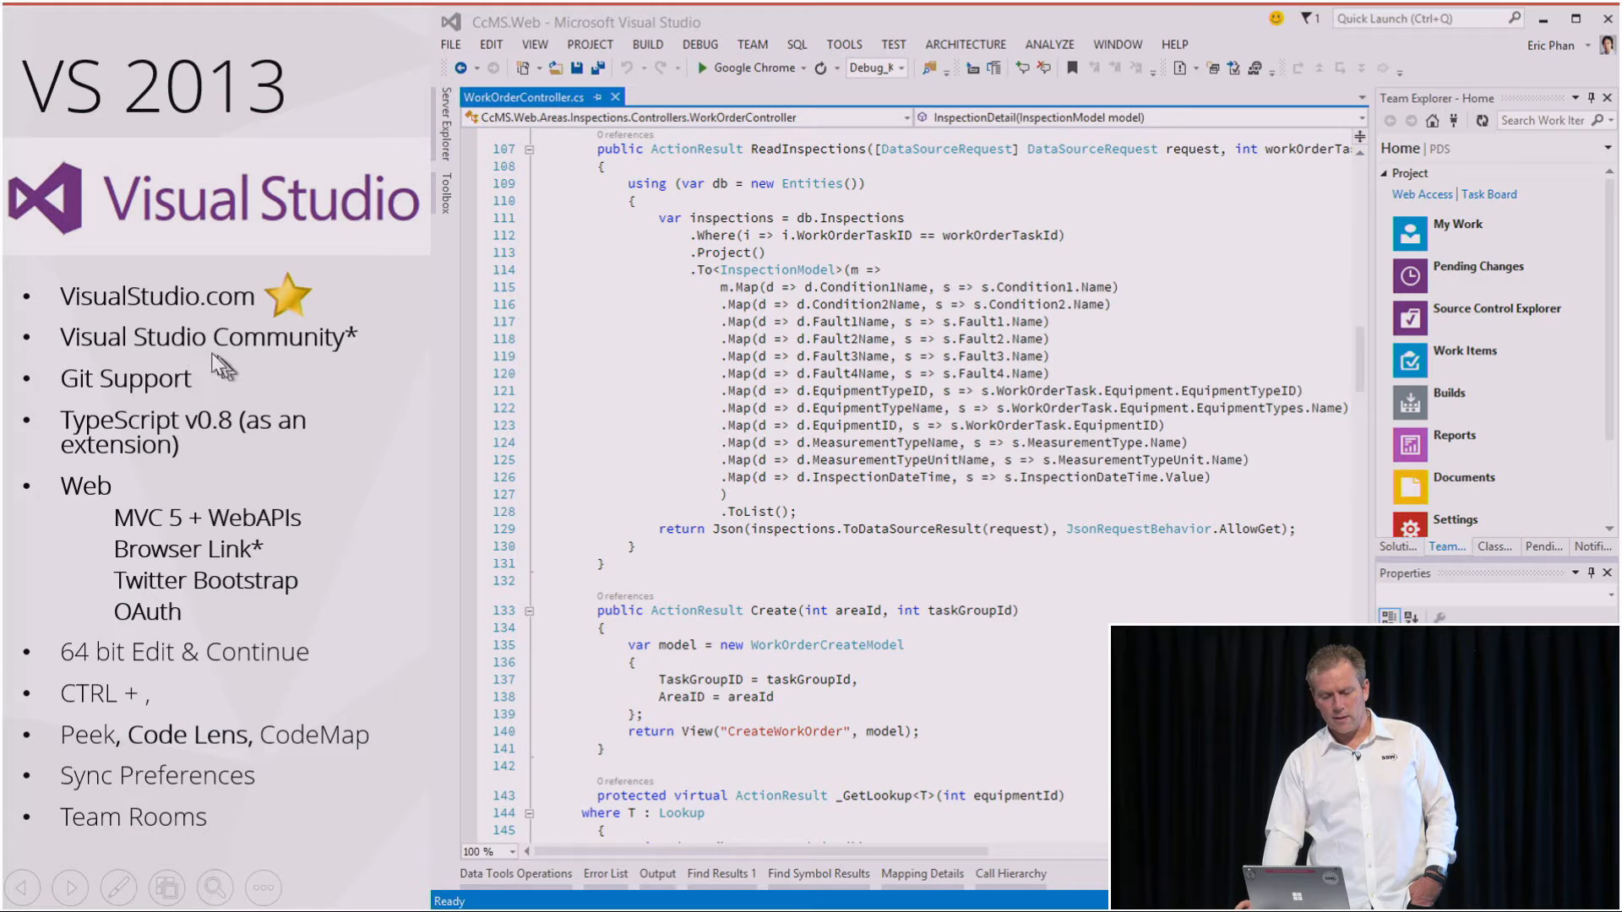
pyautogui.moveTo(210, 344)
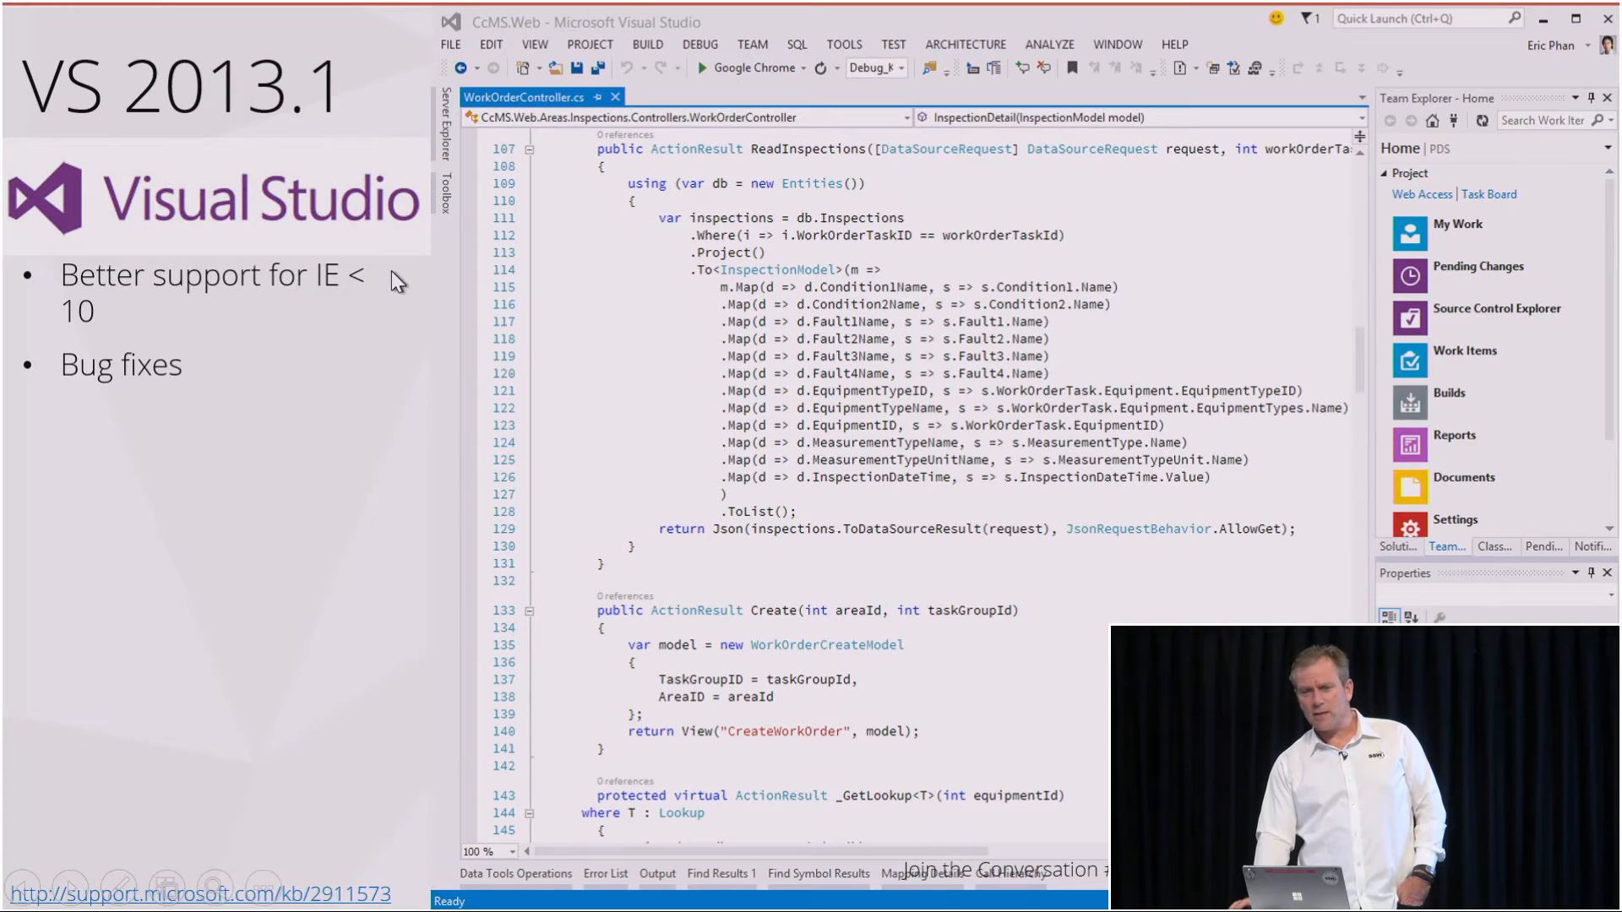
pyautogui.moveTo(298, 345)
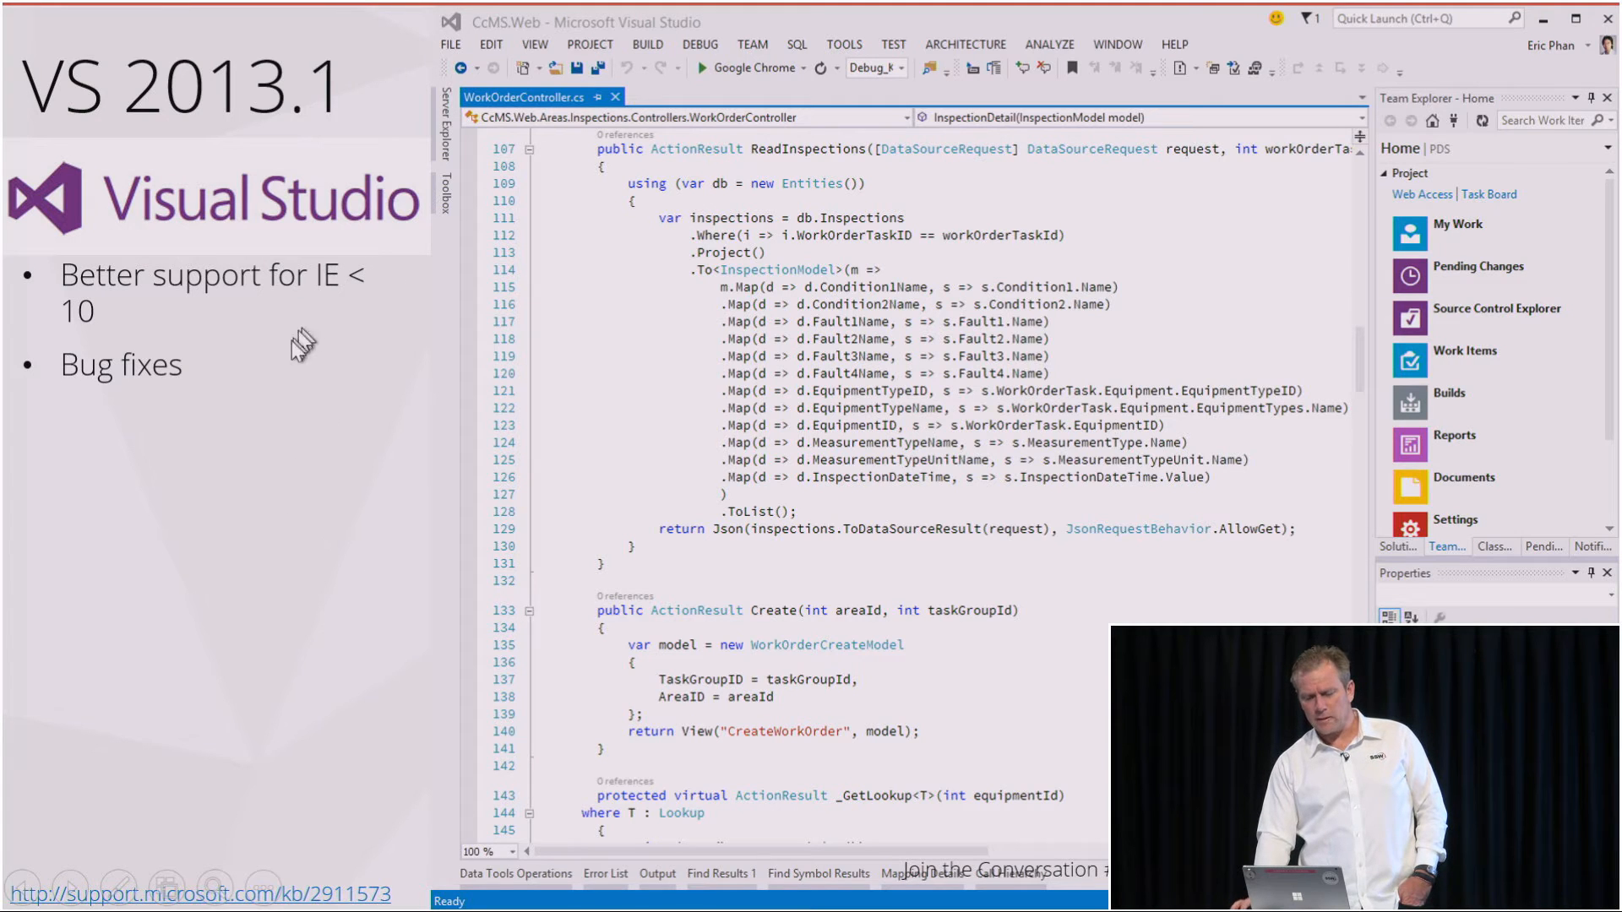
pyautogui.moveTo(311, 470)
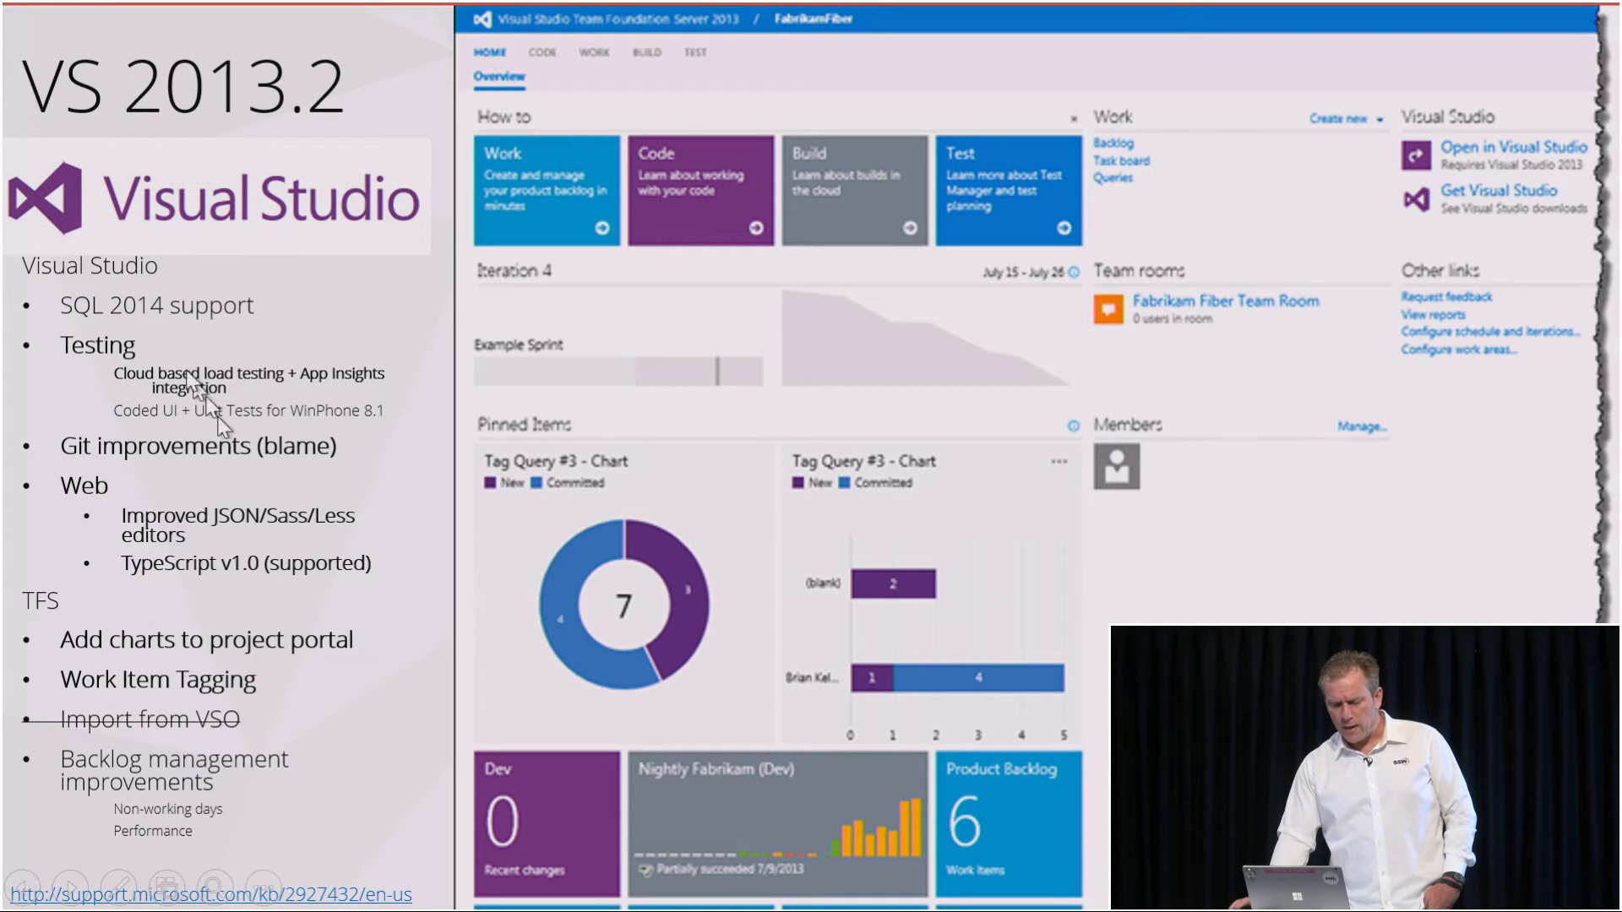
pyautogui.moveTo(228, 475)
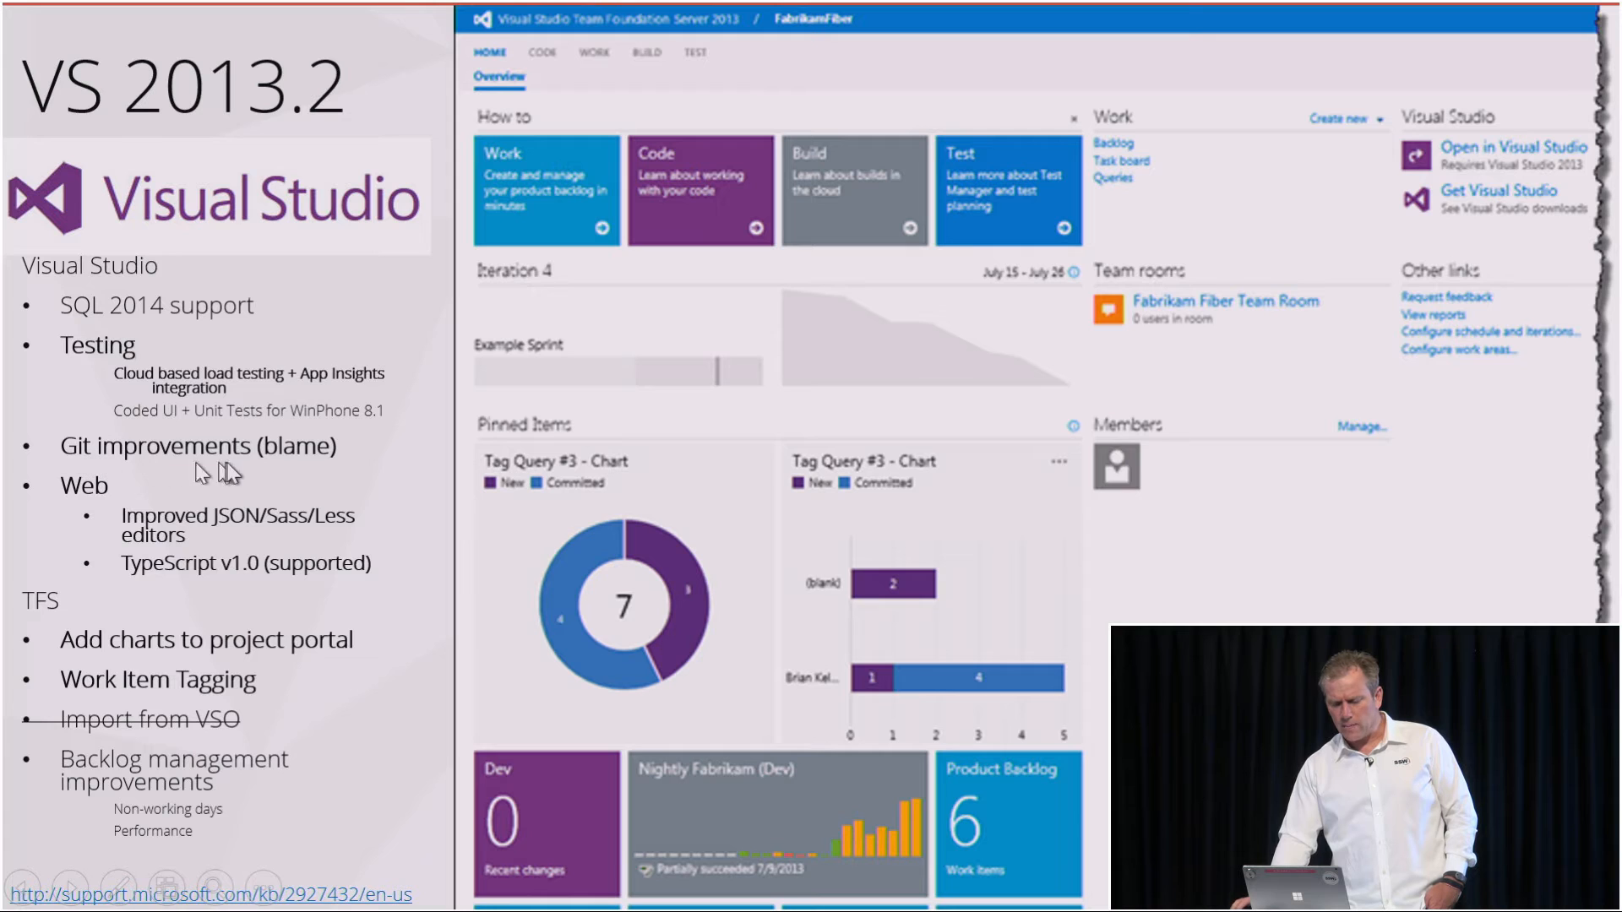
pyautogui.moveTo(188, 591)
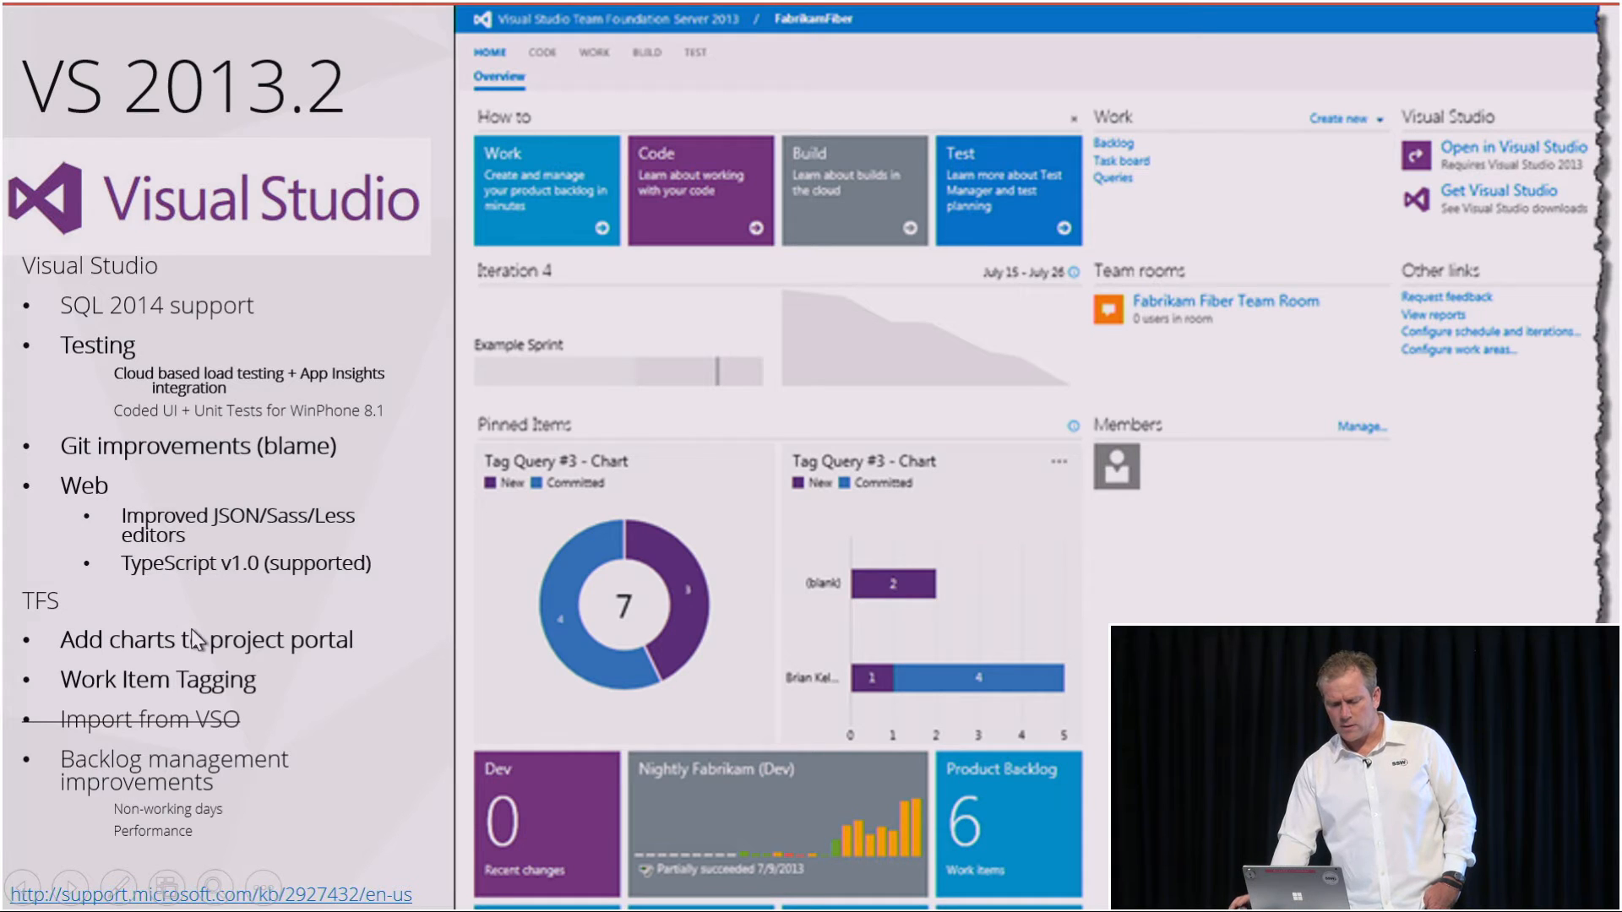
pyautogui.moveTo(672, 652)
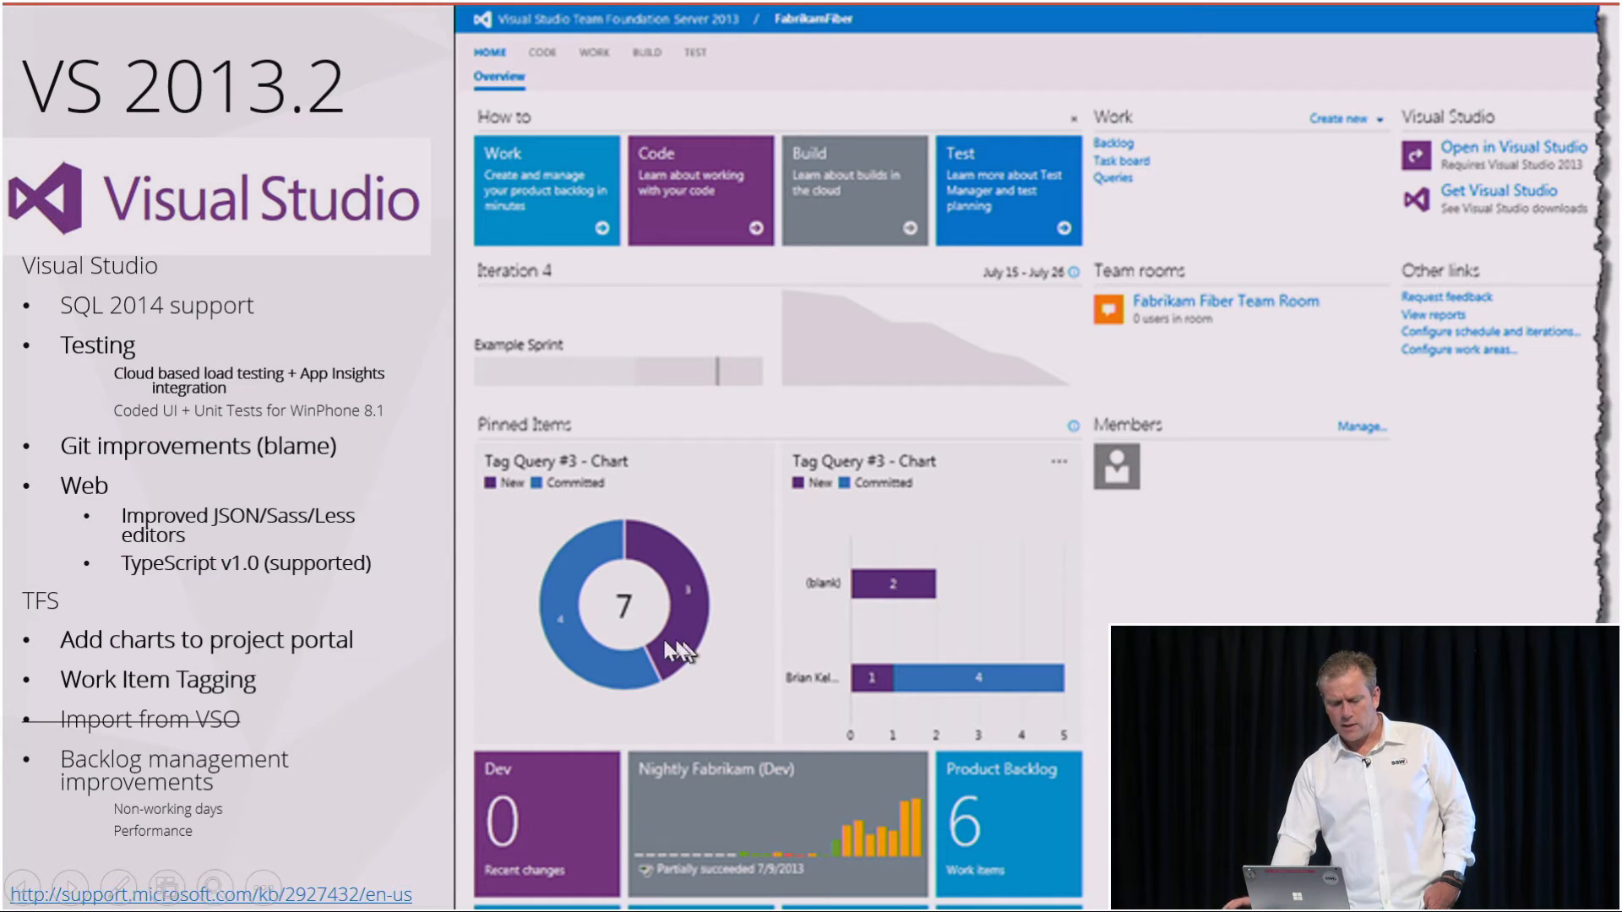
pyautogui.moveTo(774, 662)
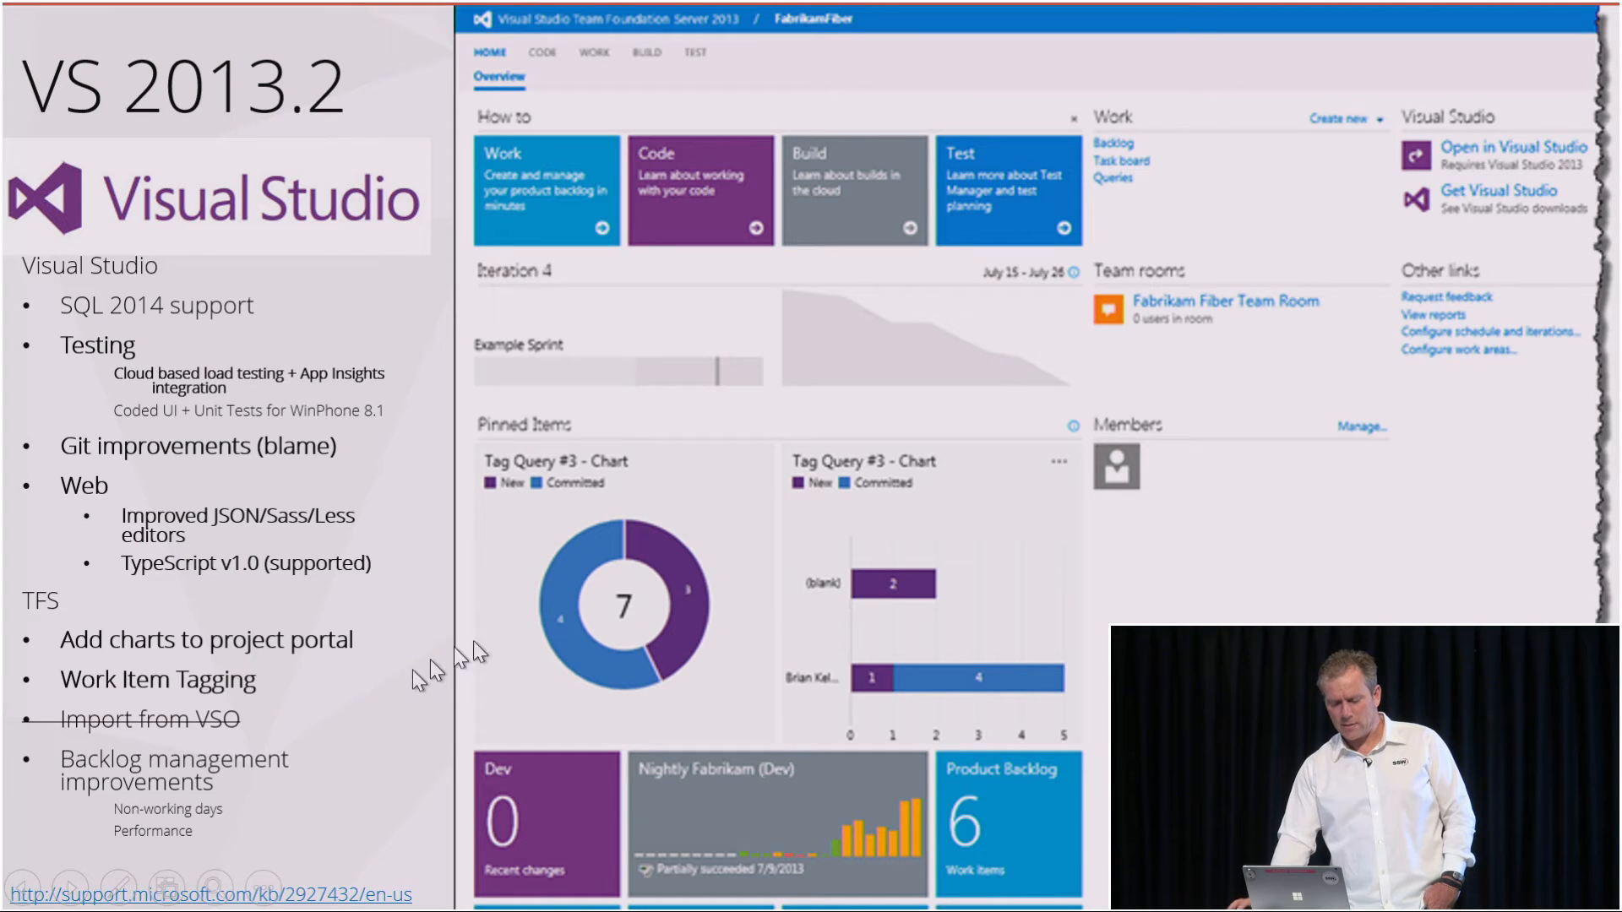
pyautogui.moveTo(267, 730)
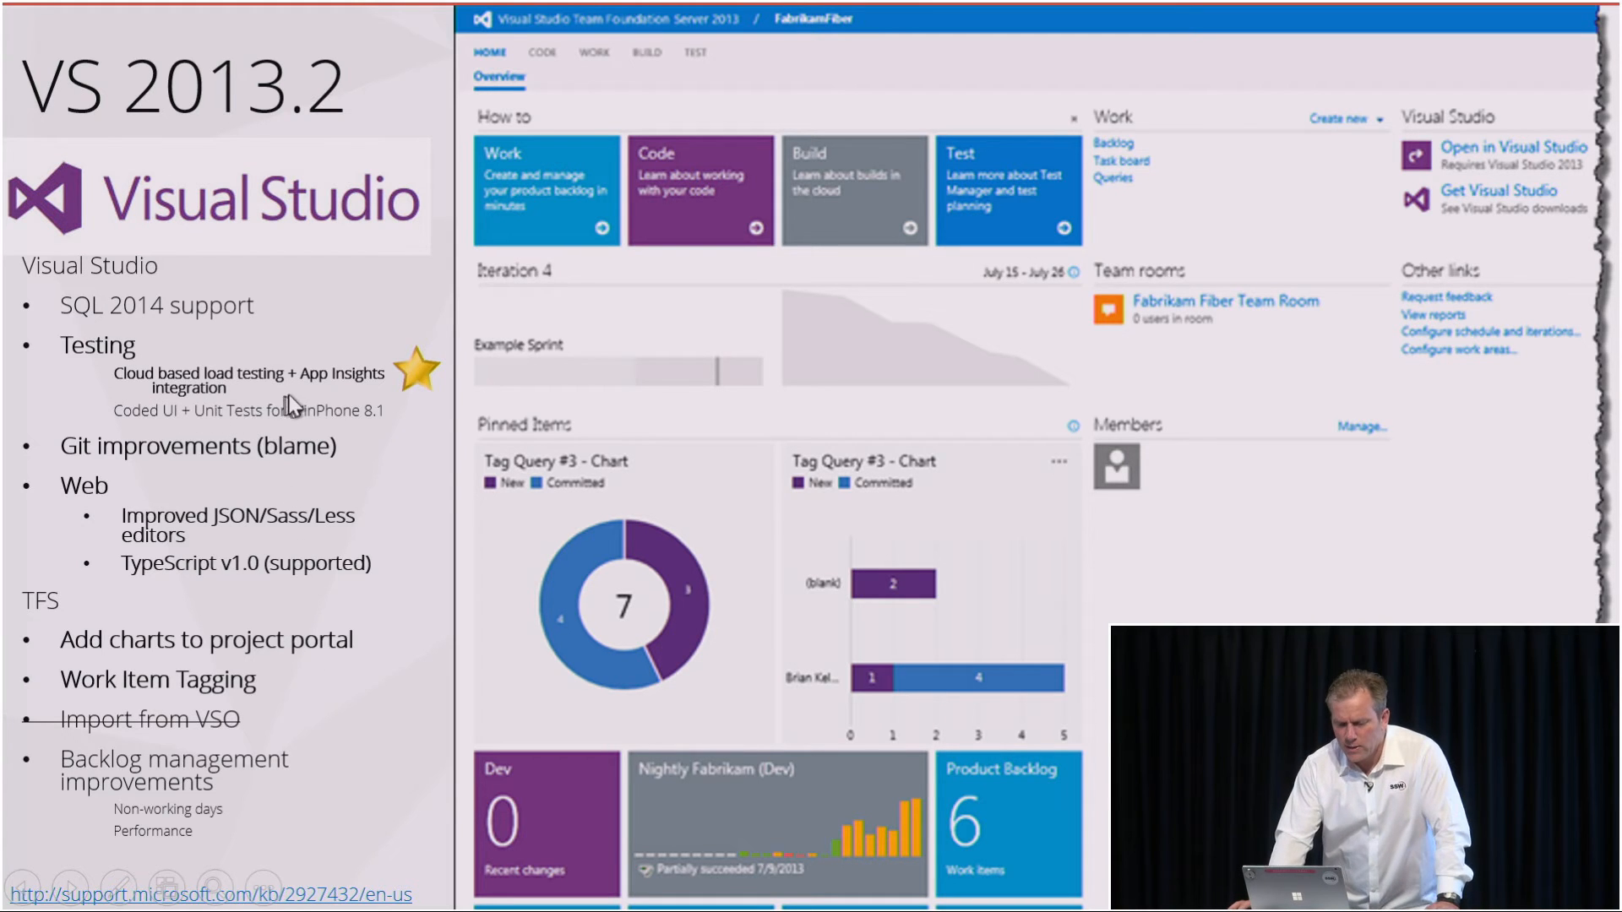
pyautogui.moveTo(274, 405)
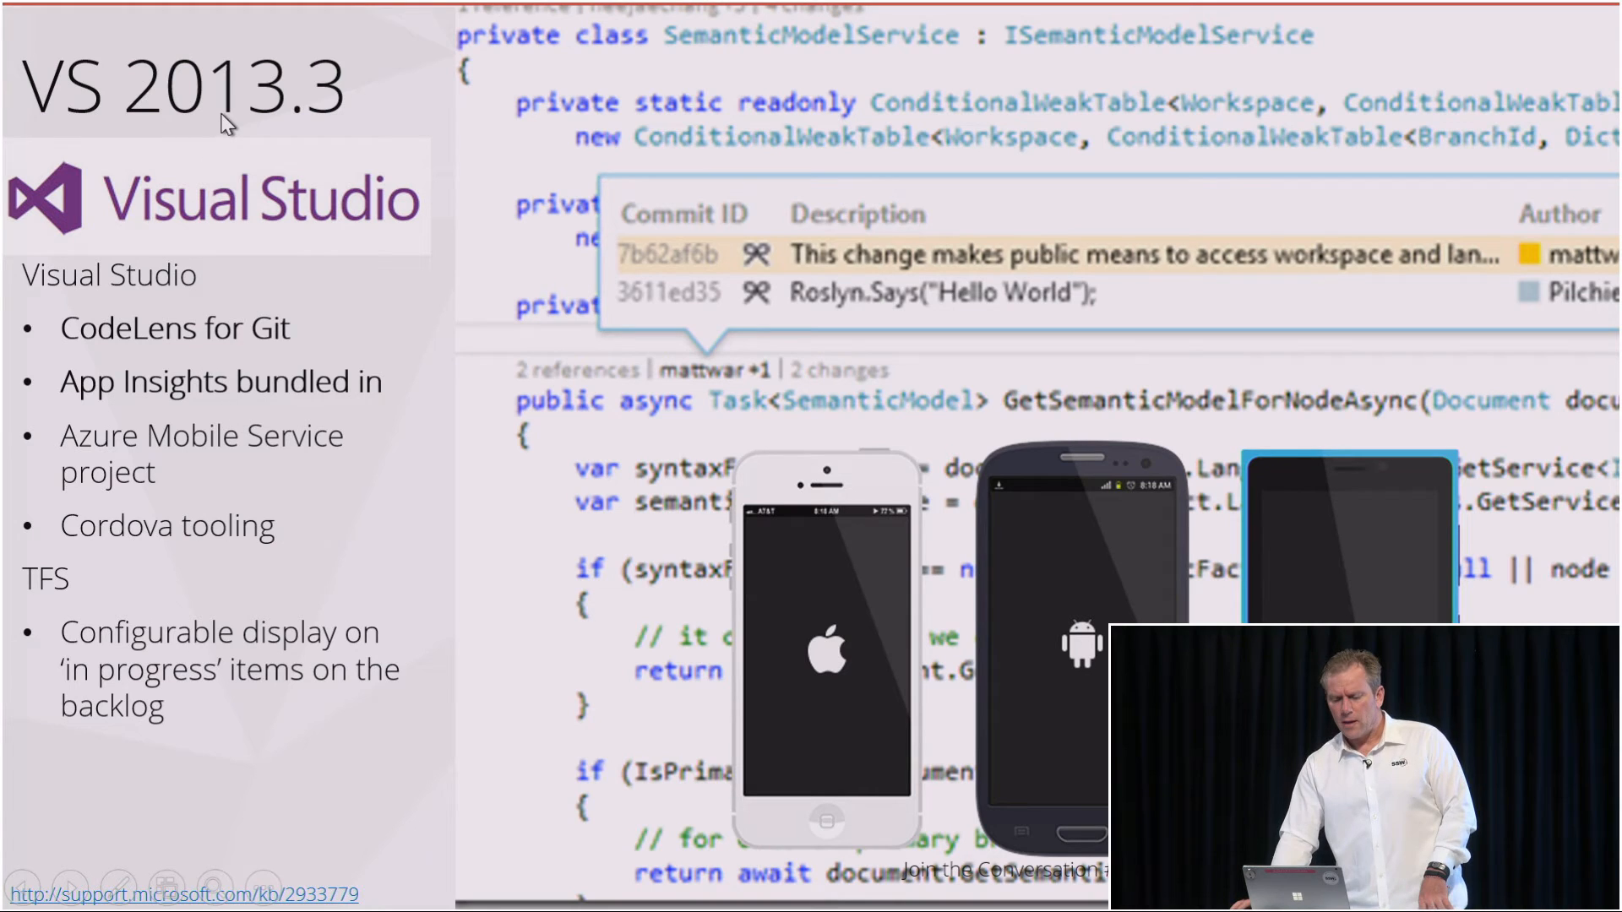
pyautogui.moveTo(213, 510)
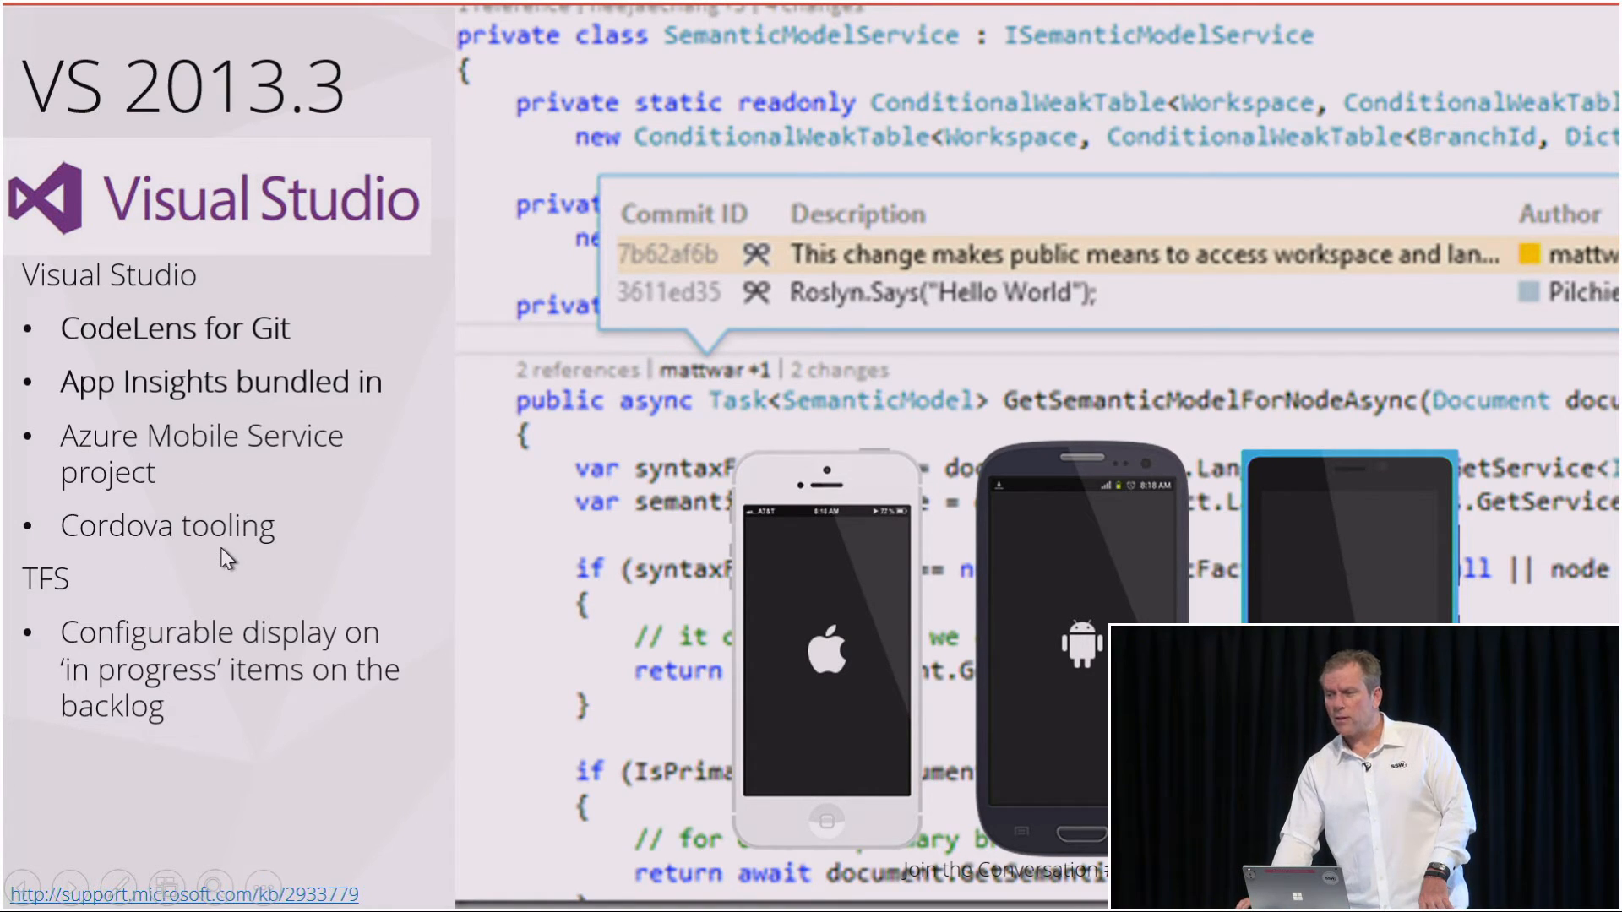
pyautogui.moveTo(260, 533)
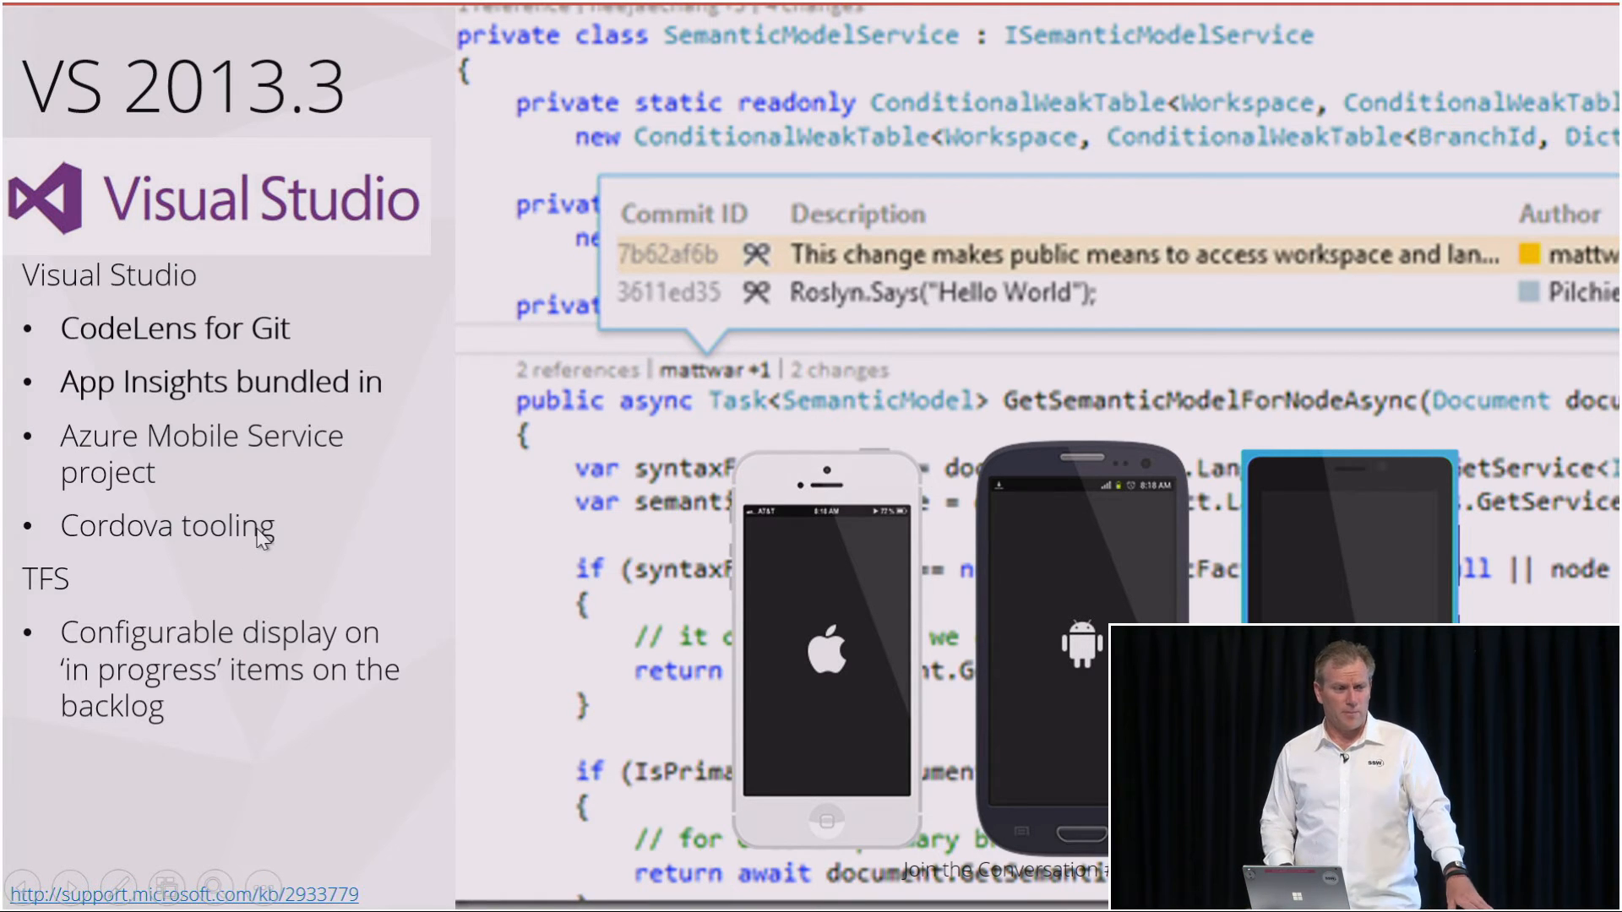
pyautogui.moveTo(306, 514)
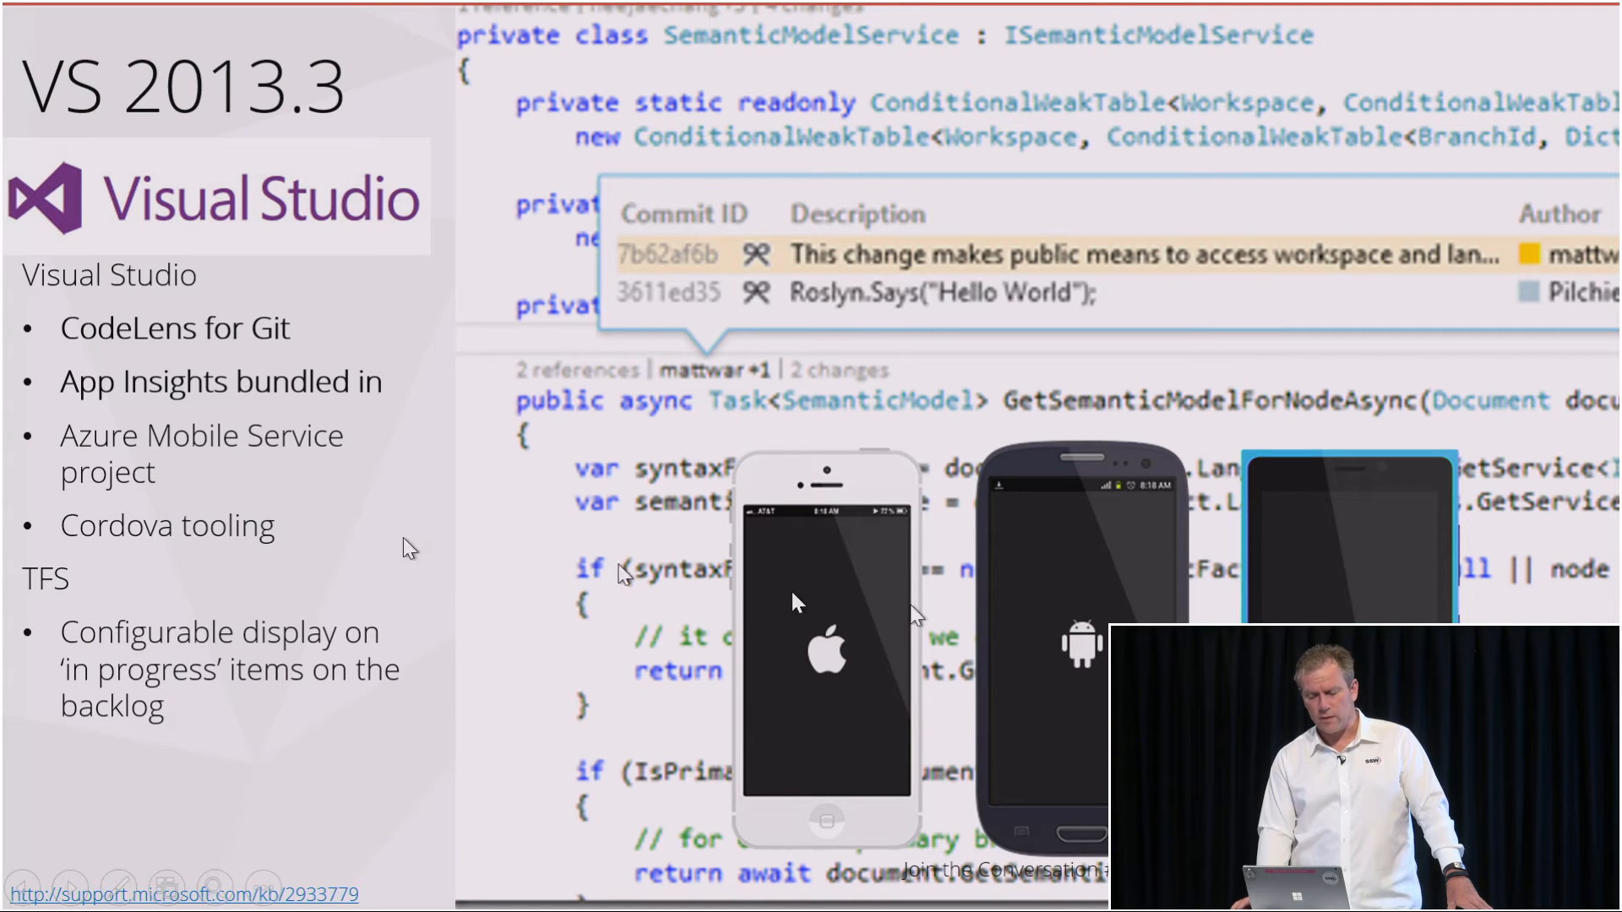
pyautogui.moveTo(1105, 649)
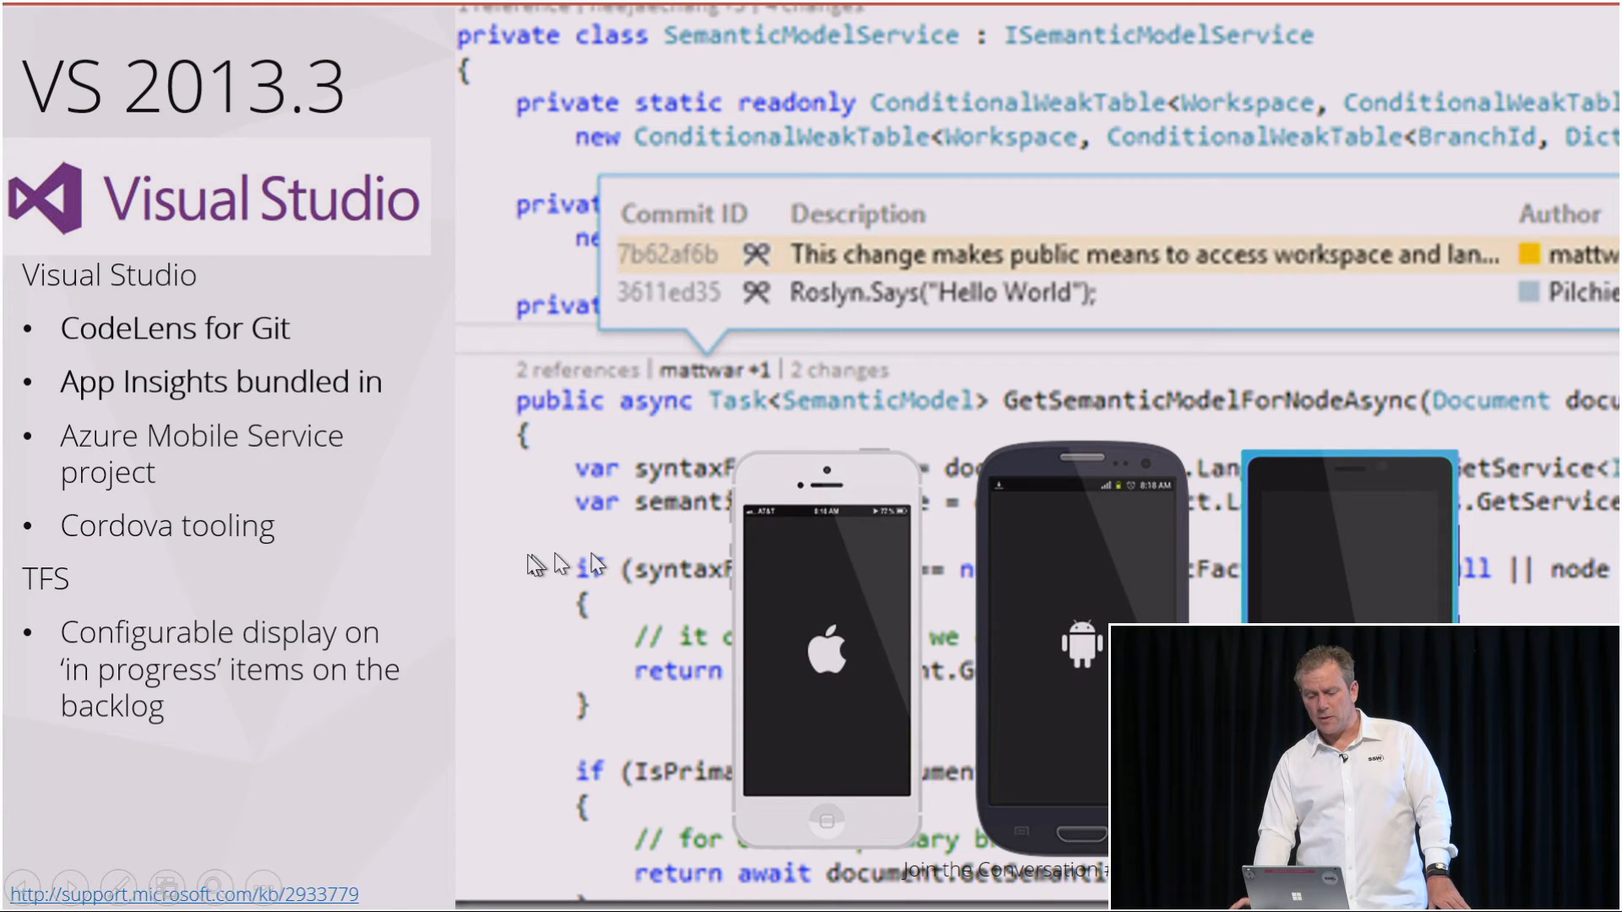
pyautogui.moveTo(248, 527)
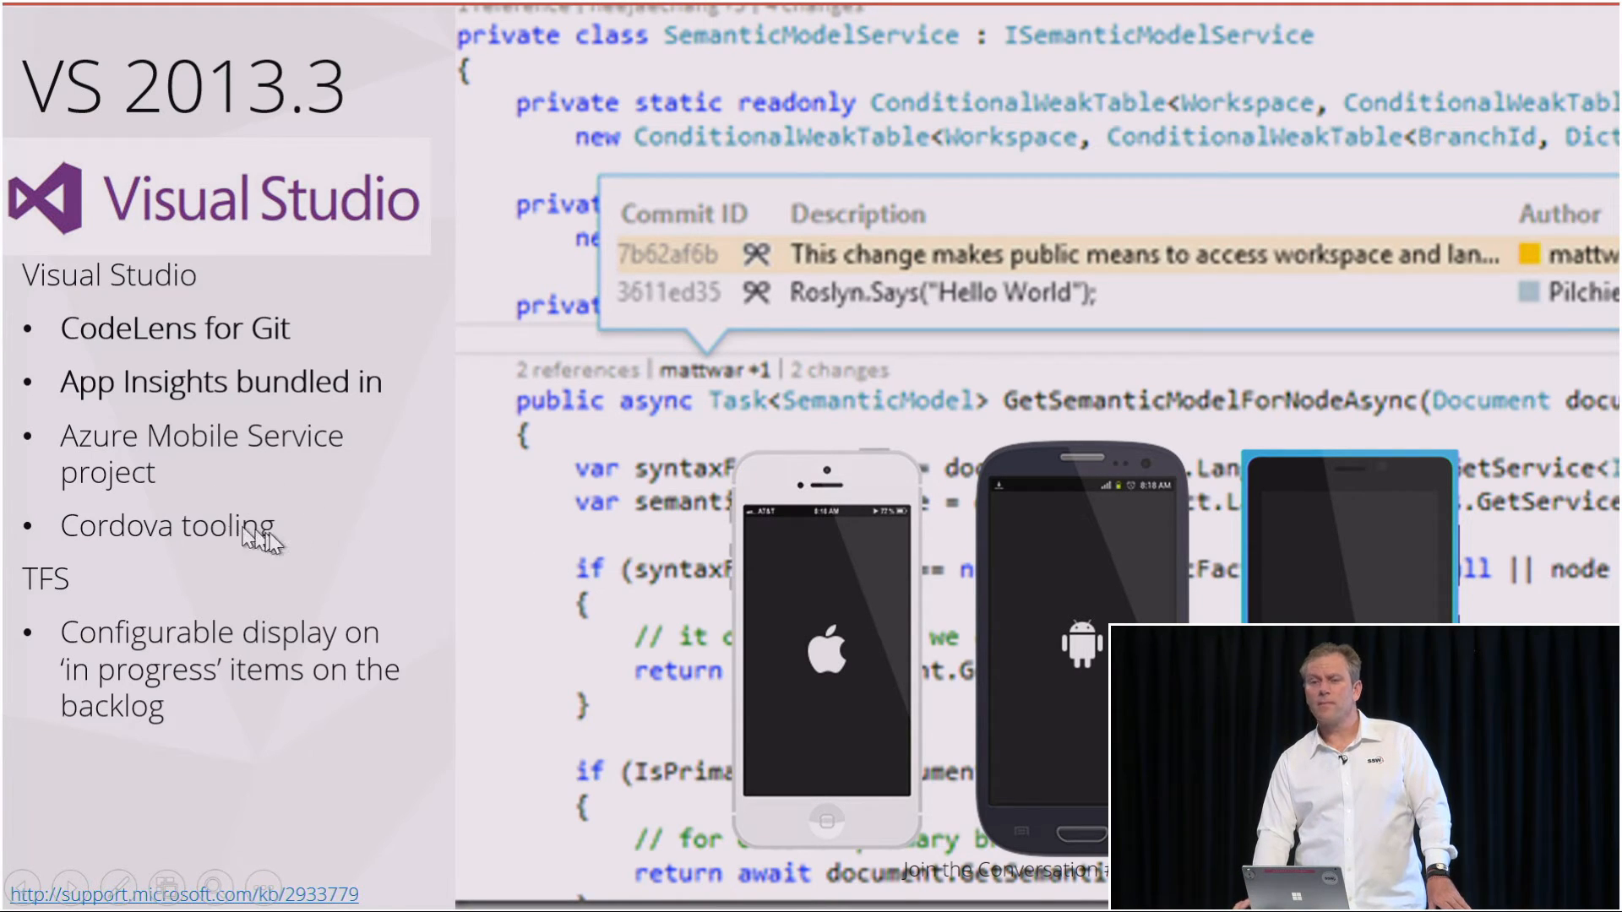
pyautogui.moveTo(943, 672)
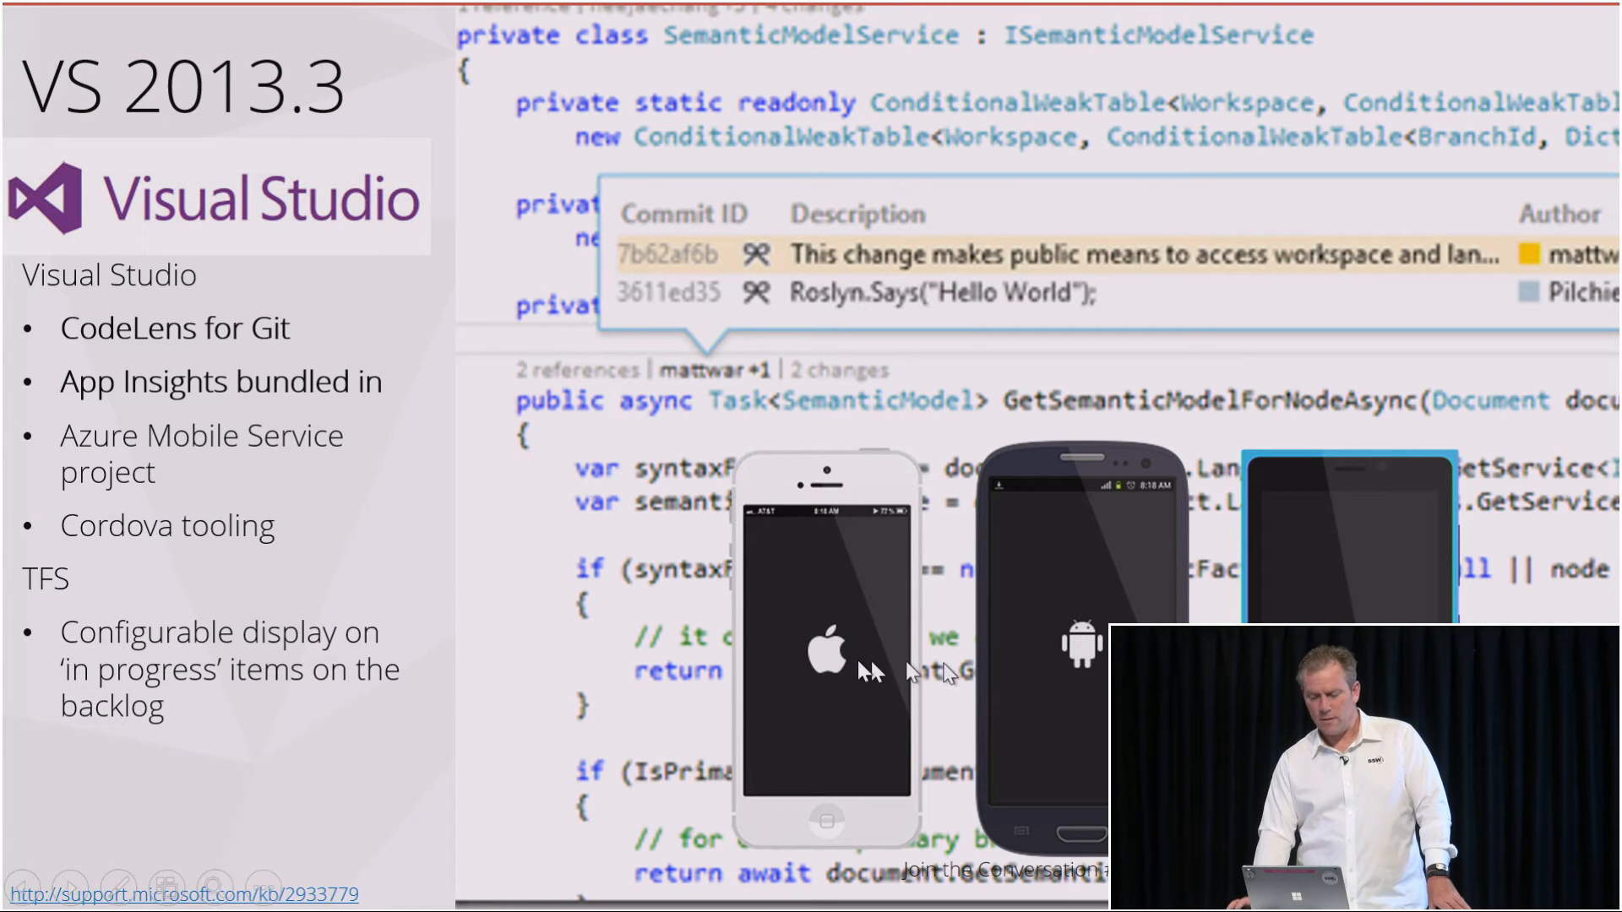
pyautogui.moveTo(859, 669)
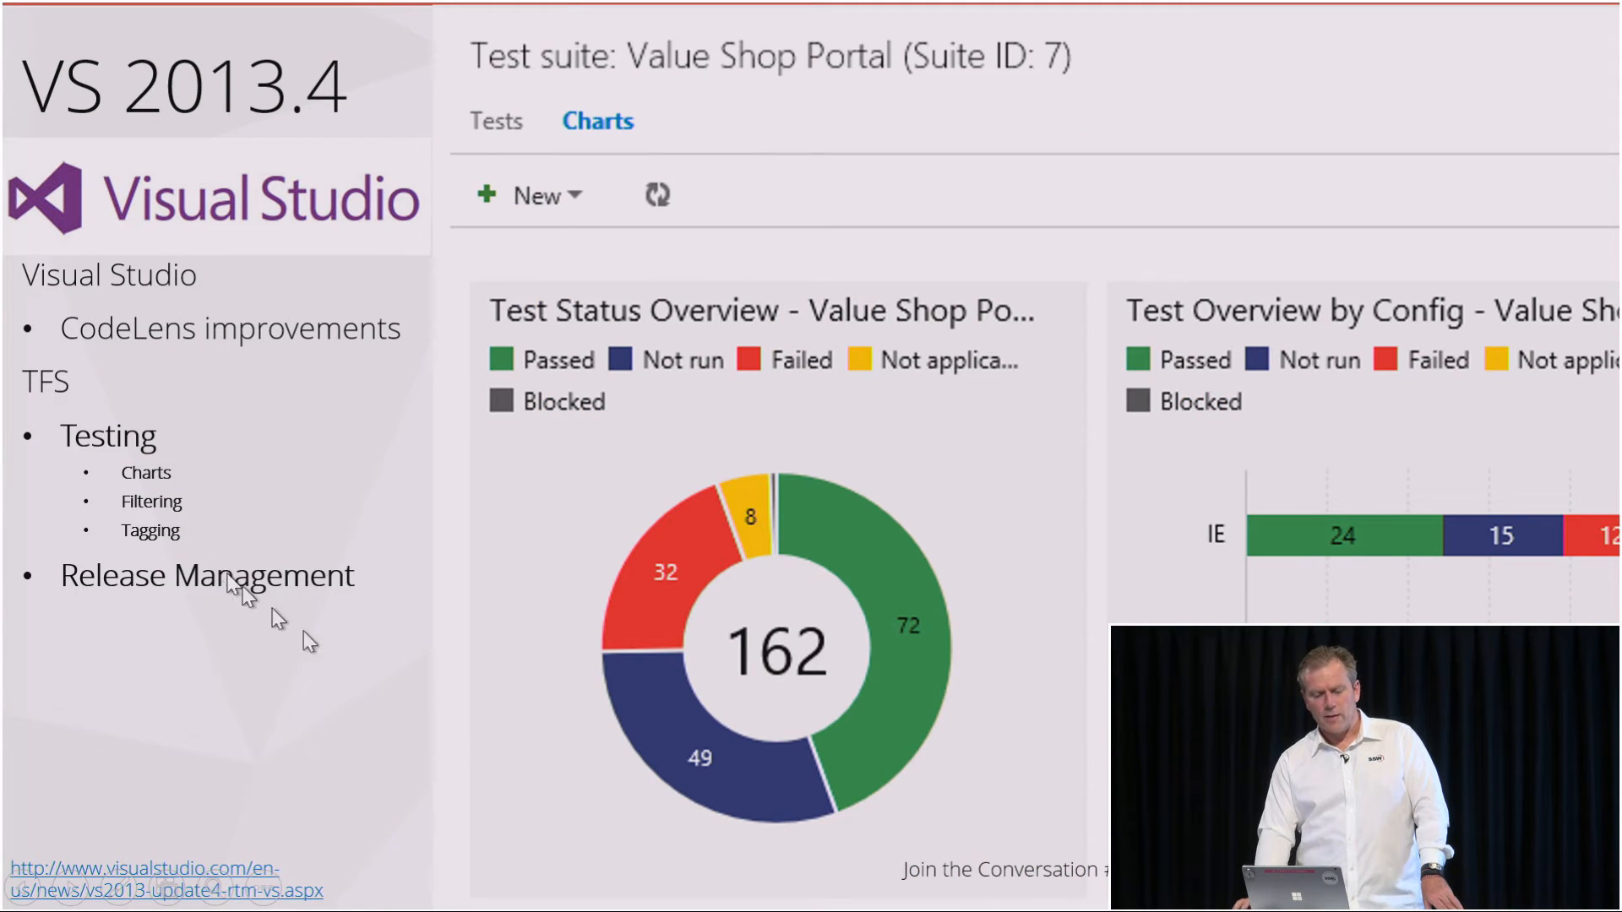
pyautogui.moveTo(656, 671)
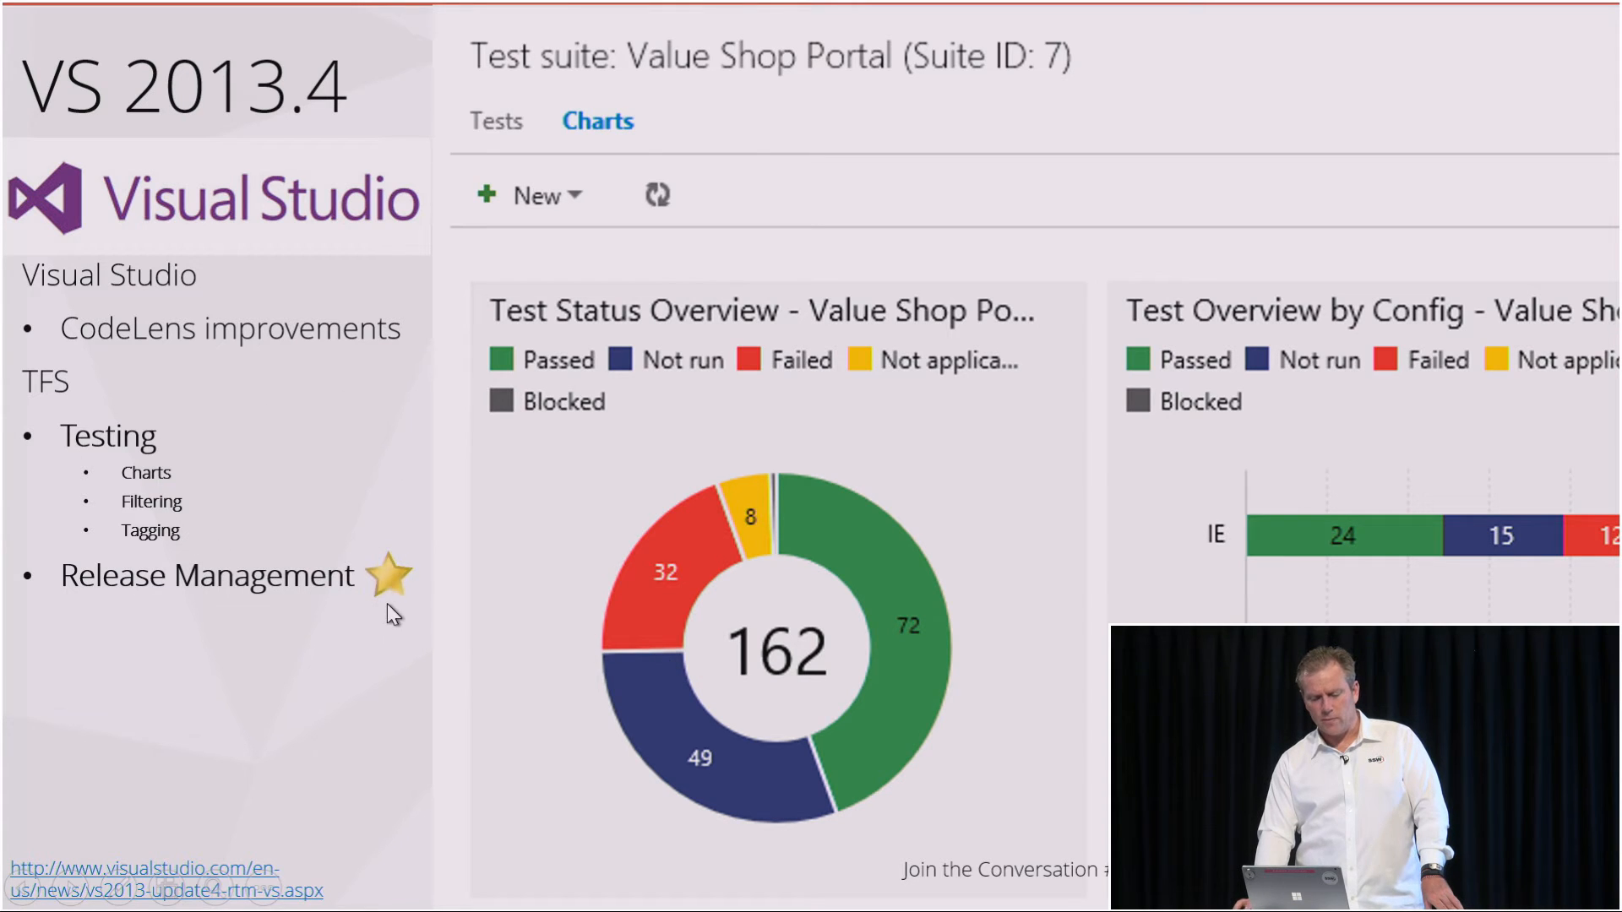
pyautogui.moveTo(50, 575)
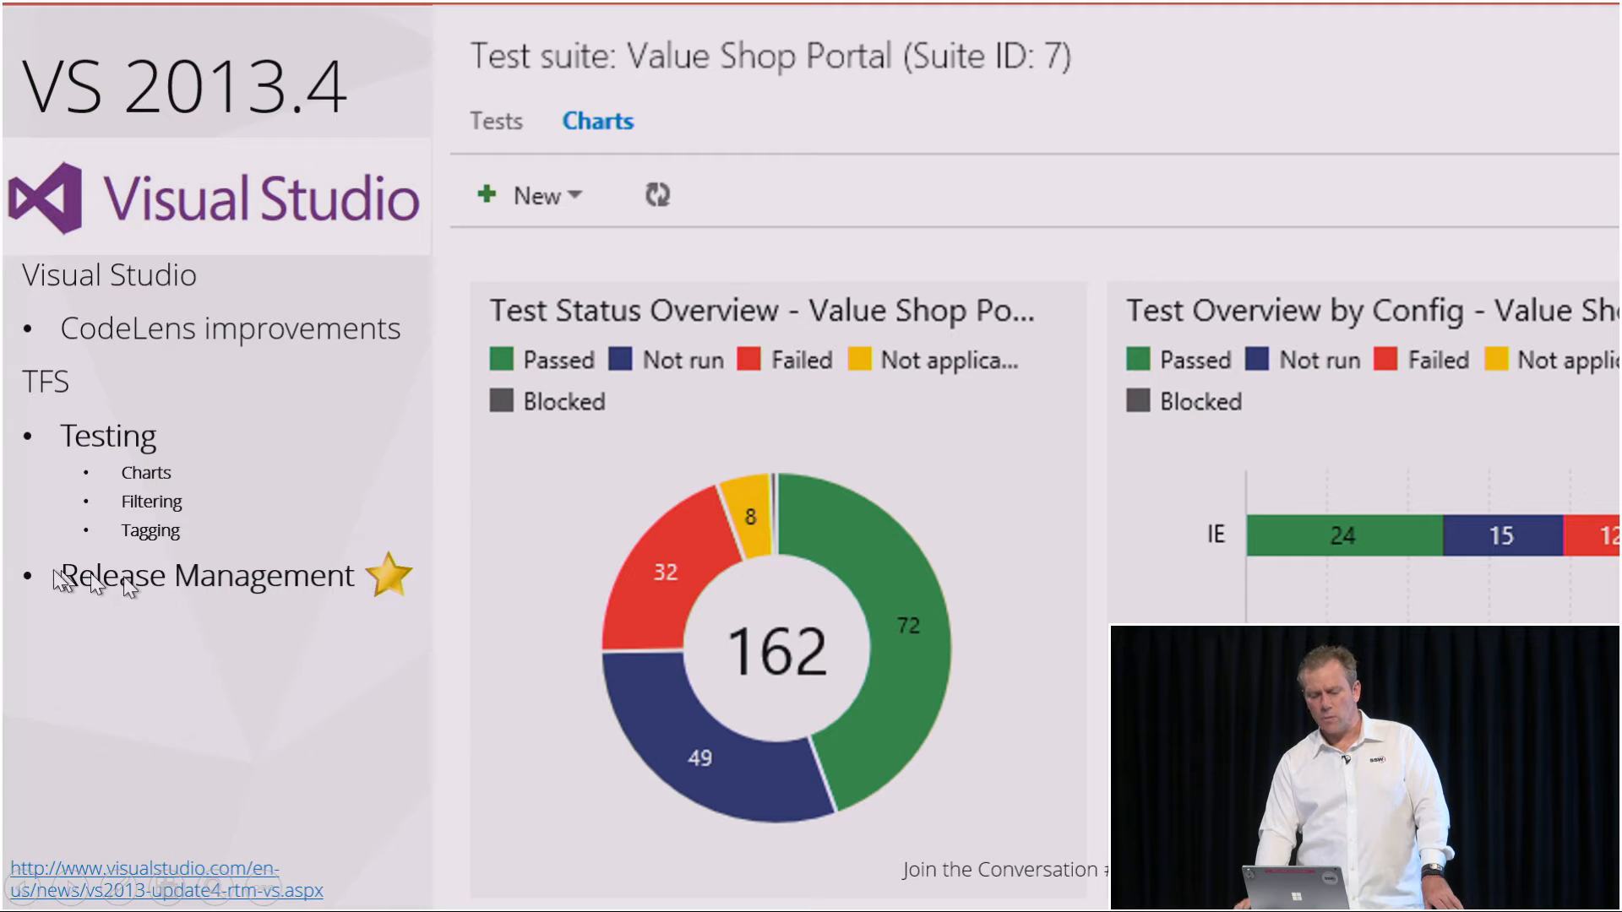
pyautogui.moveTo(458, 656)
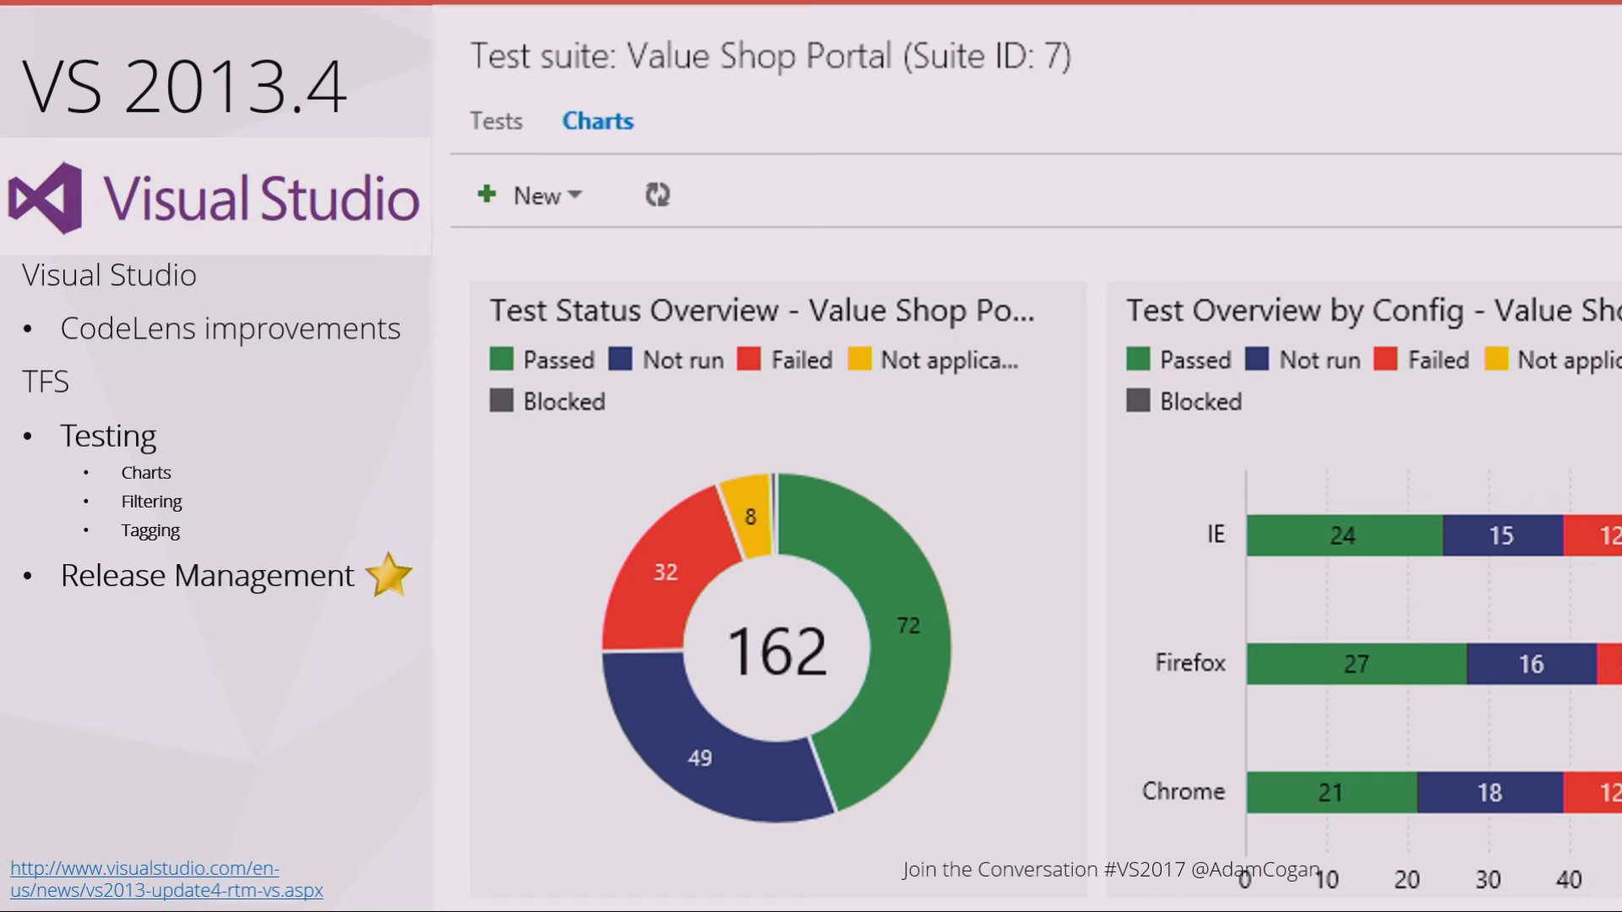
pyautogui.moveTo(533, 618)
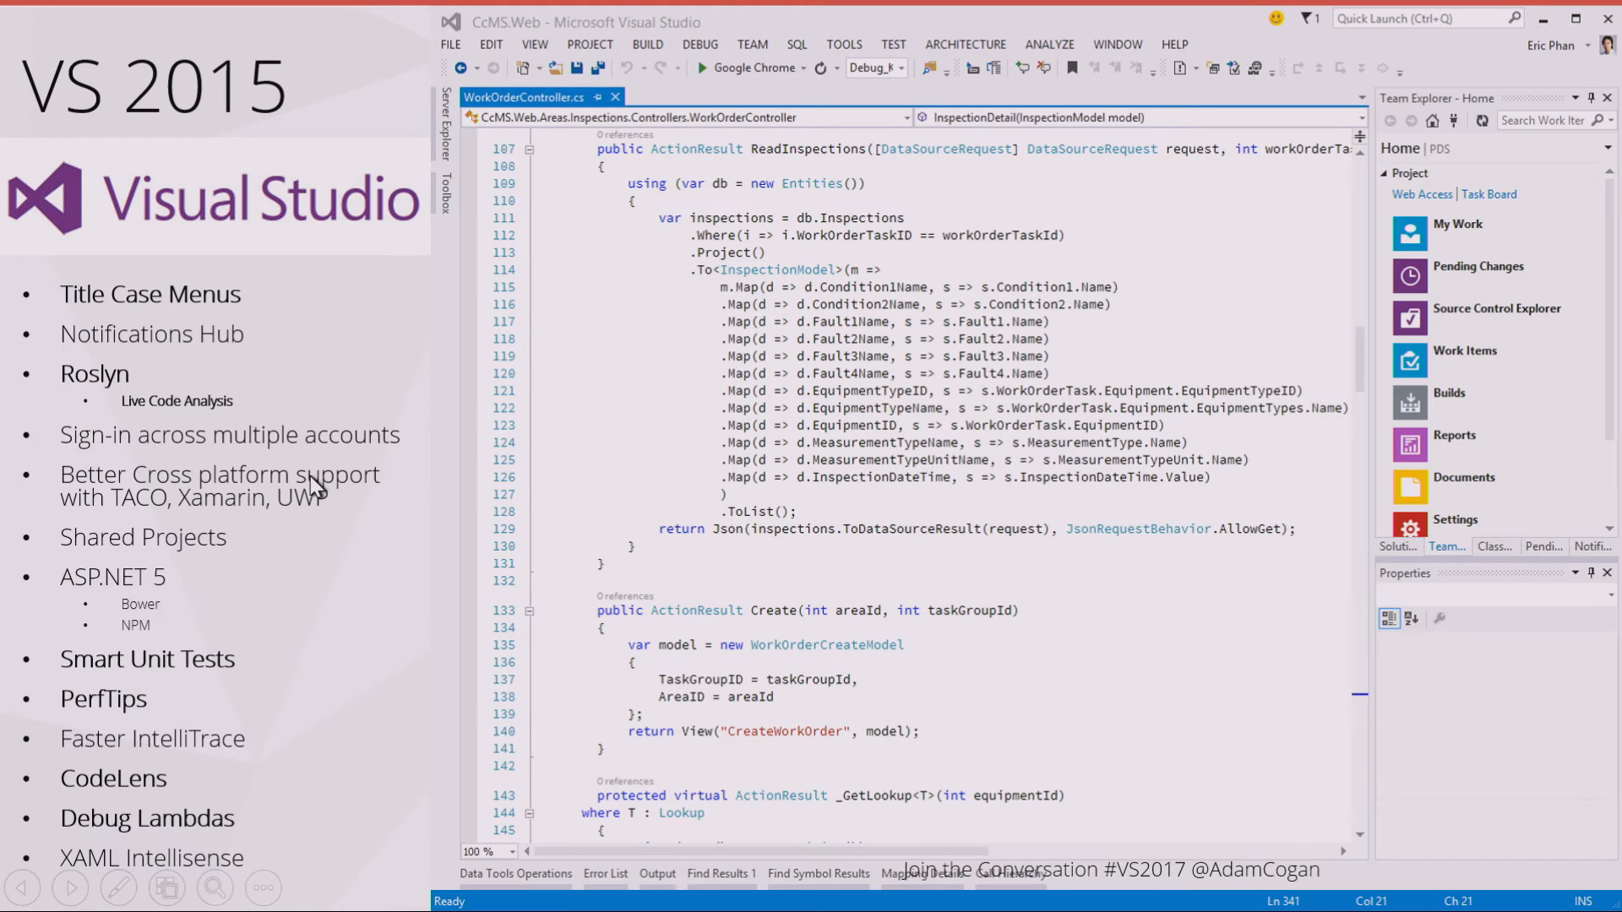
pyautogui.moveTo(257, 356)
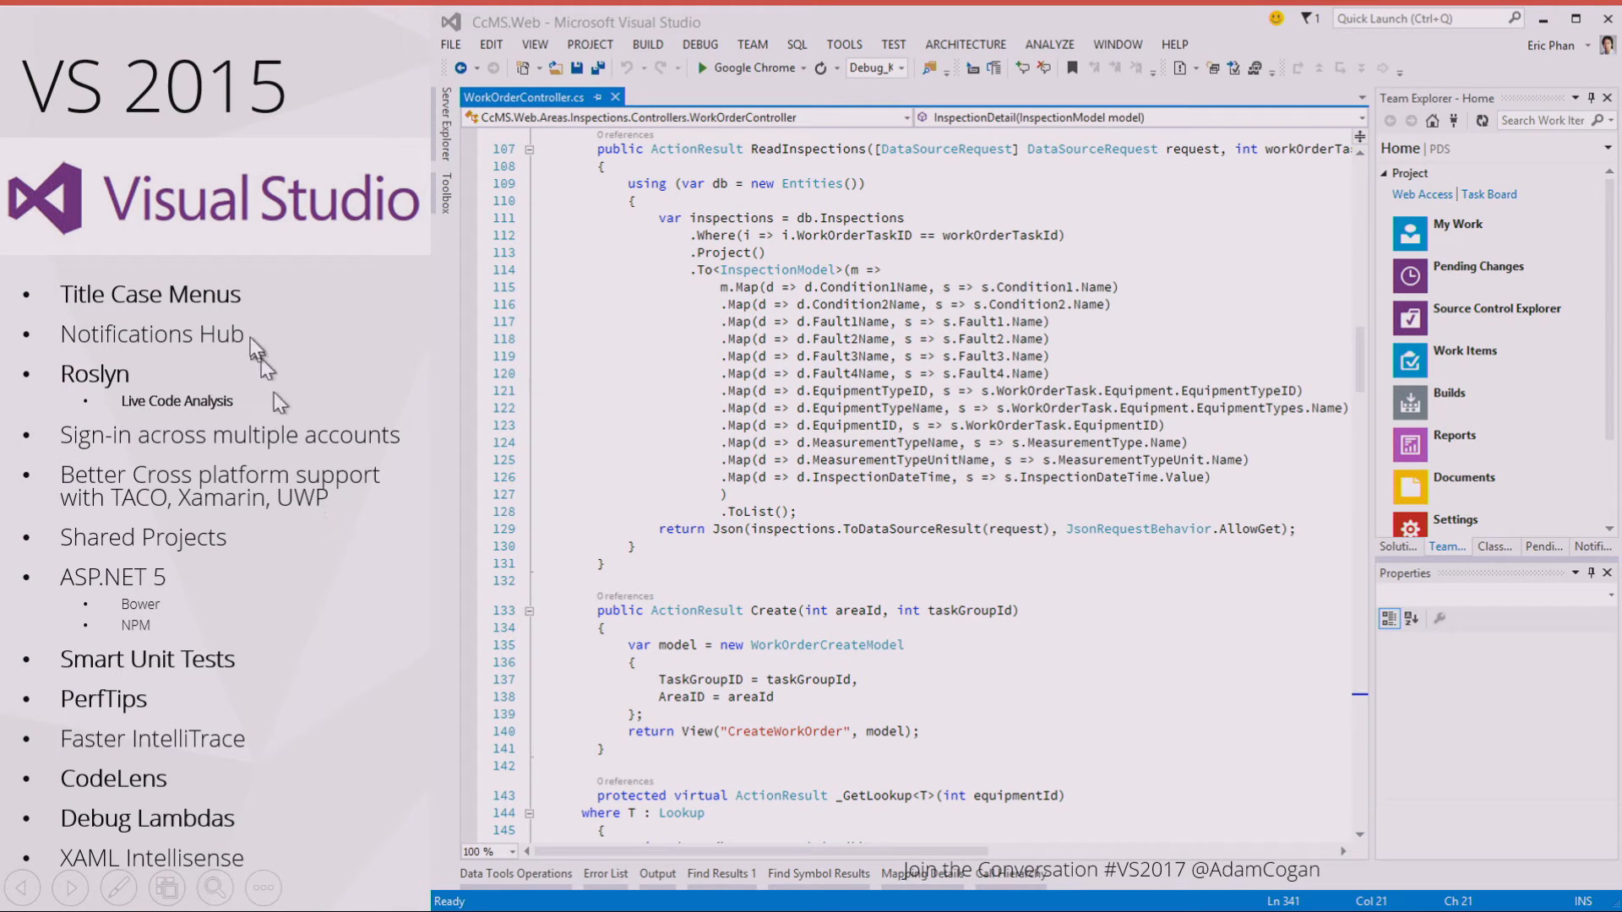
pyautogui.moveTo(341, 341)
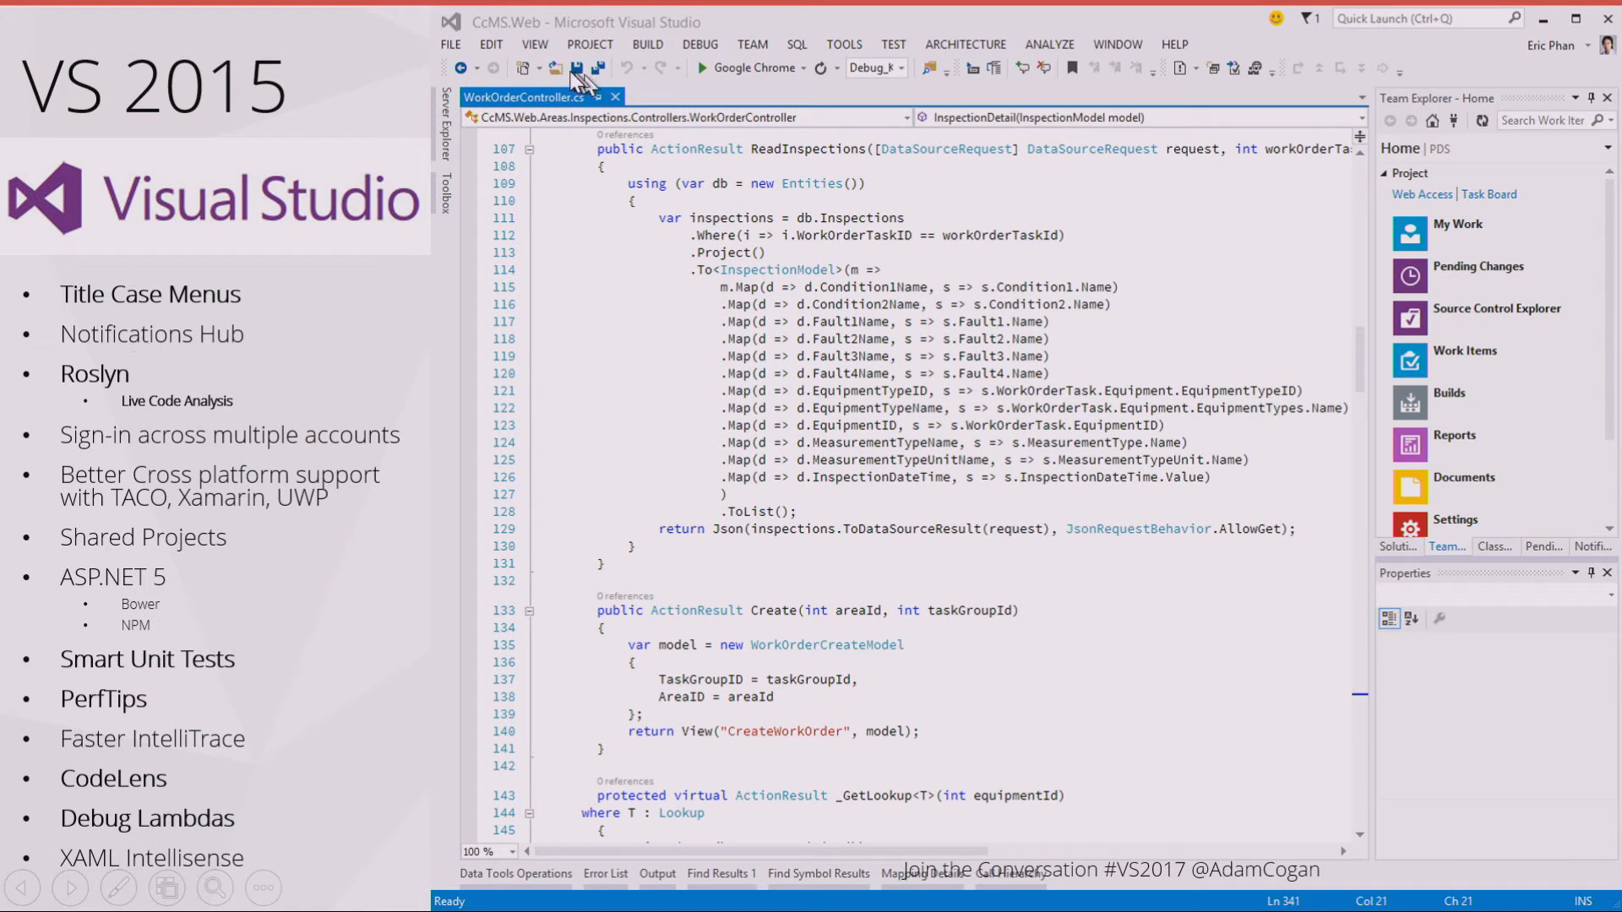
pyautogui.moveTo(115, 348)
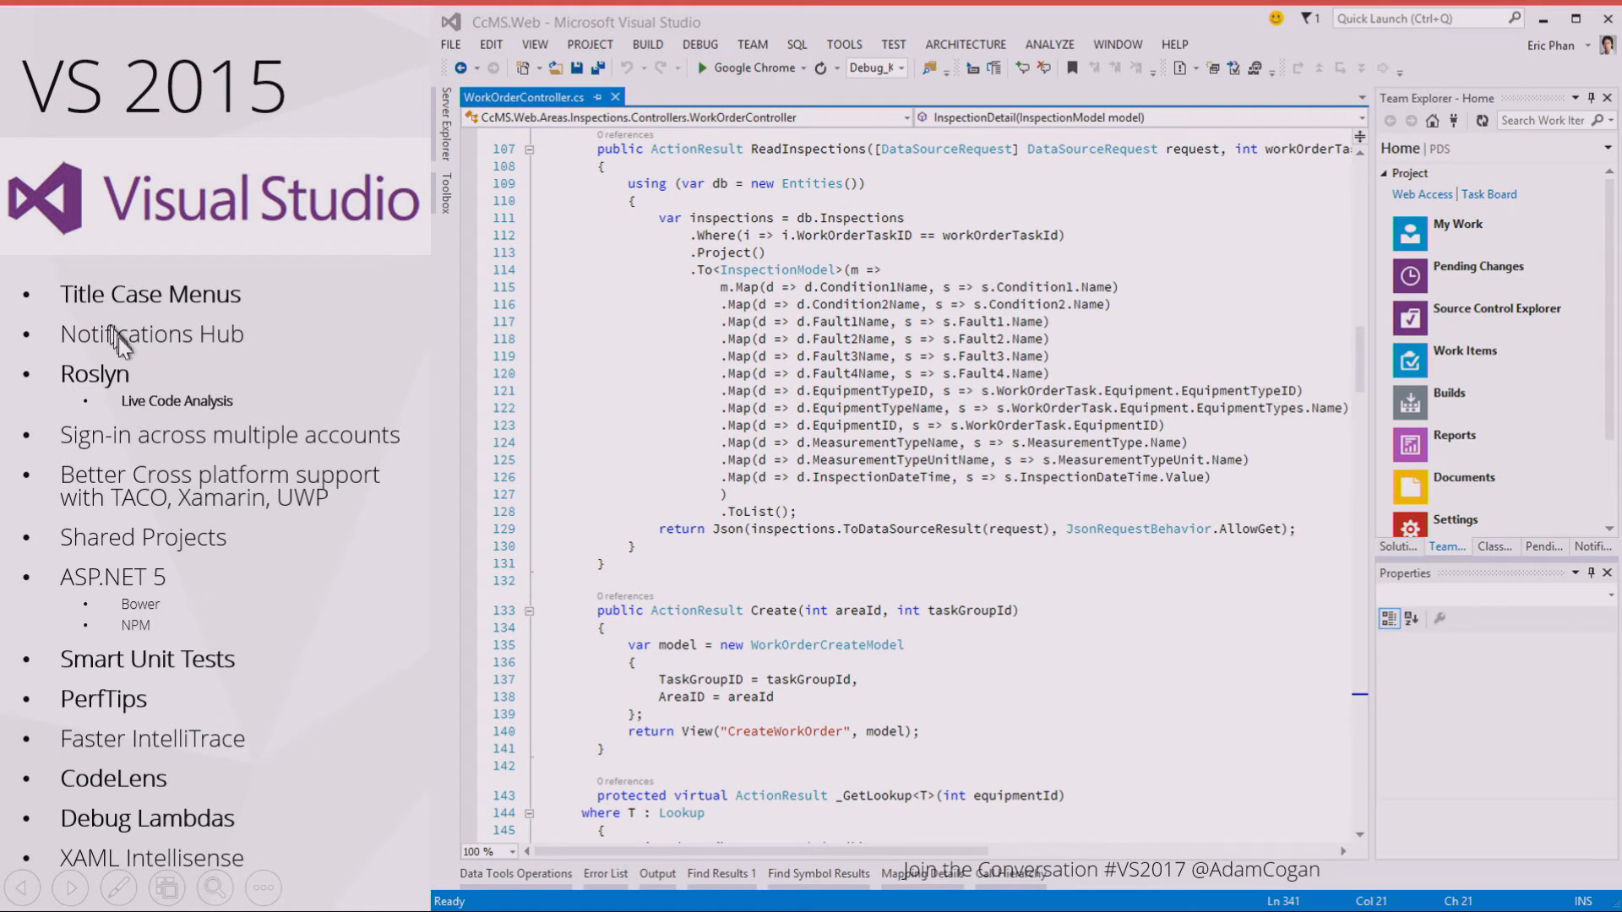
pyautogui.moveTo(135, 723)
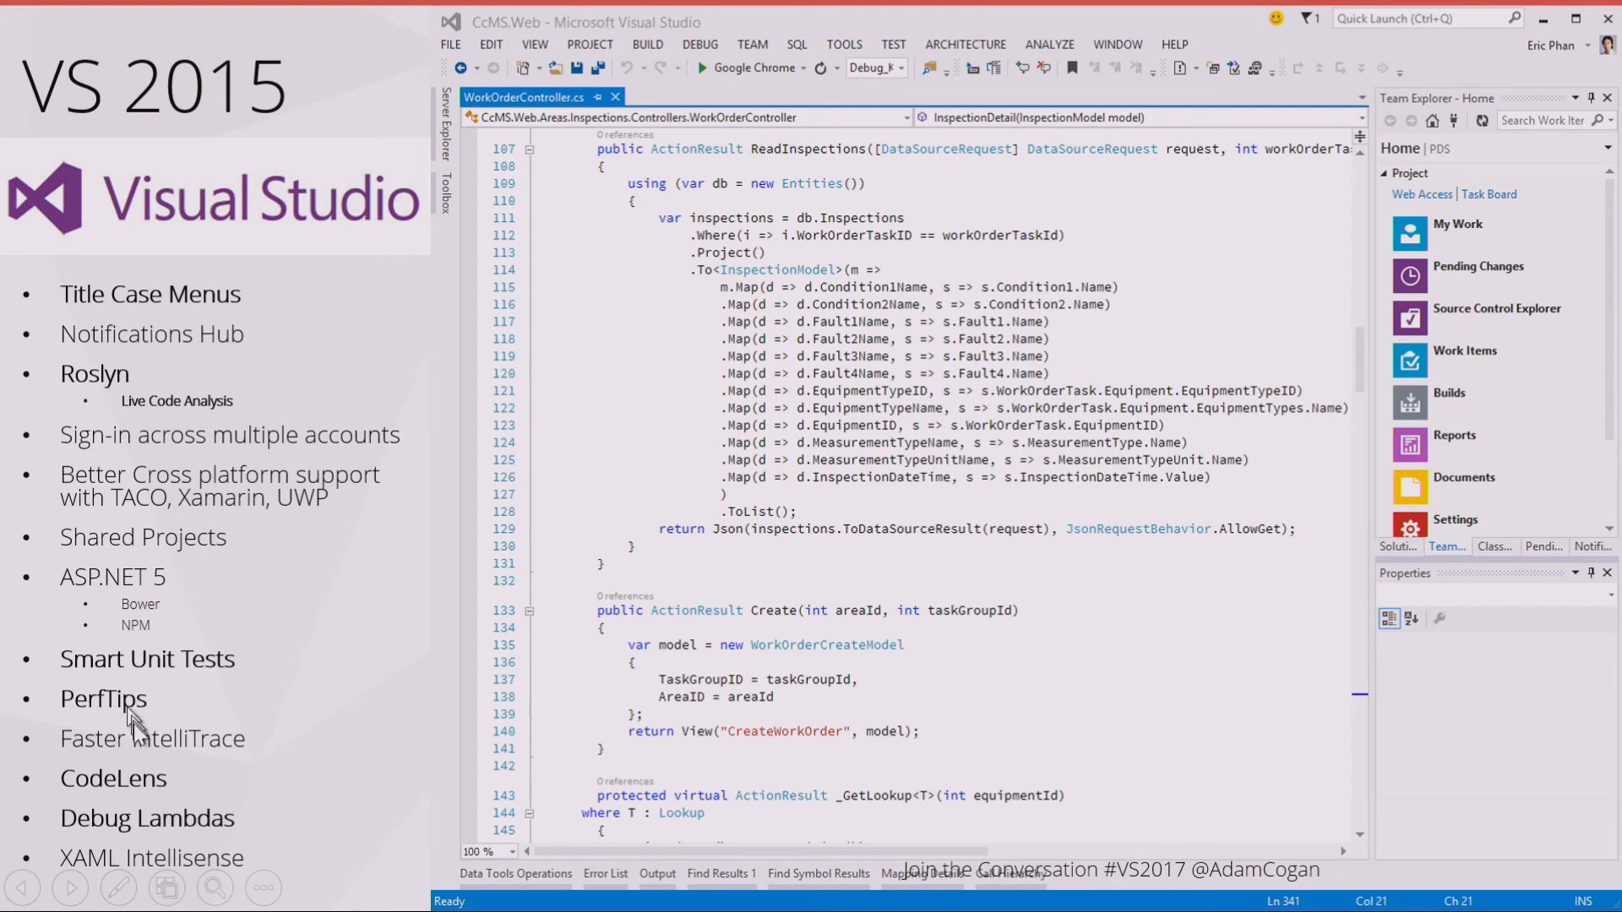
pyautogui.moveTo(223, 834)
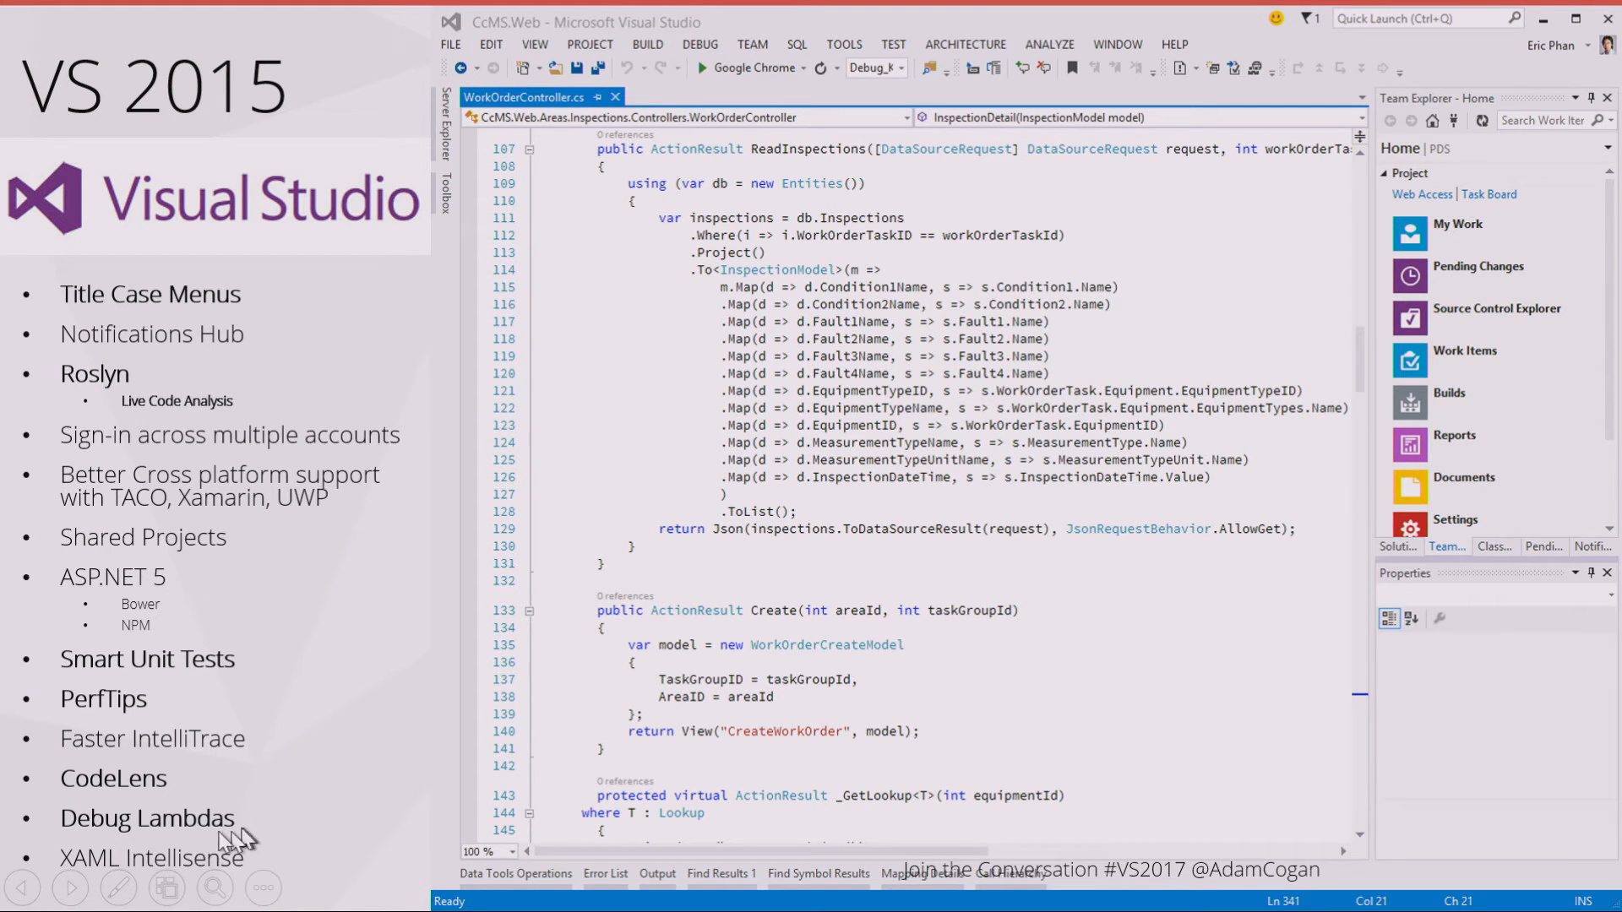
pyautogui.moveTo(246, 700)
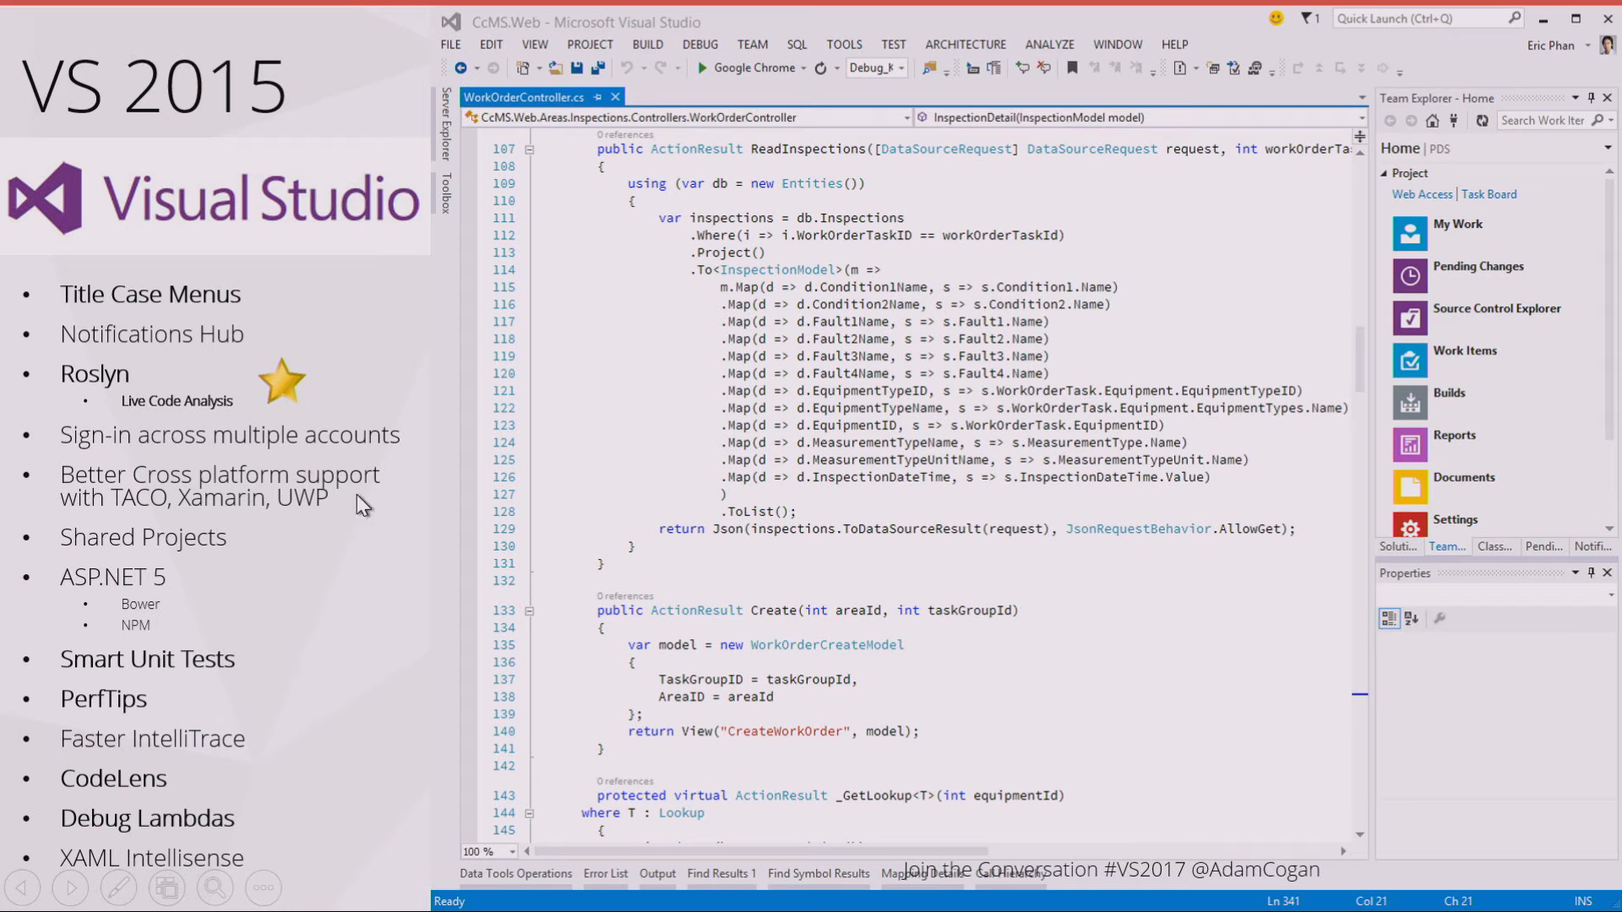
pyautogui.moveTo(355, 484)
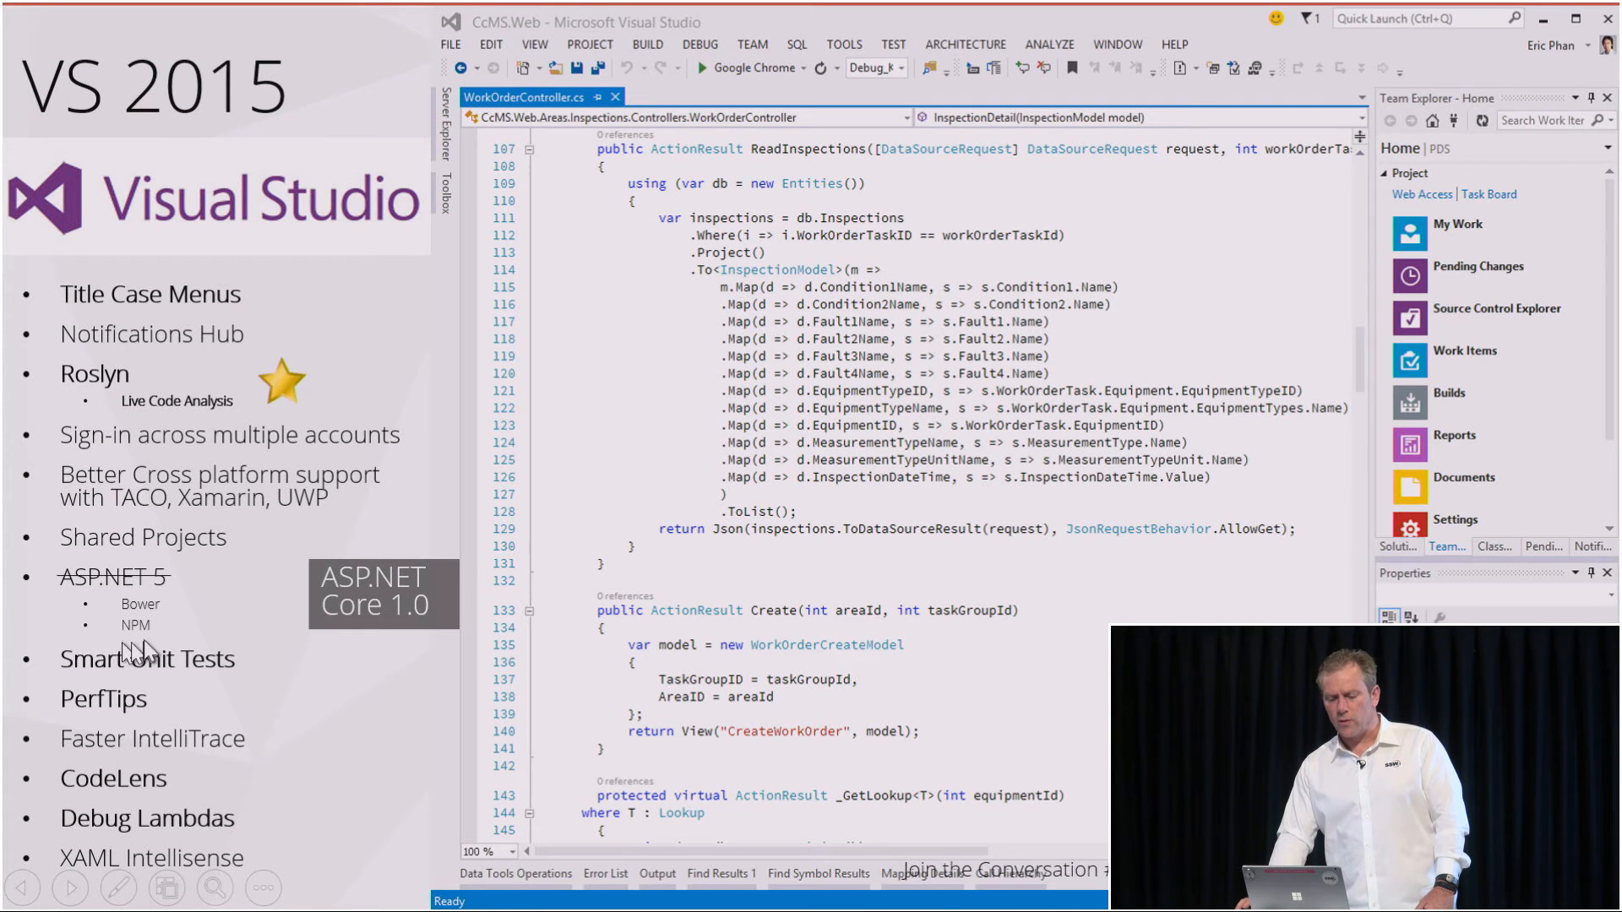
pyautogui.moveTo(244, 605)
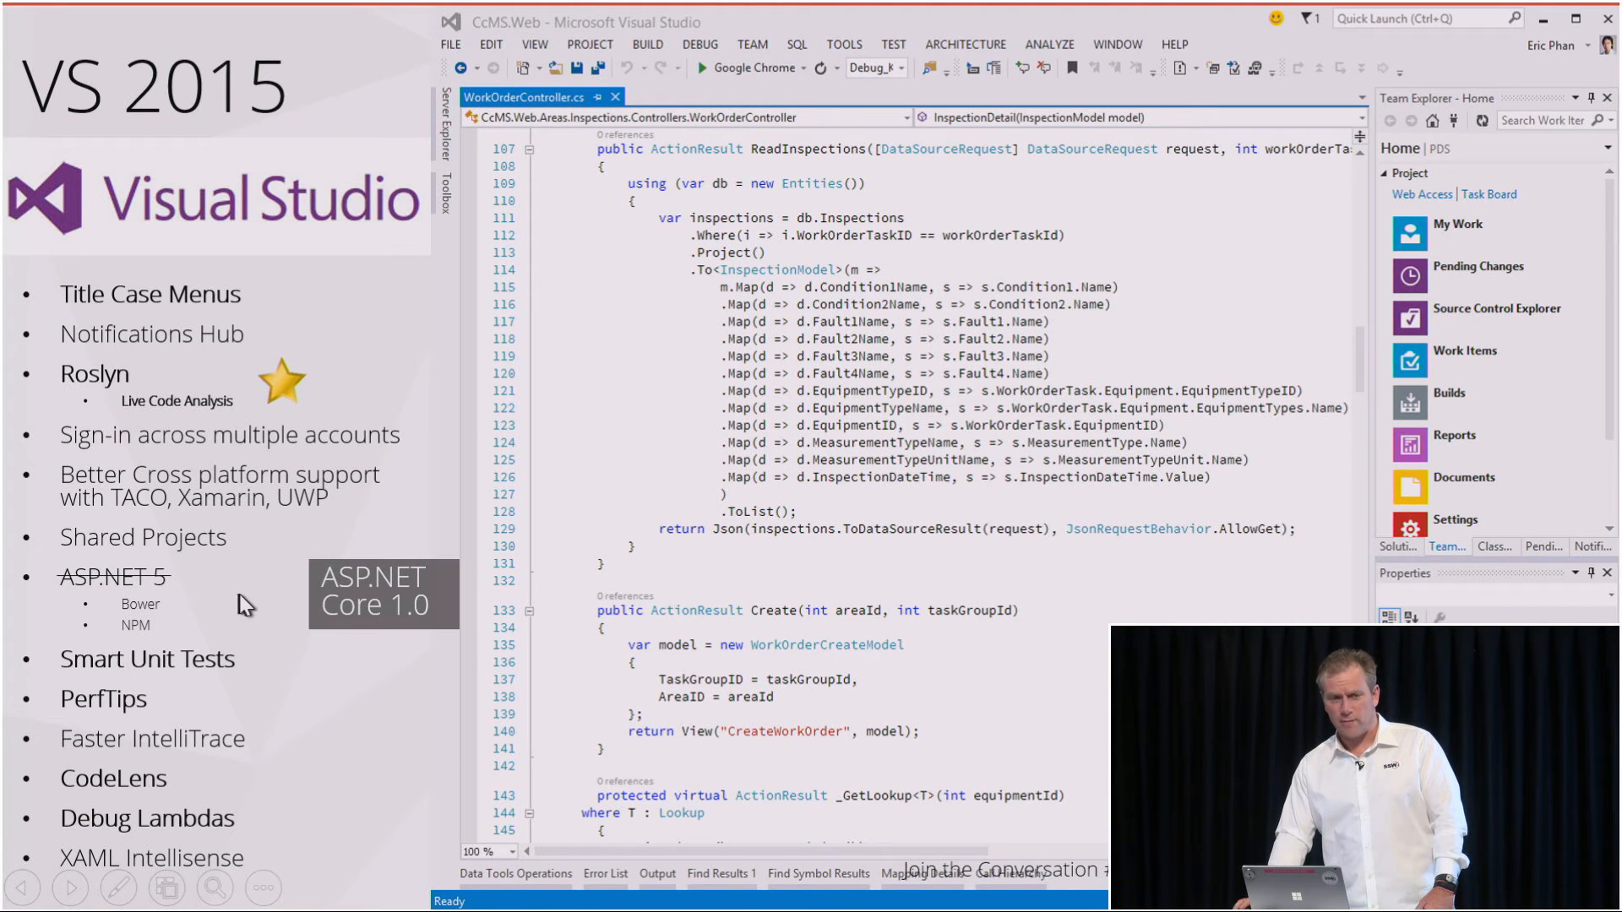
pyautogui.moveTo(424, 588)
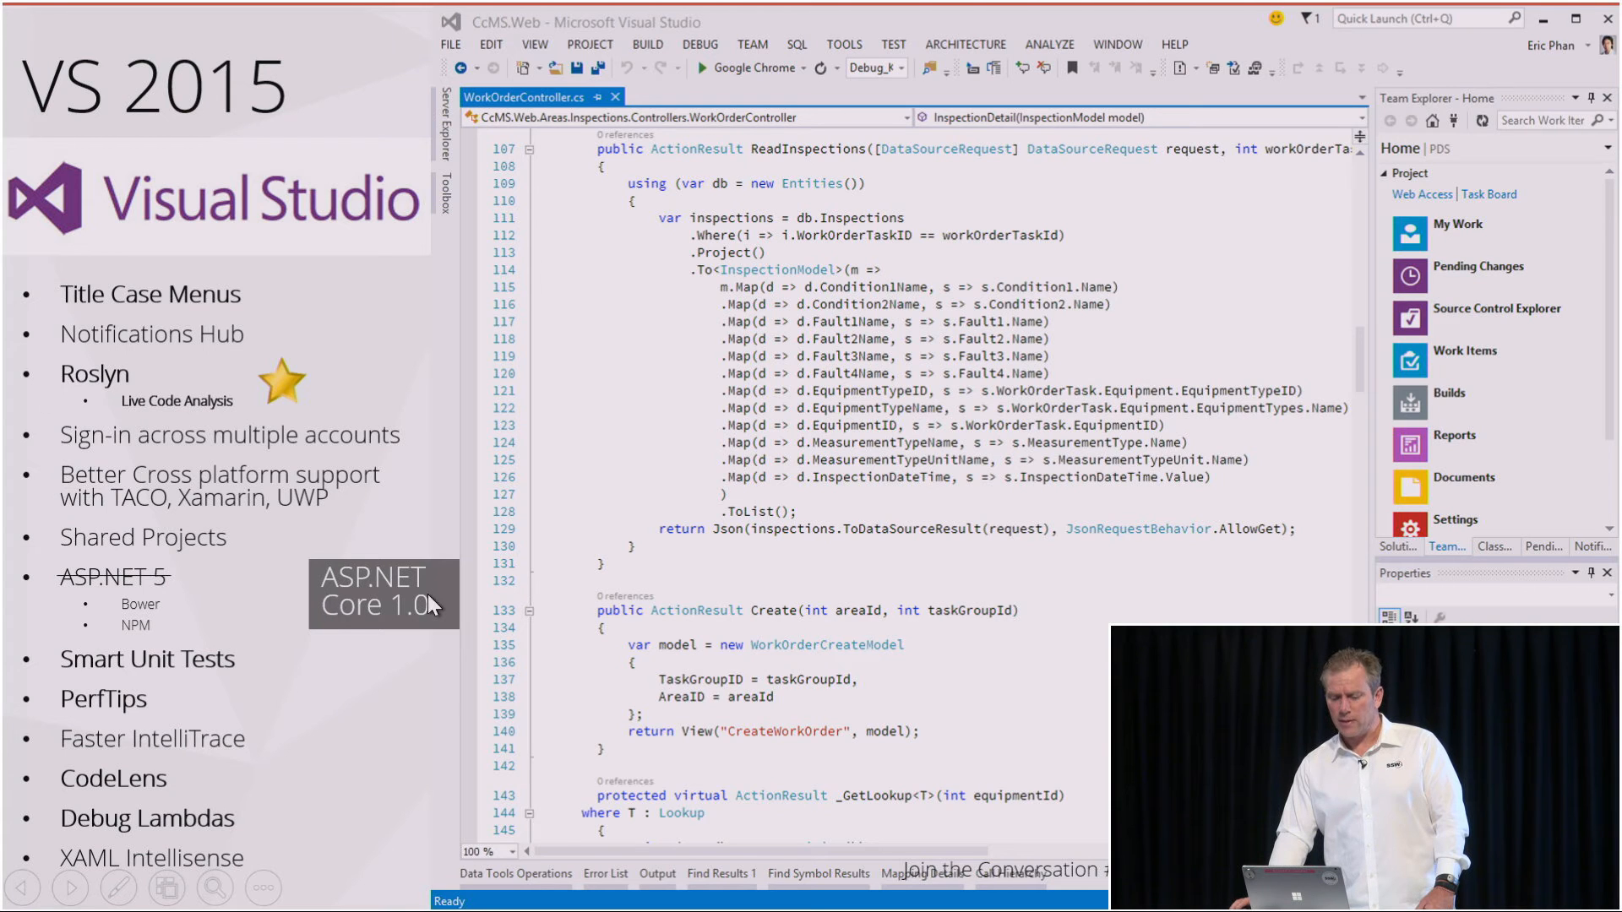
pyautogui.moveTo(85, 554)
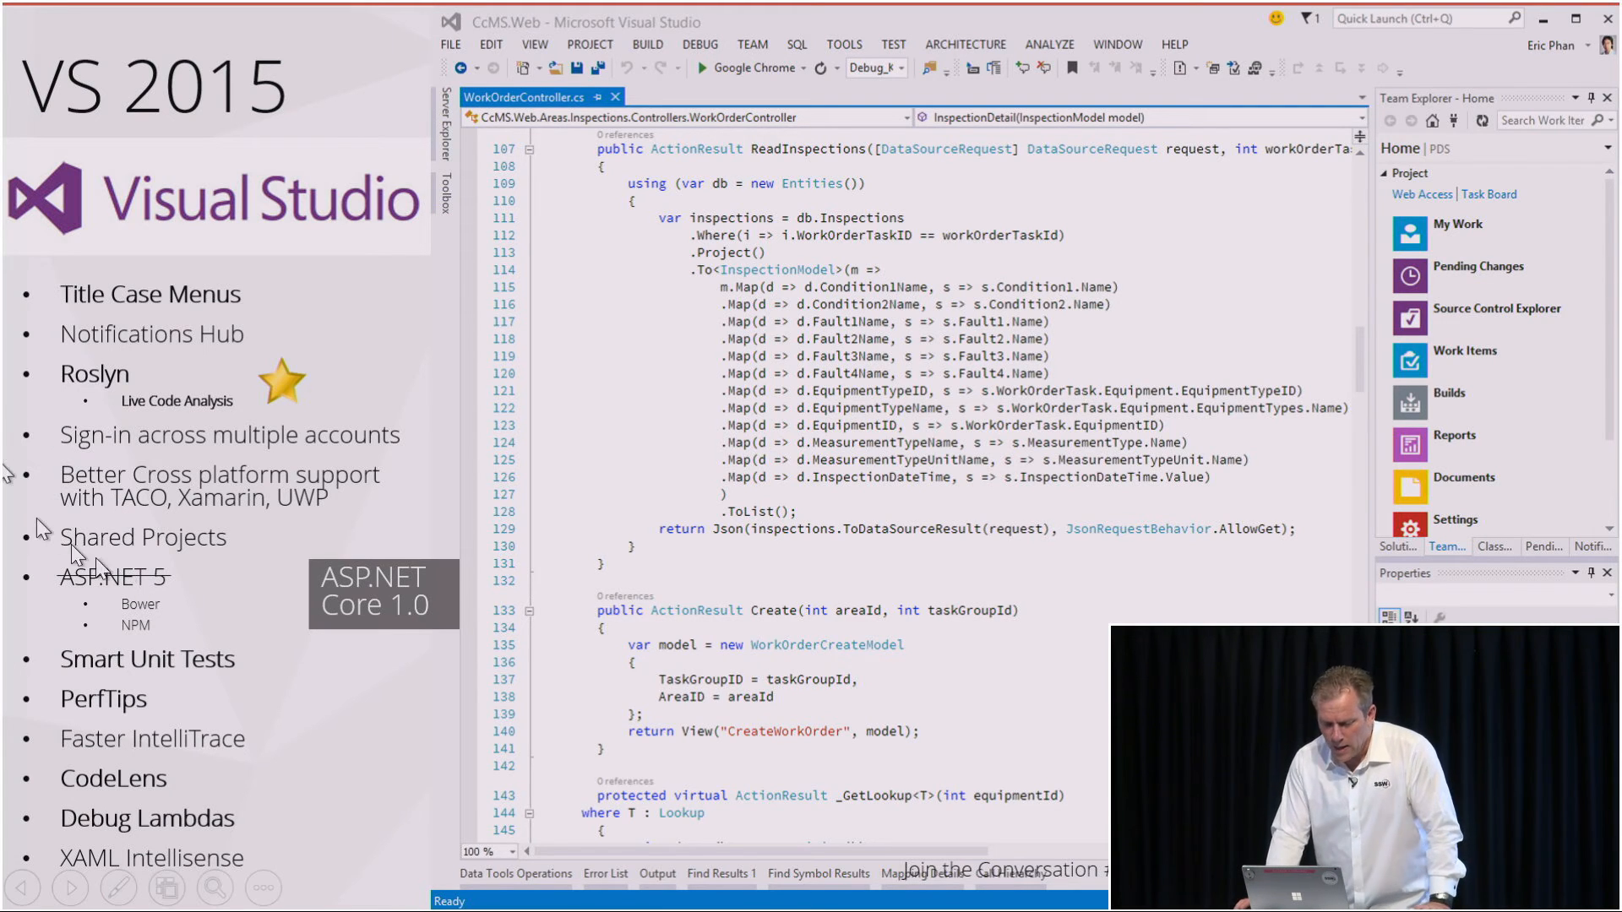
pyautogui.moveTo(267, 604)
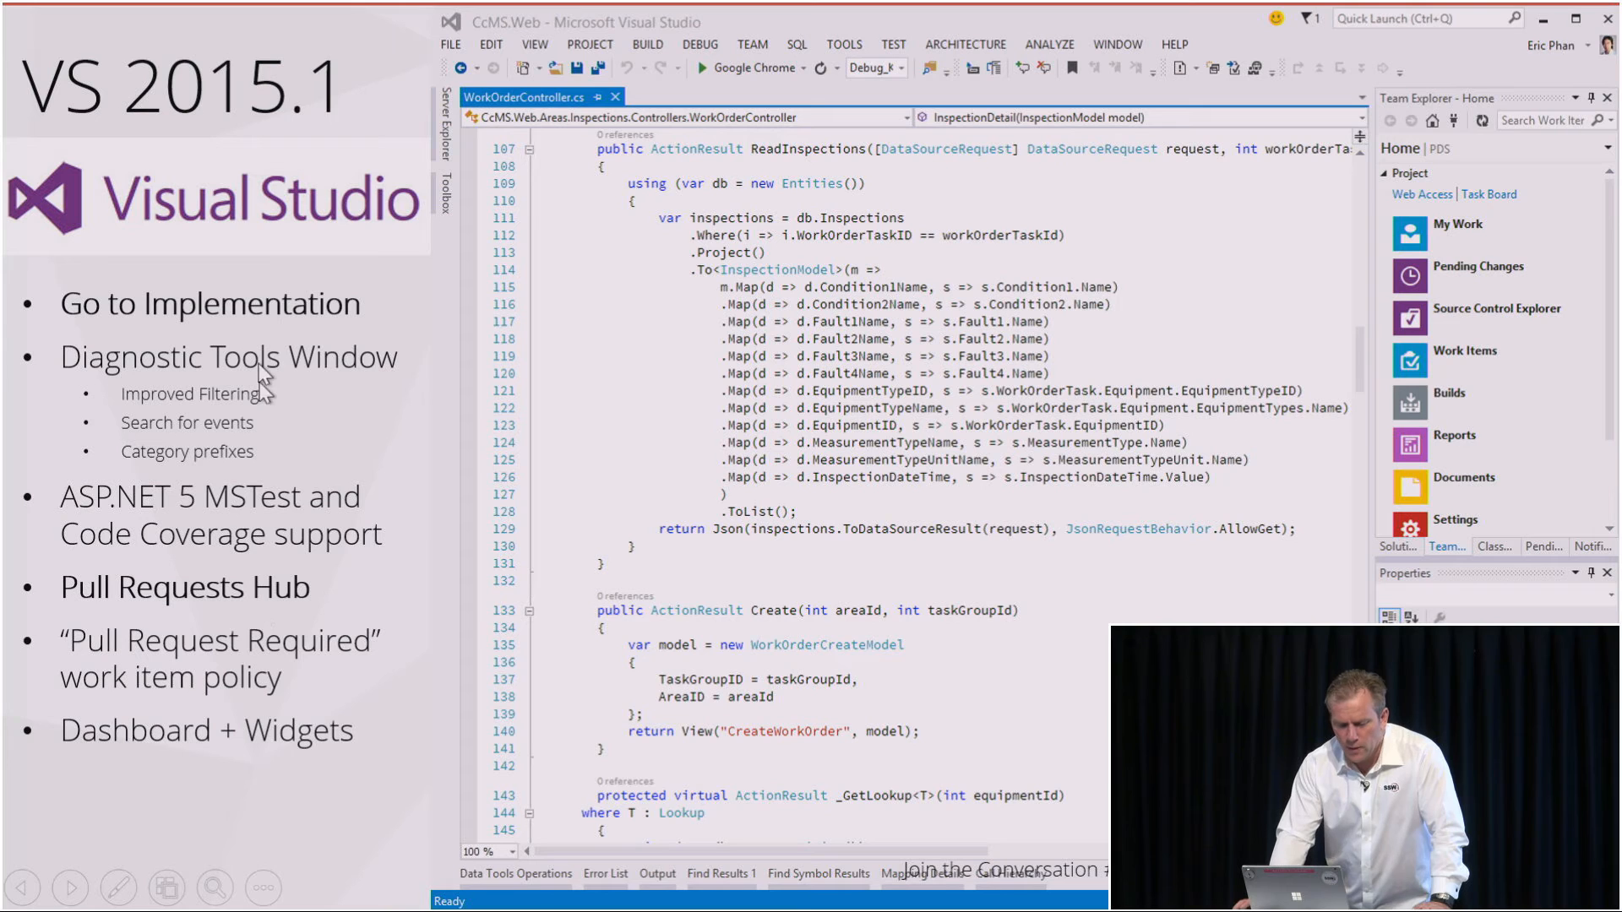
pyautogui.moveTo(311, 673)
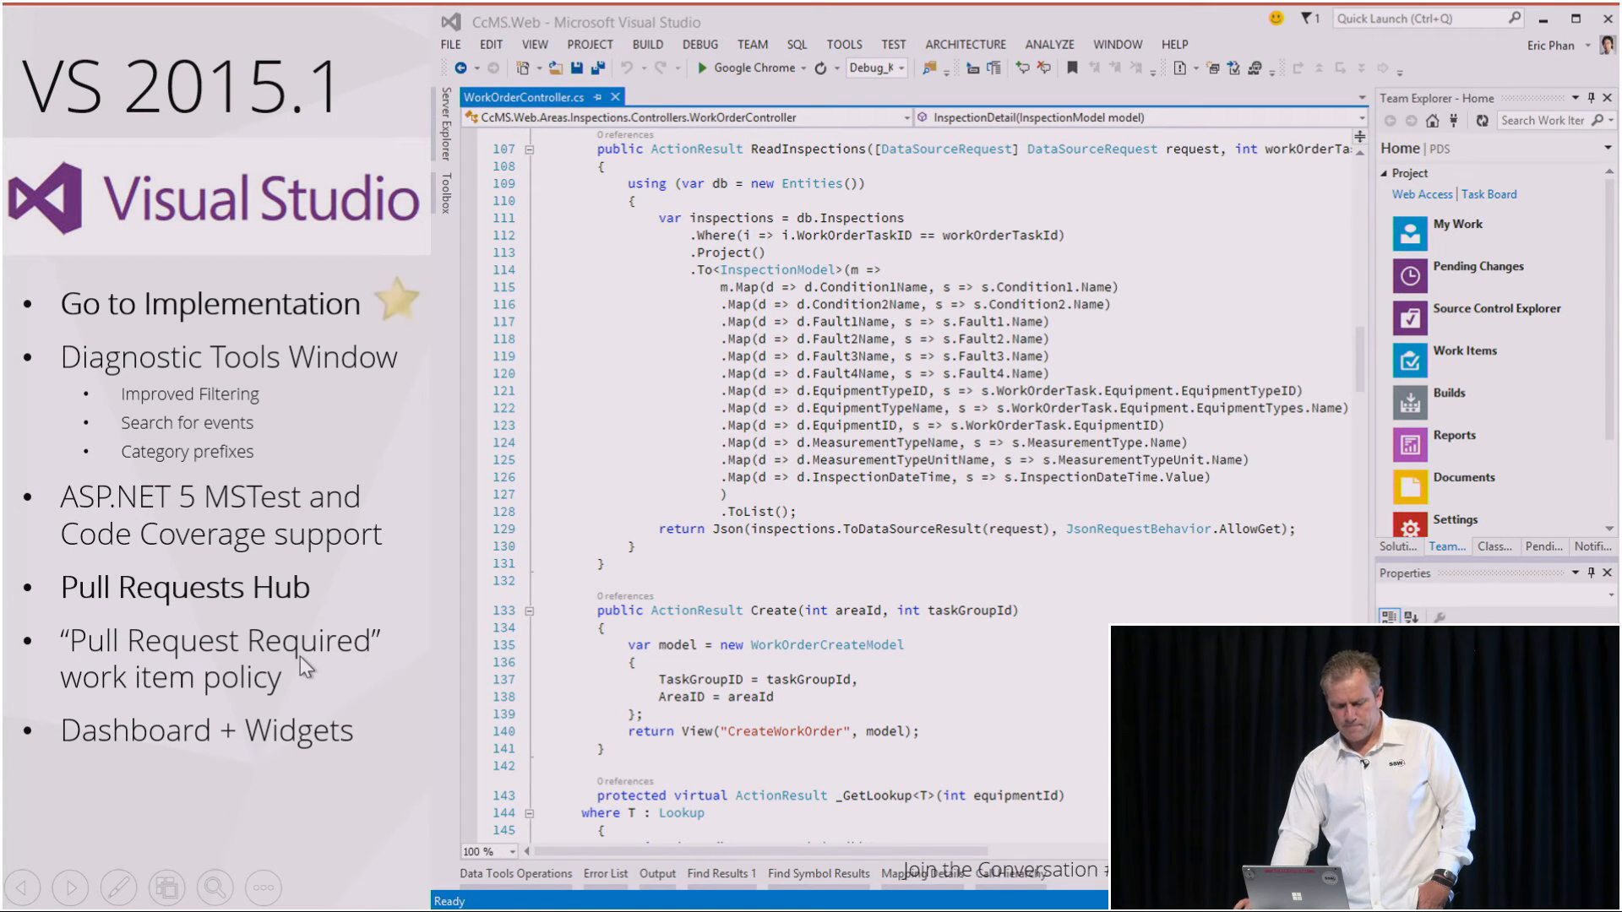
pyautogui.moveTo(331, 360)
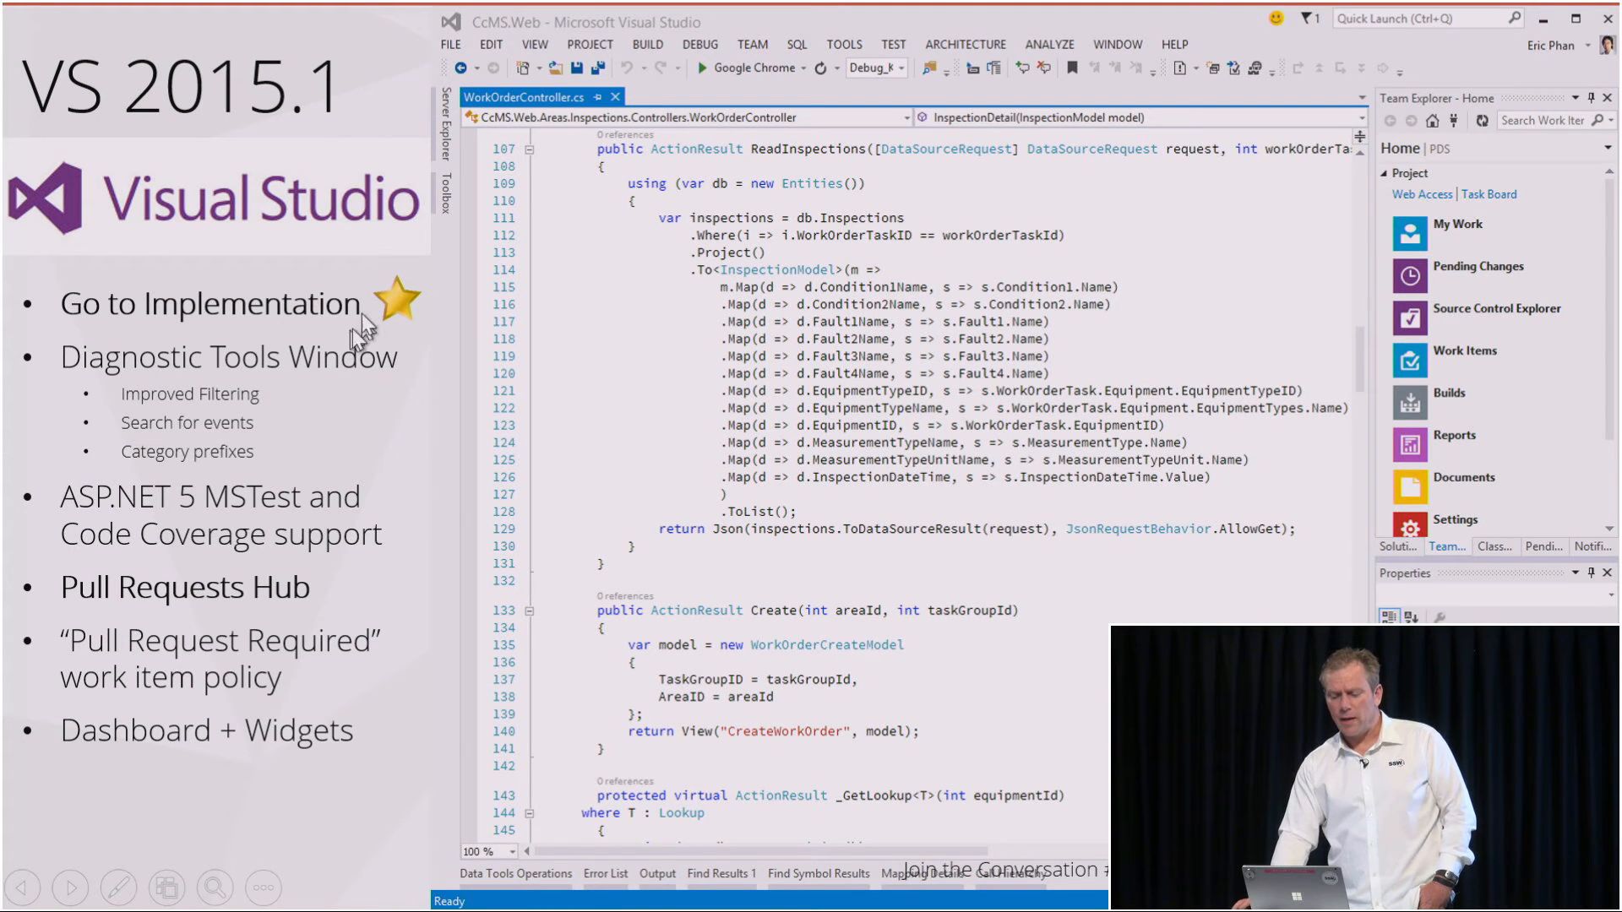
pyautogui.moveTo(456, 272)
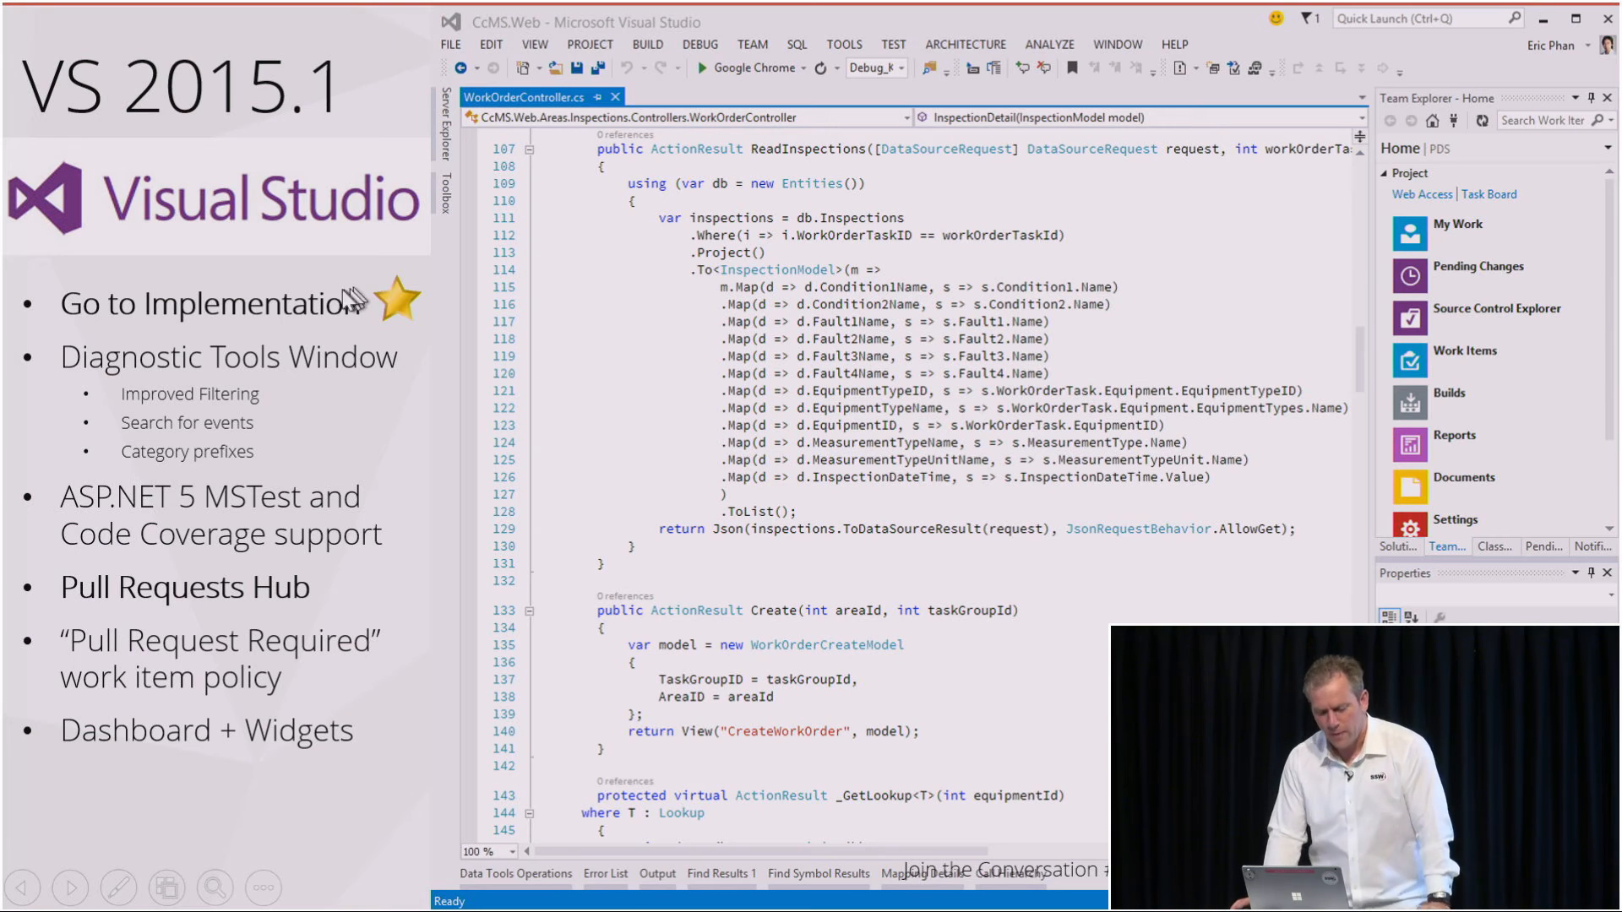
pyautogui.moveTo(324, 369)
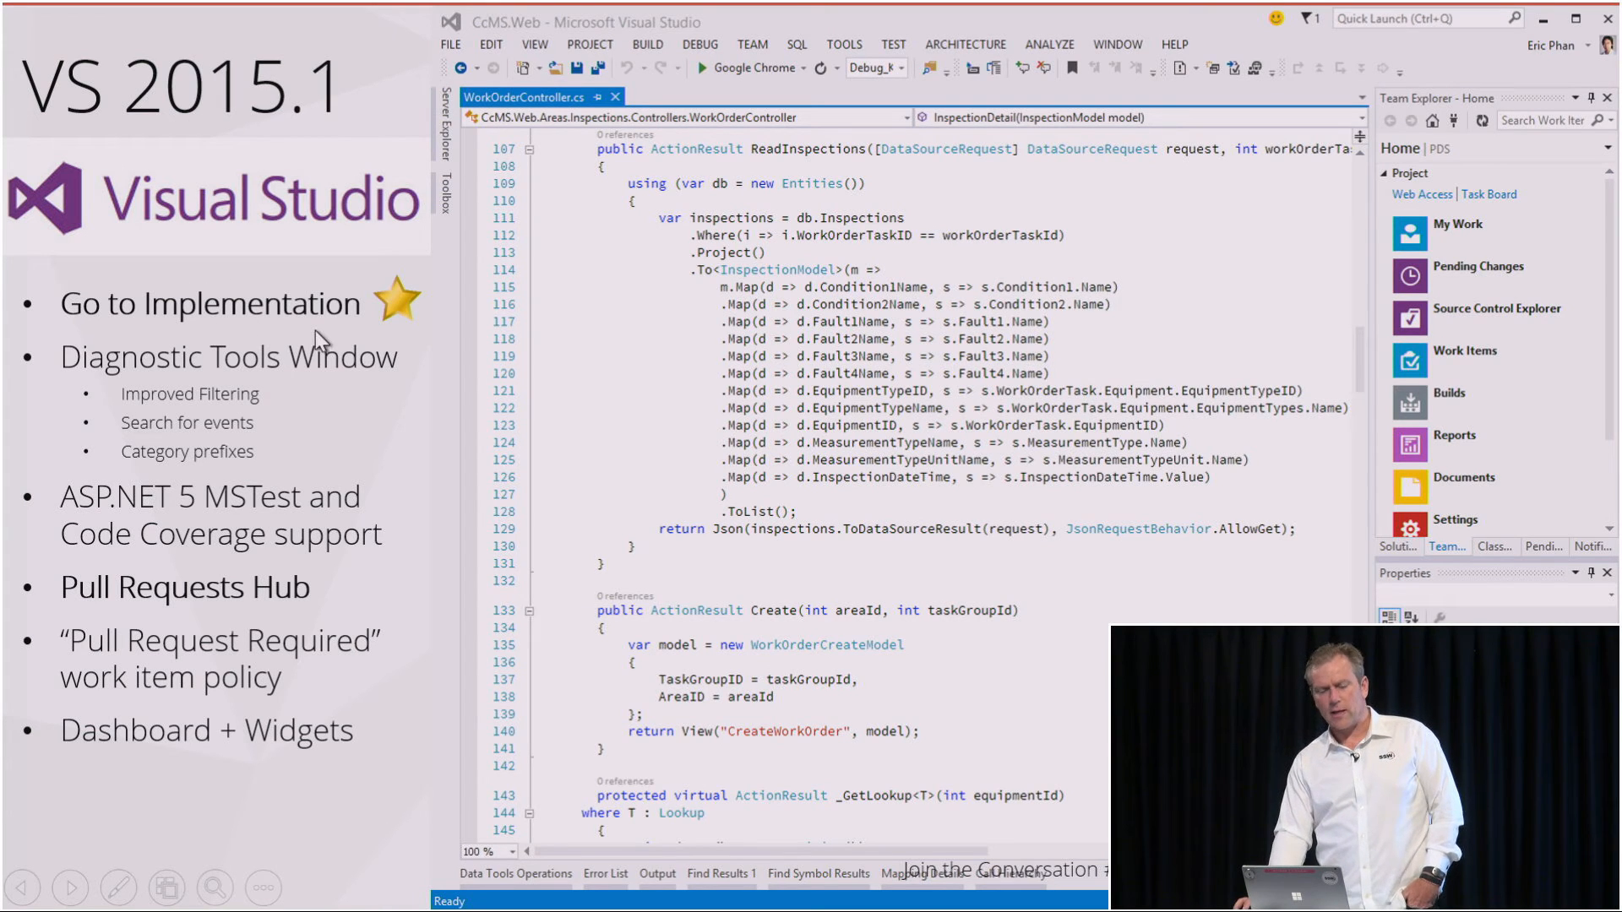
pyautogui.moveTo(308, 332)
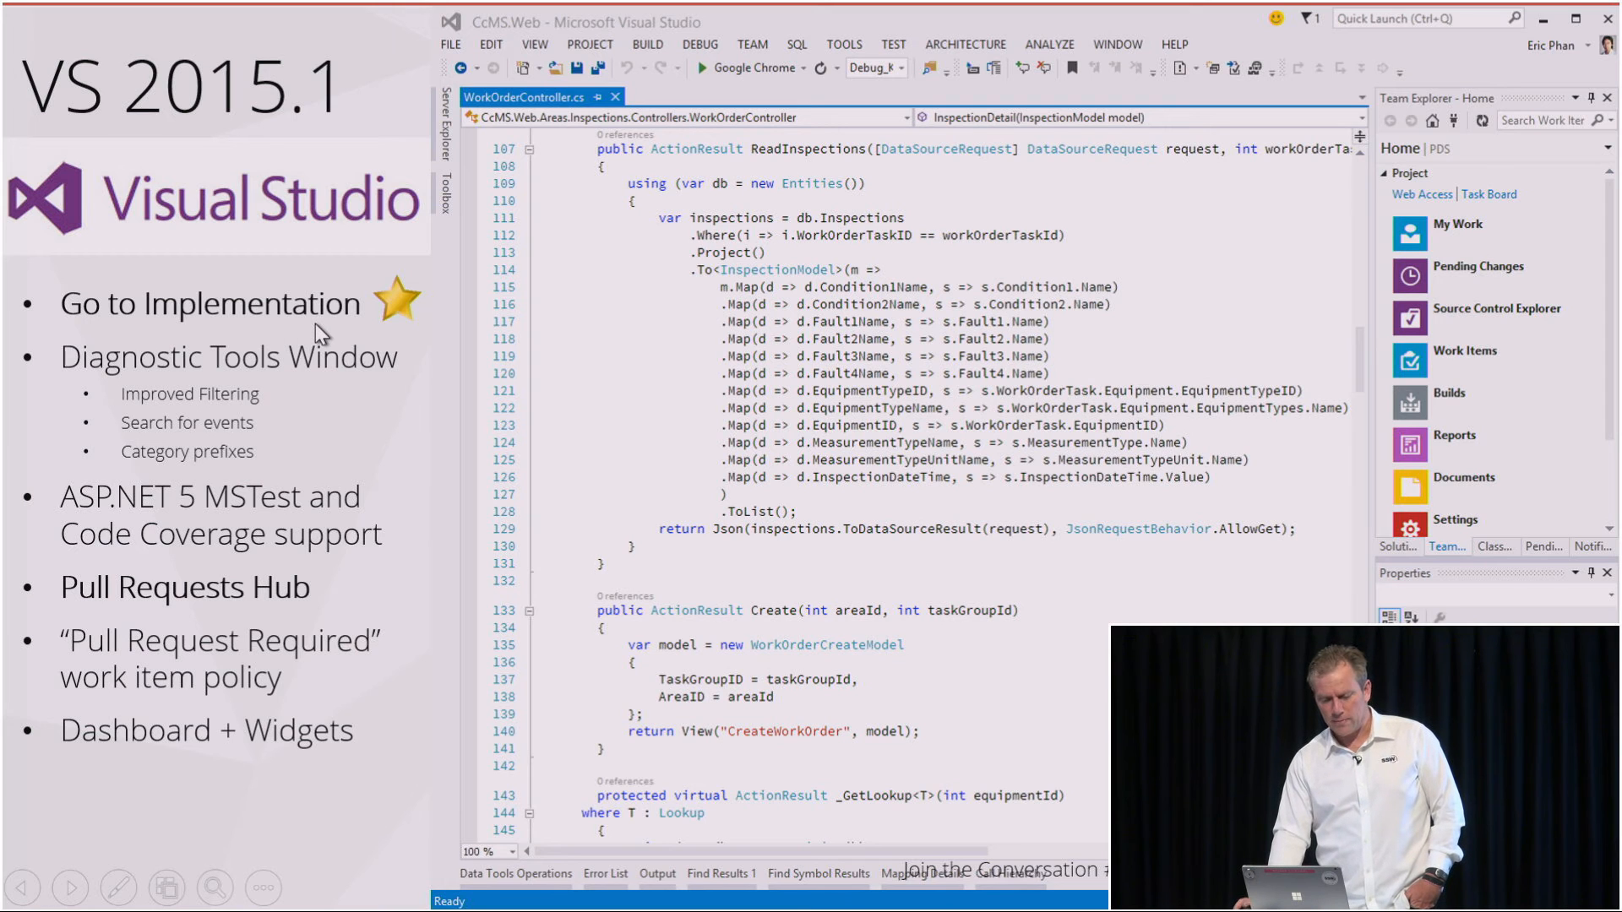
# Step: Advance from the starred Go to Implementation slide to the VS 2015.2 slide
pyautogui.press('Right')
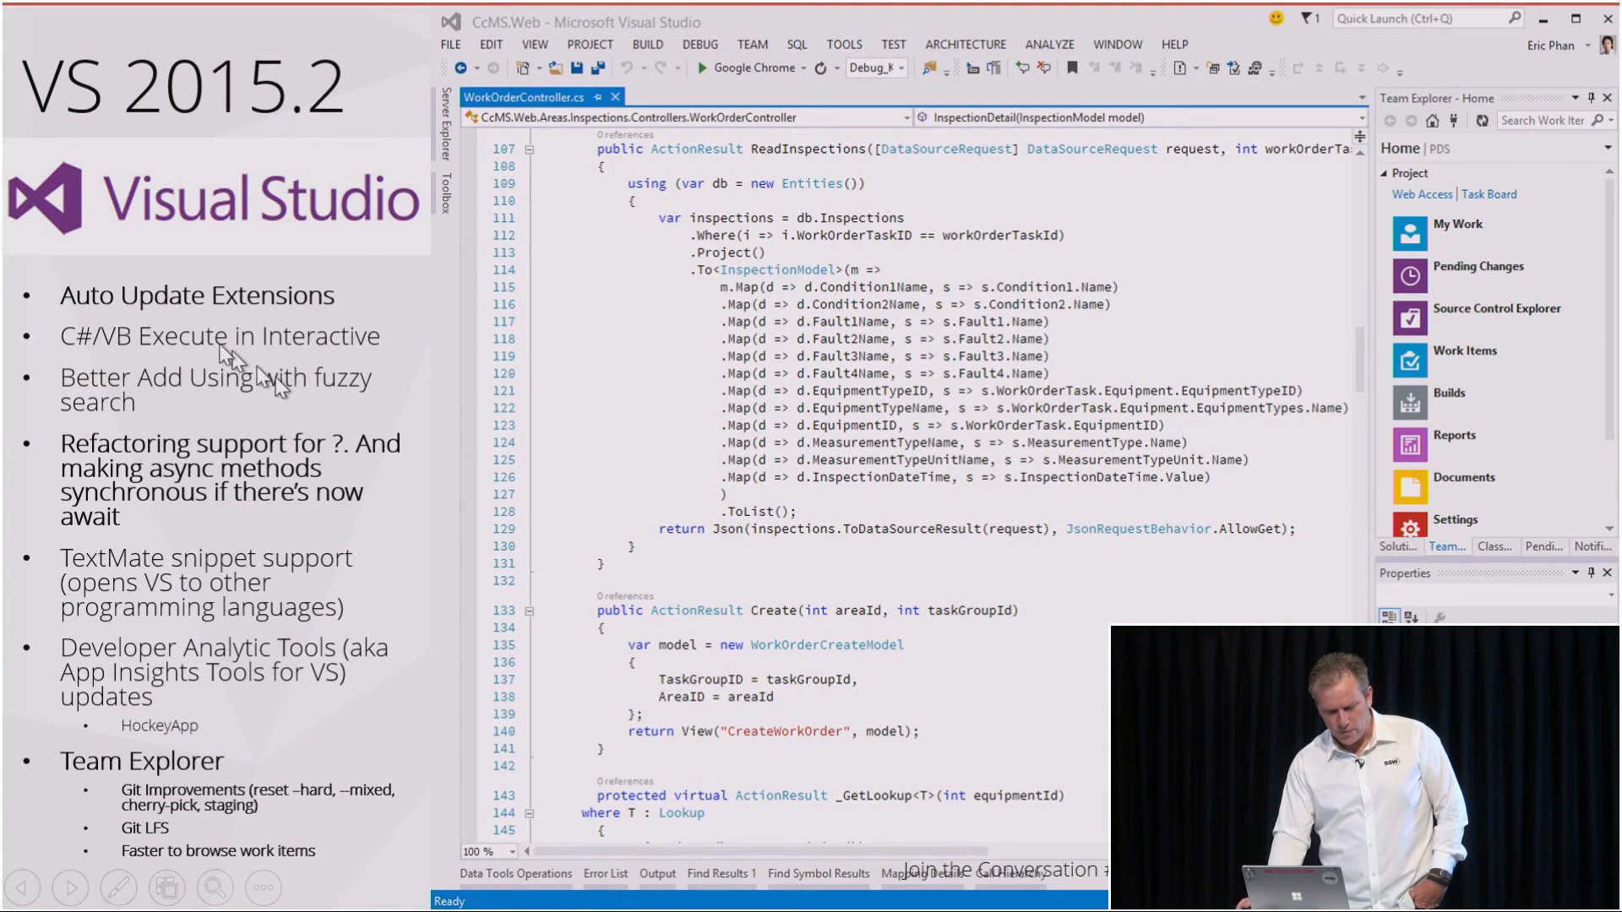
pyautogui.moveTo(189, 573)
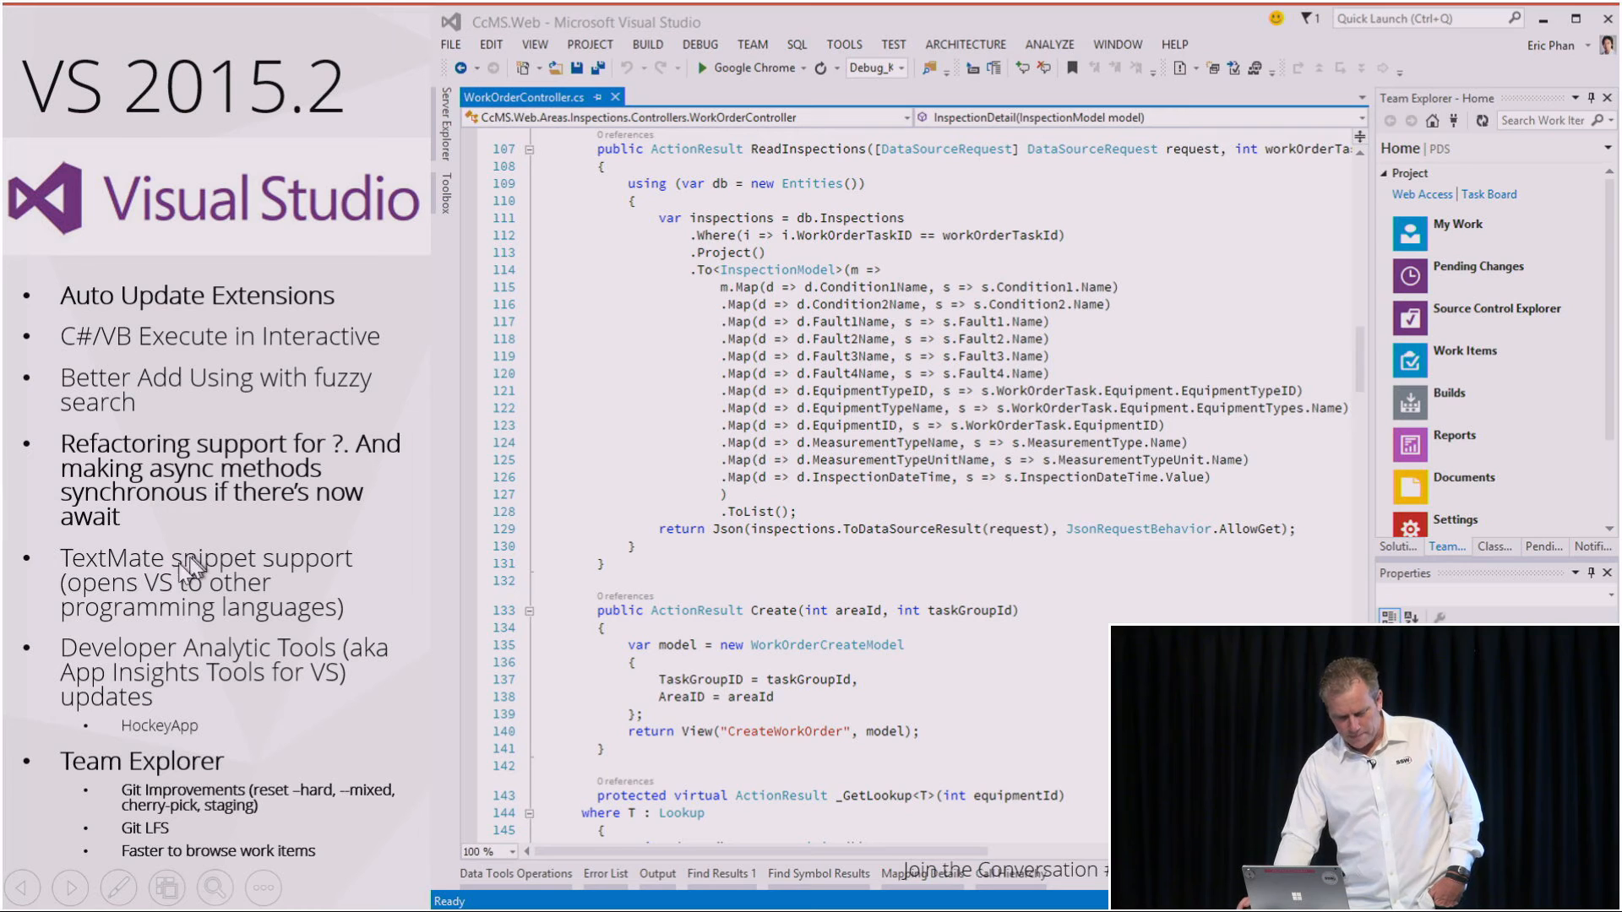
pyautogui.moveTo(189, 757)
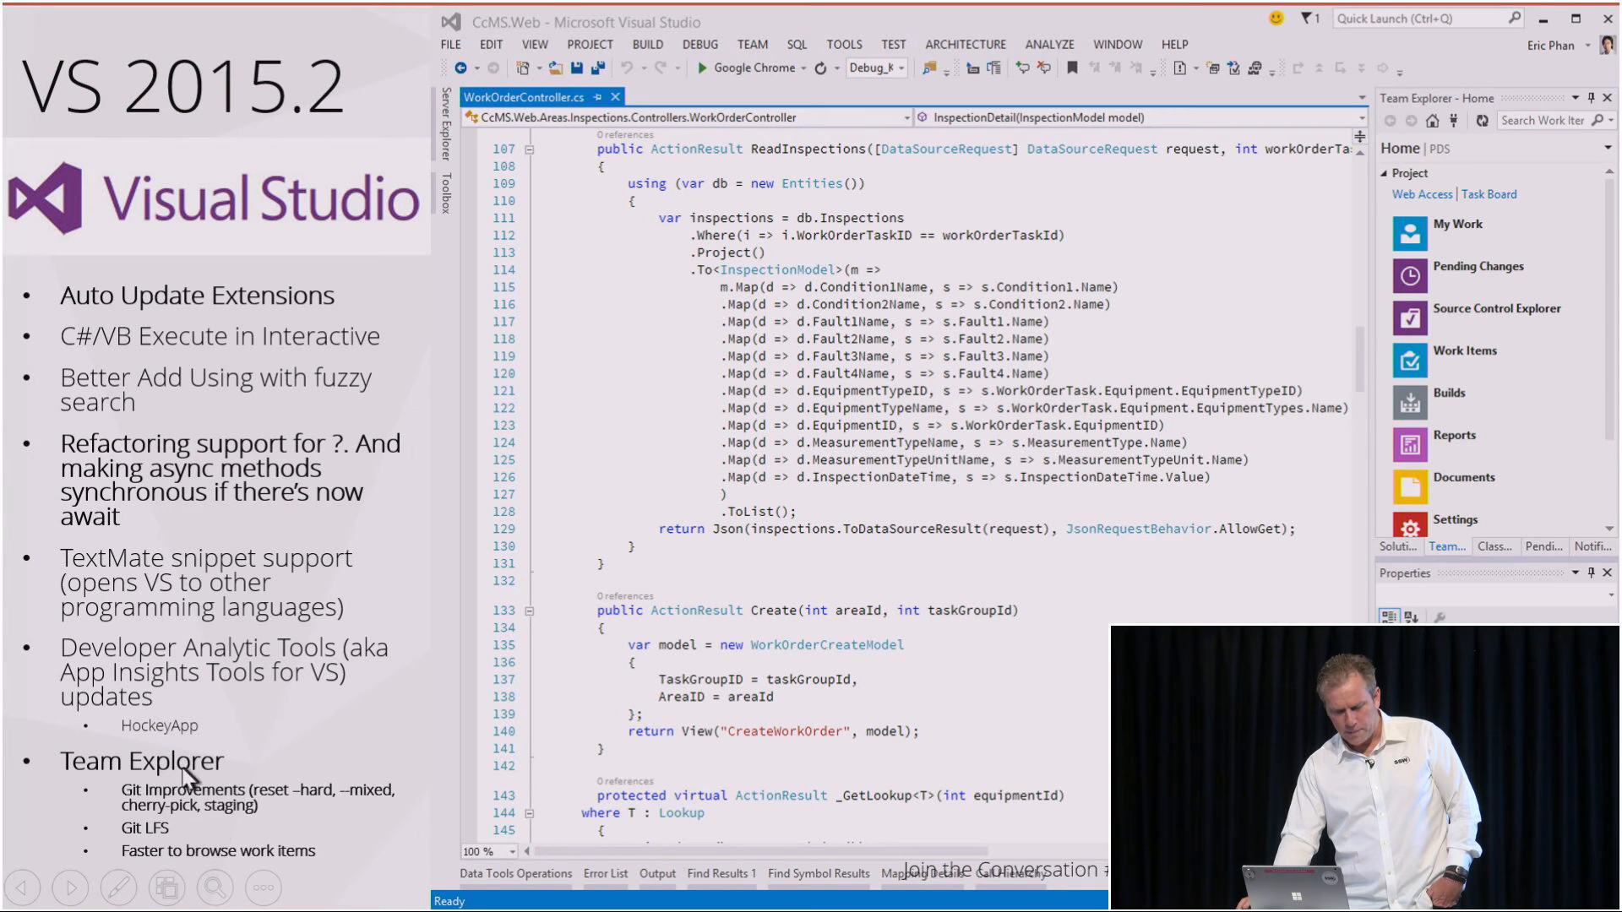
pyautogui.moveTo(182, 397)
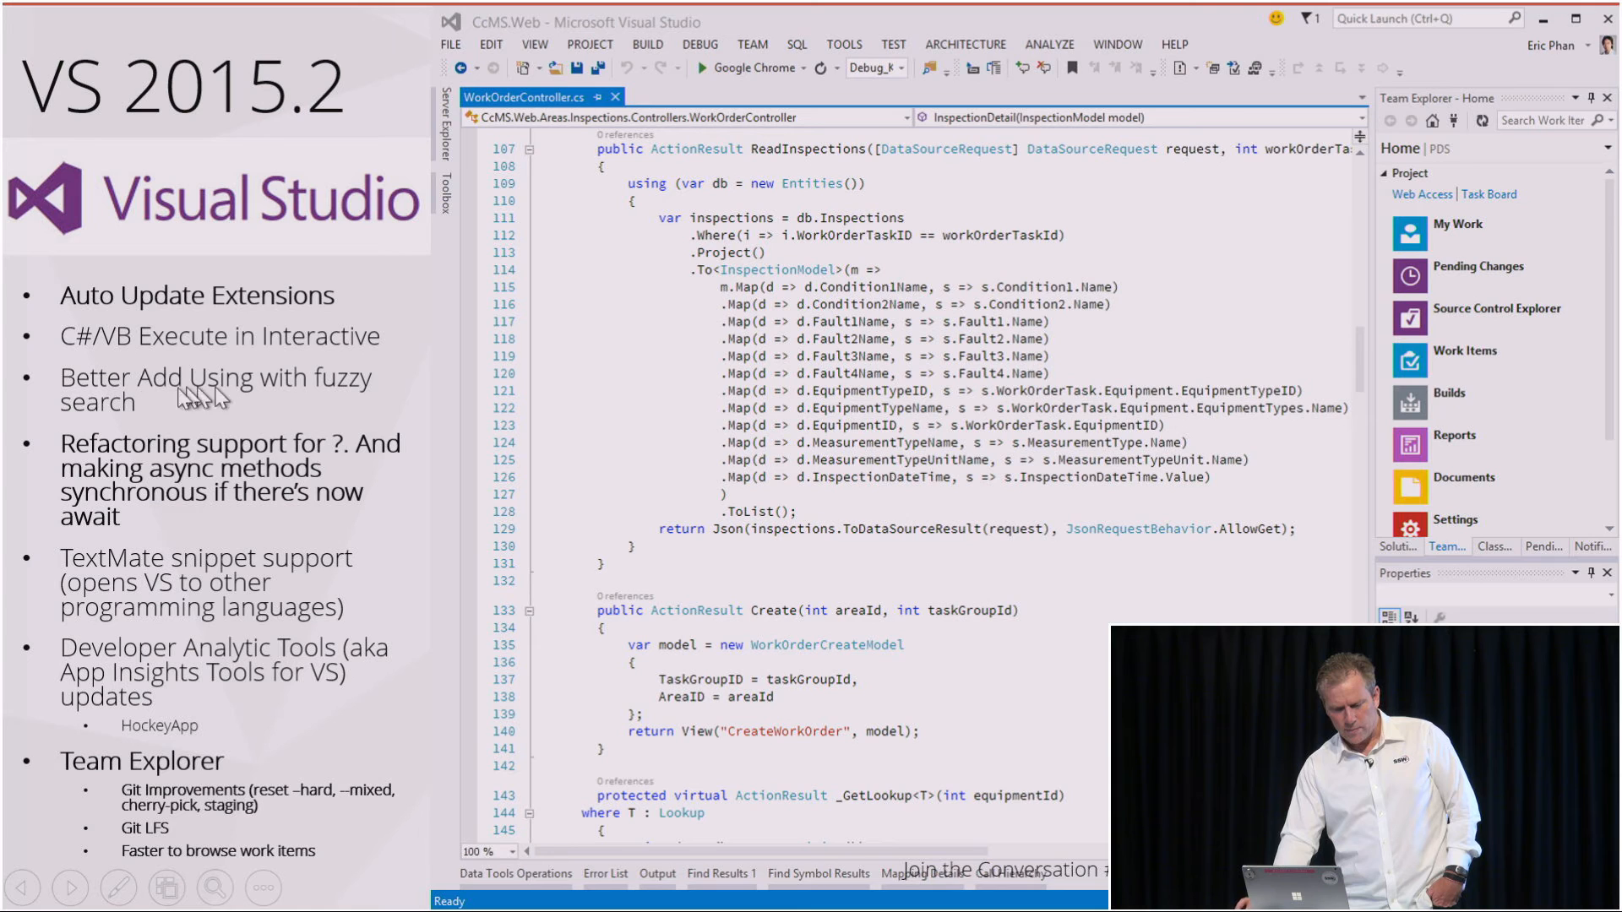
pyautogui.moveTo(135, 336)
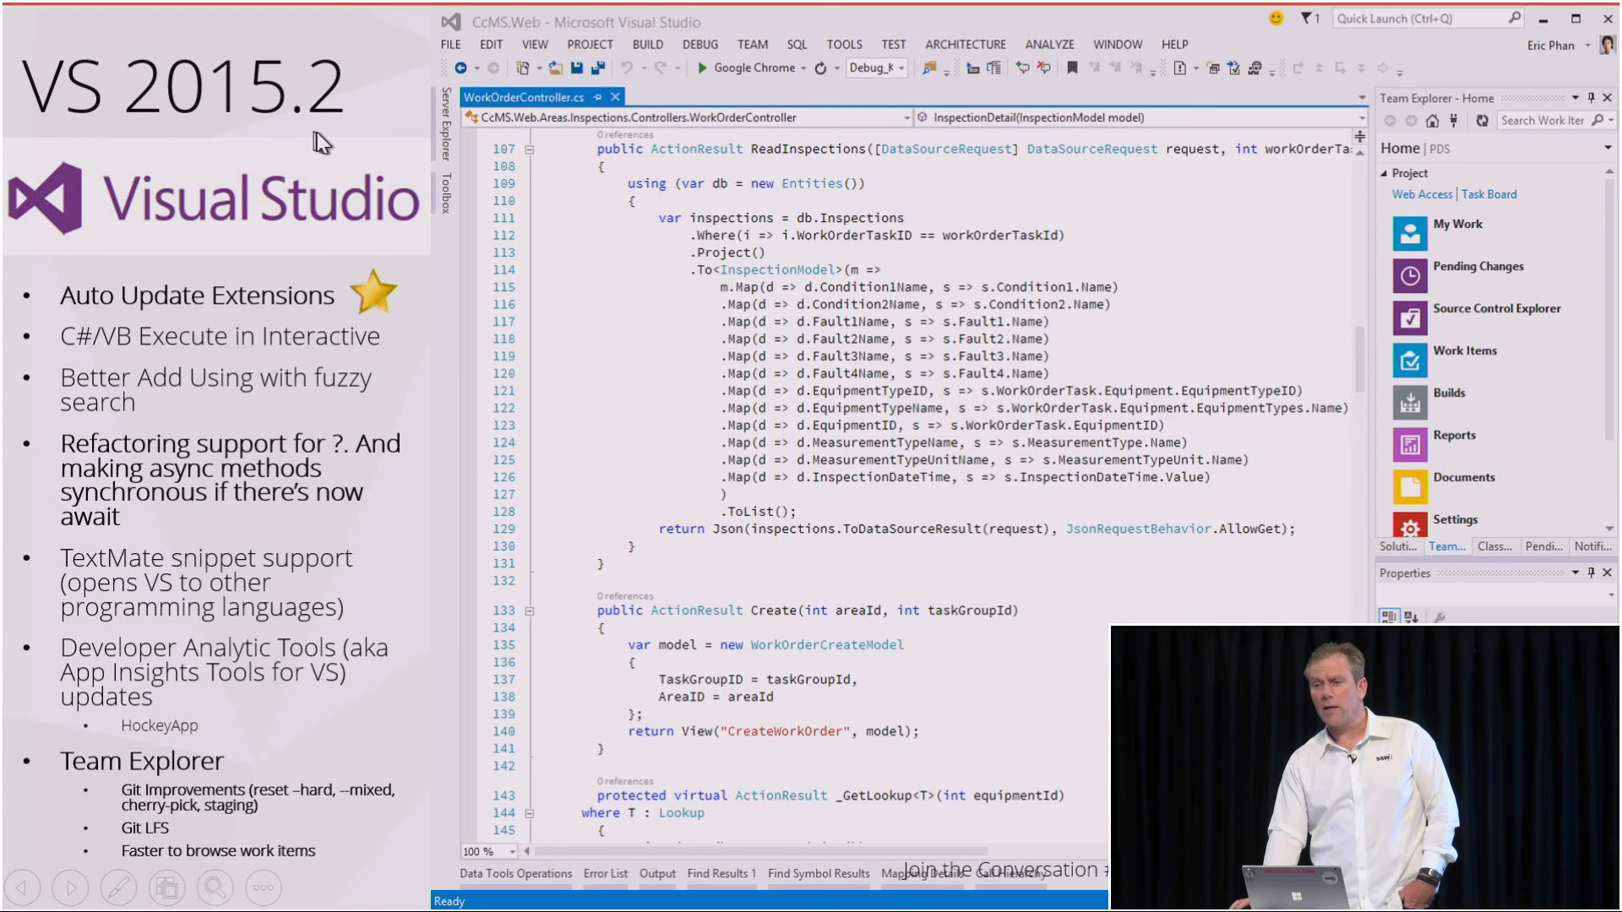
pyautogui.moveTo(255, 159)
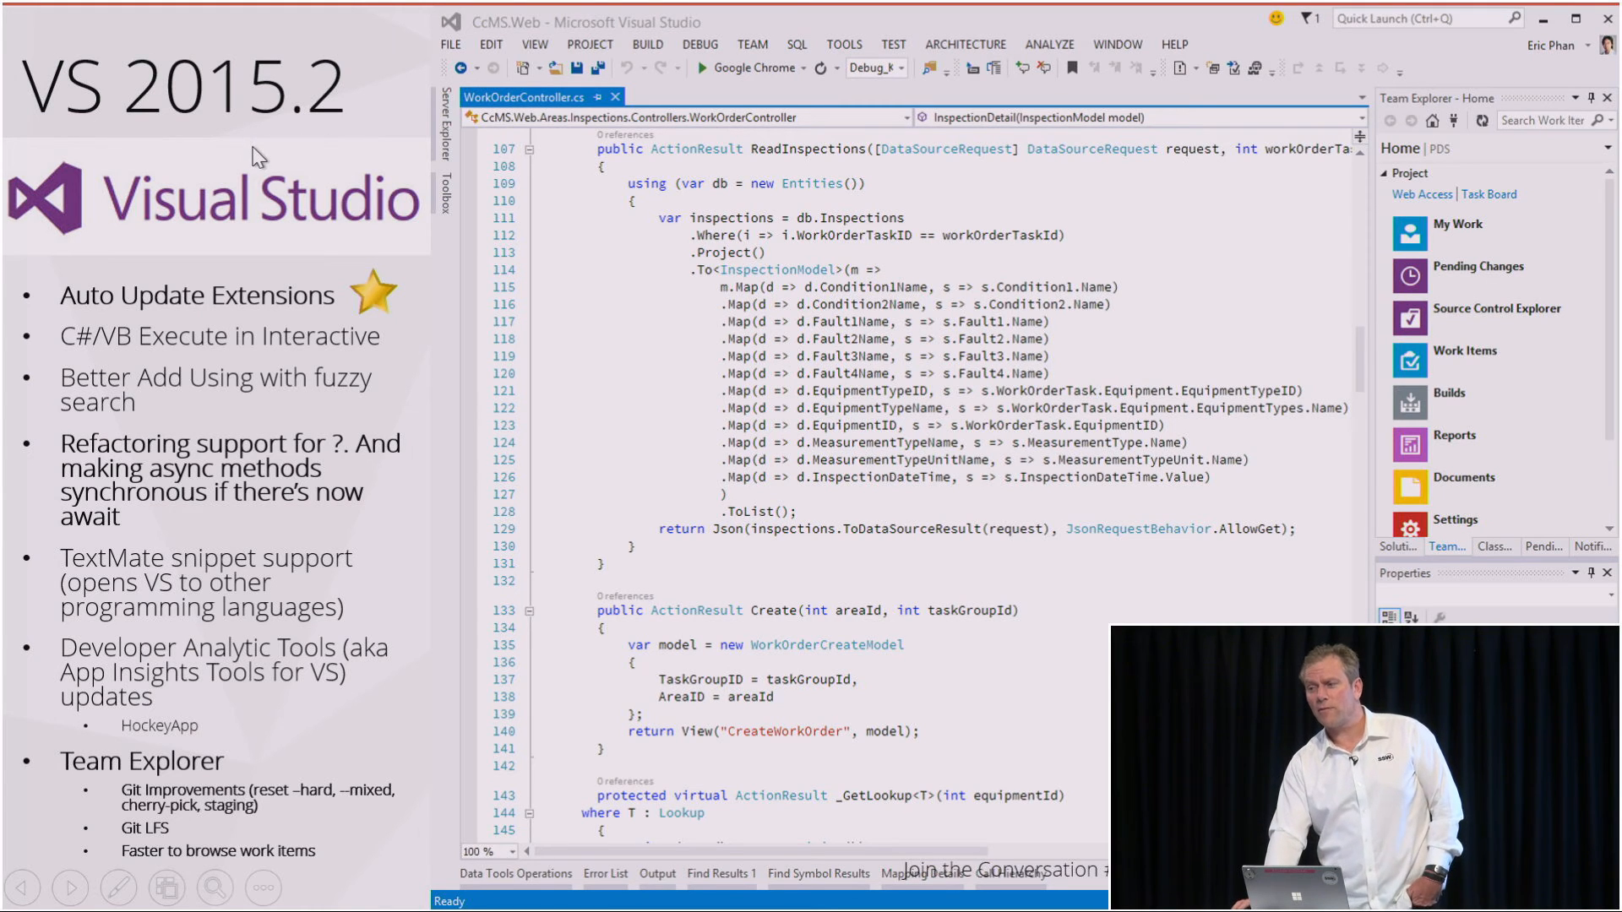
pyautogui.moveTo(281, 343)
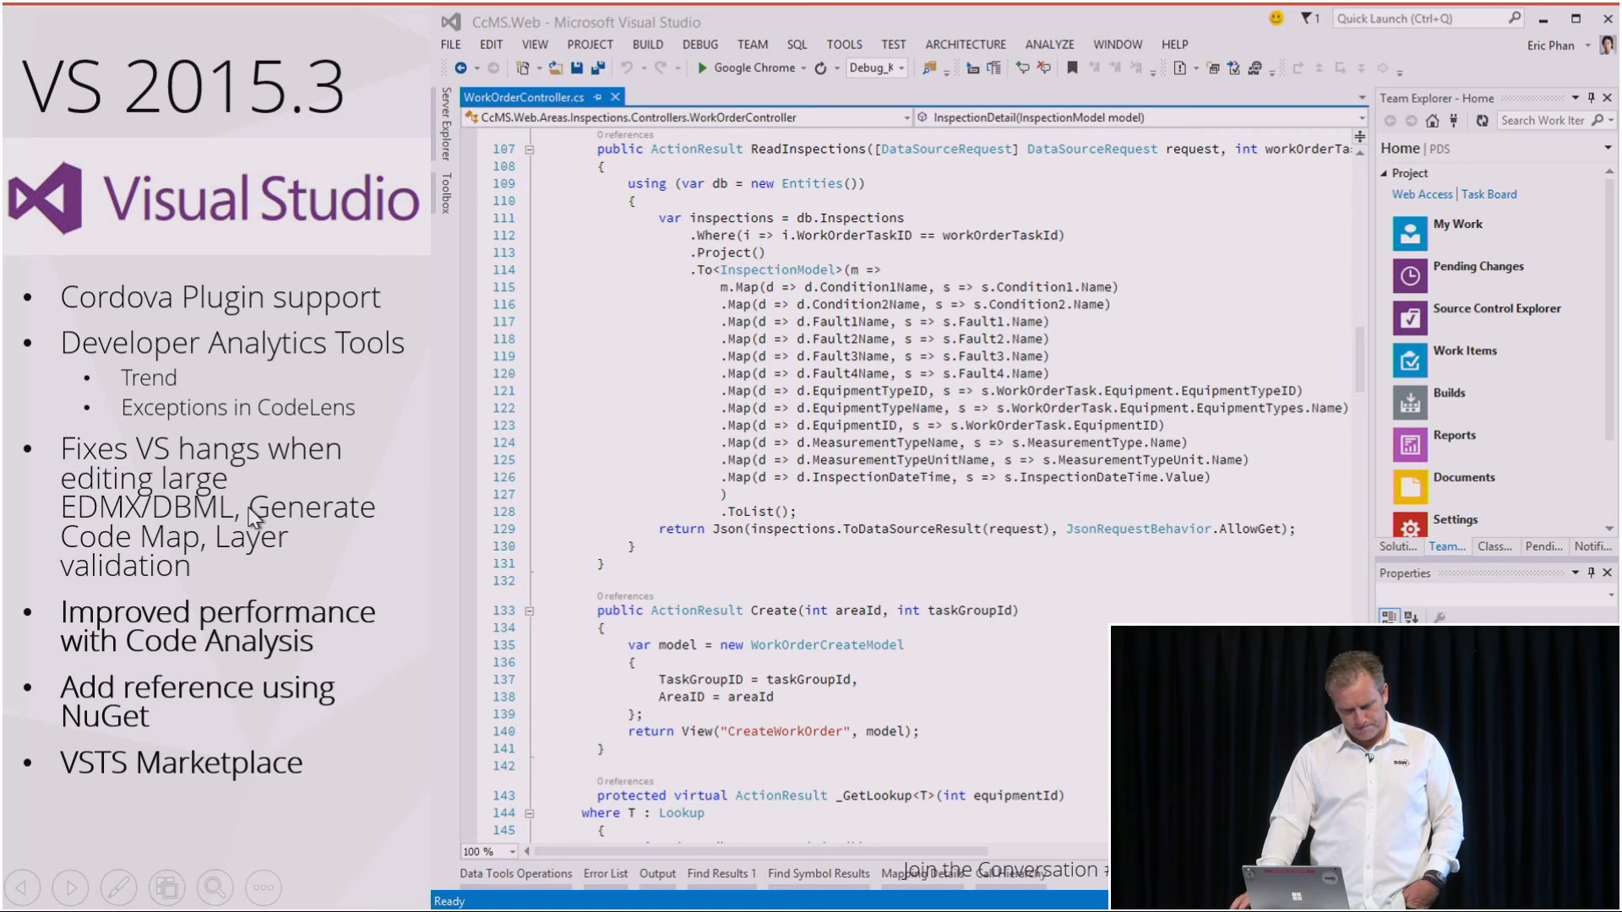
pyautogui.moveTo(310, 708)
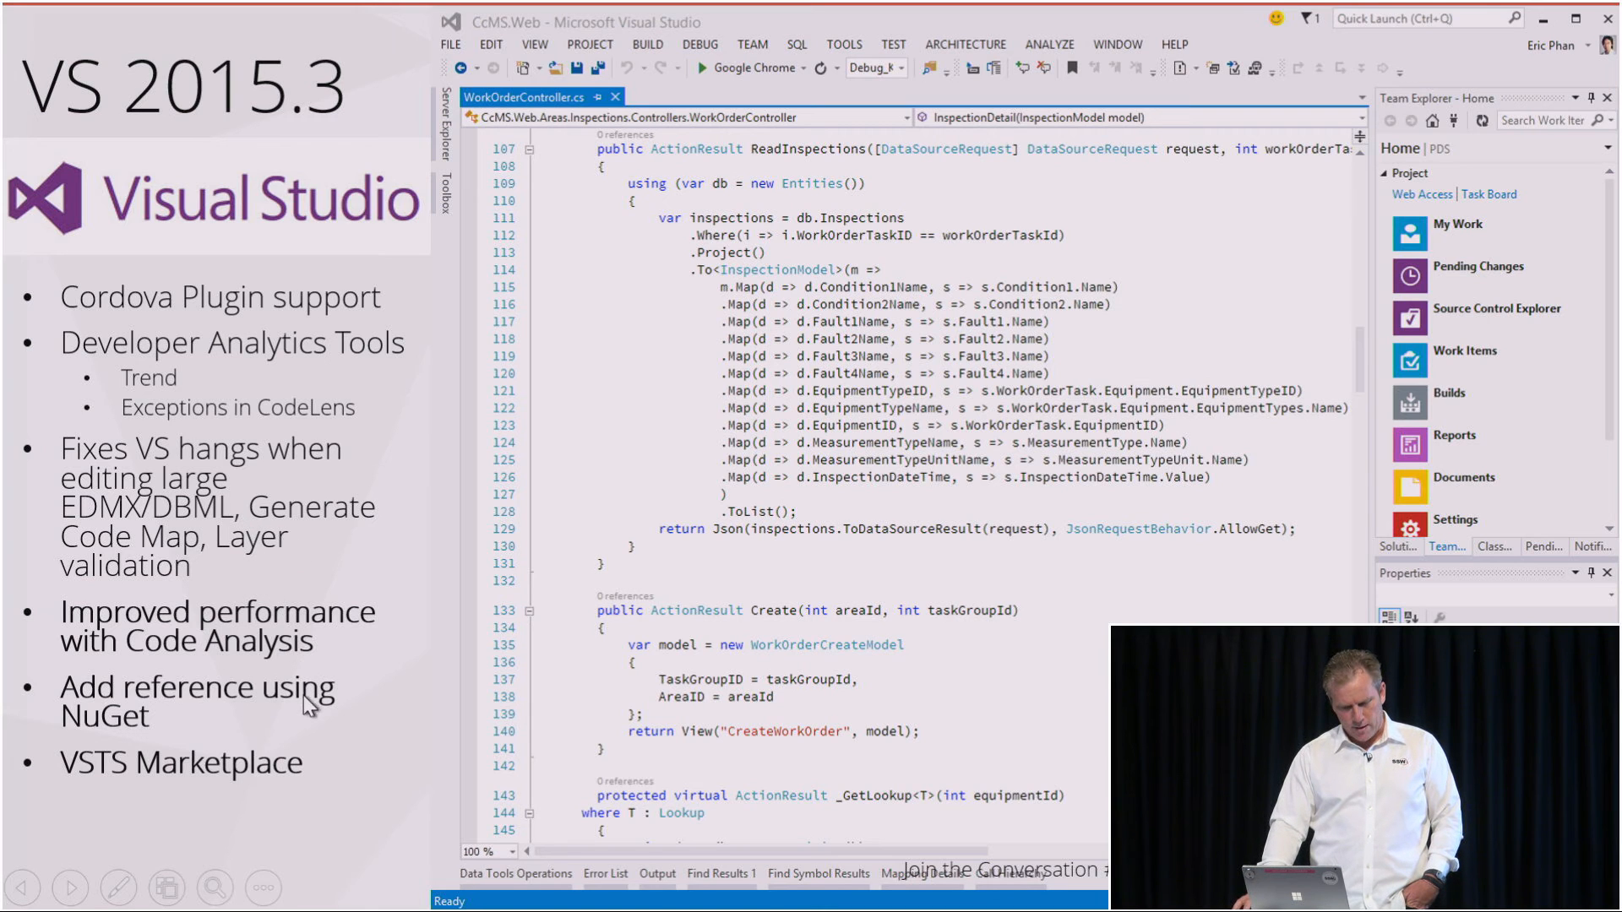
pyautogui.moveTo(360, 750)
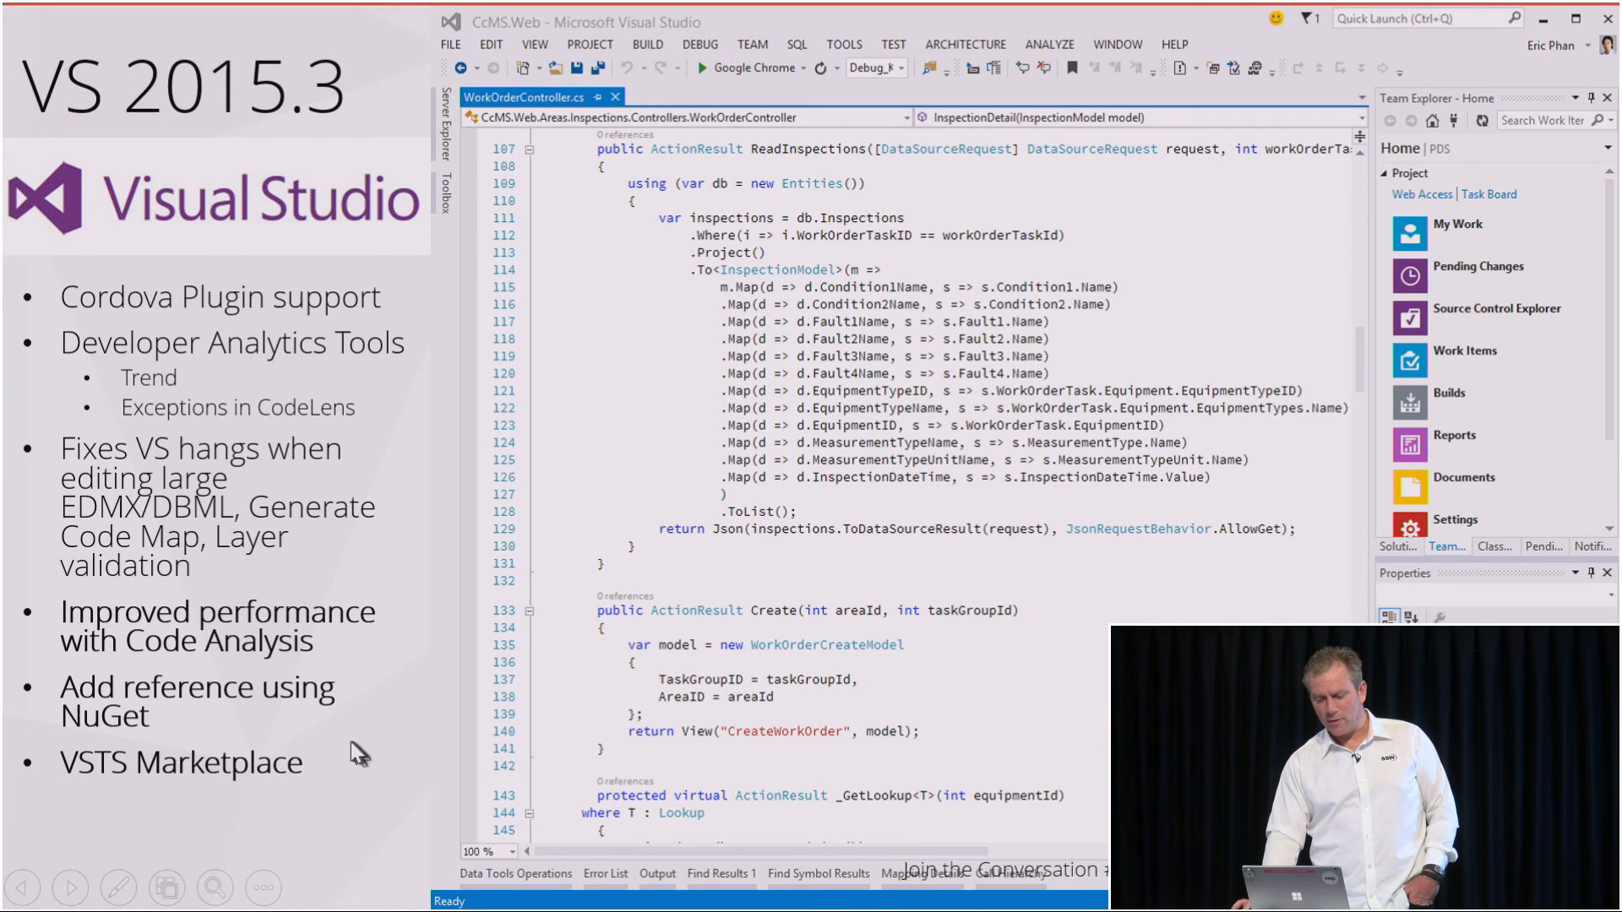
pyautogui.moveTo(362, 821)
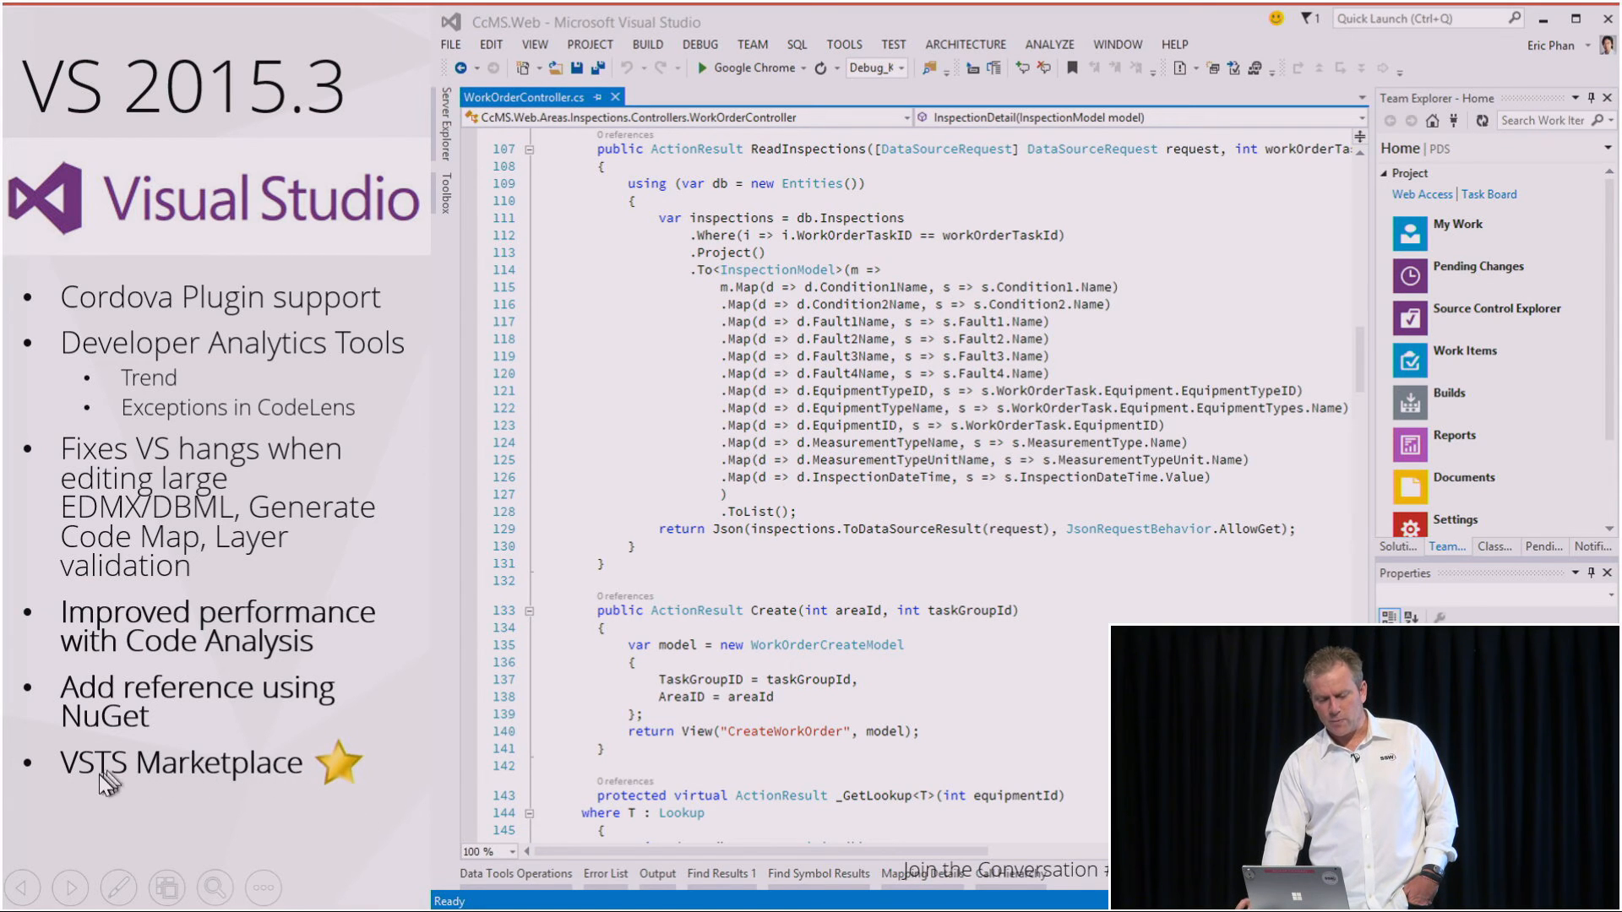
pyautogui.moveTo(268, 798)
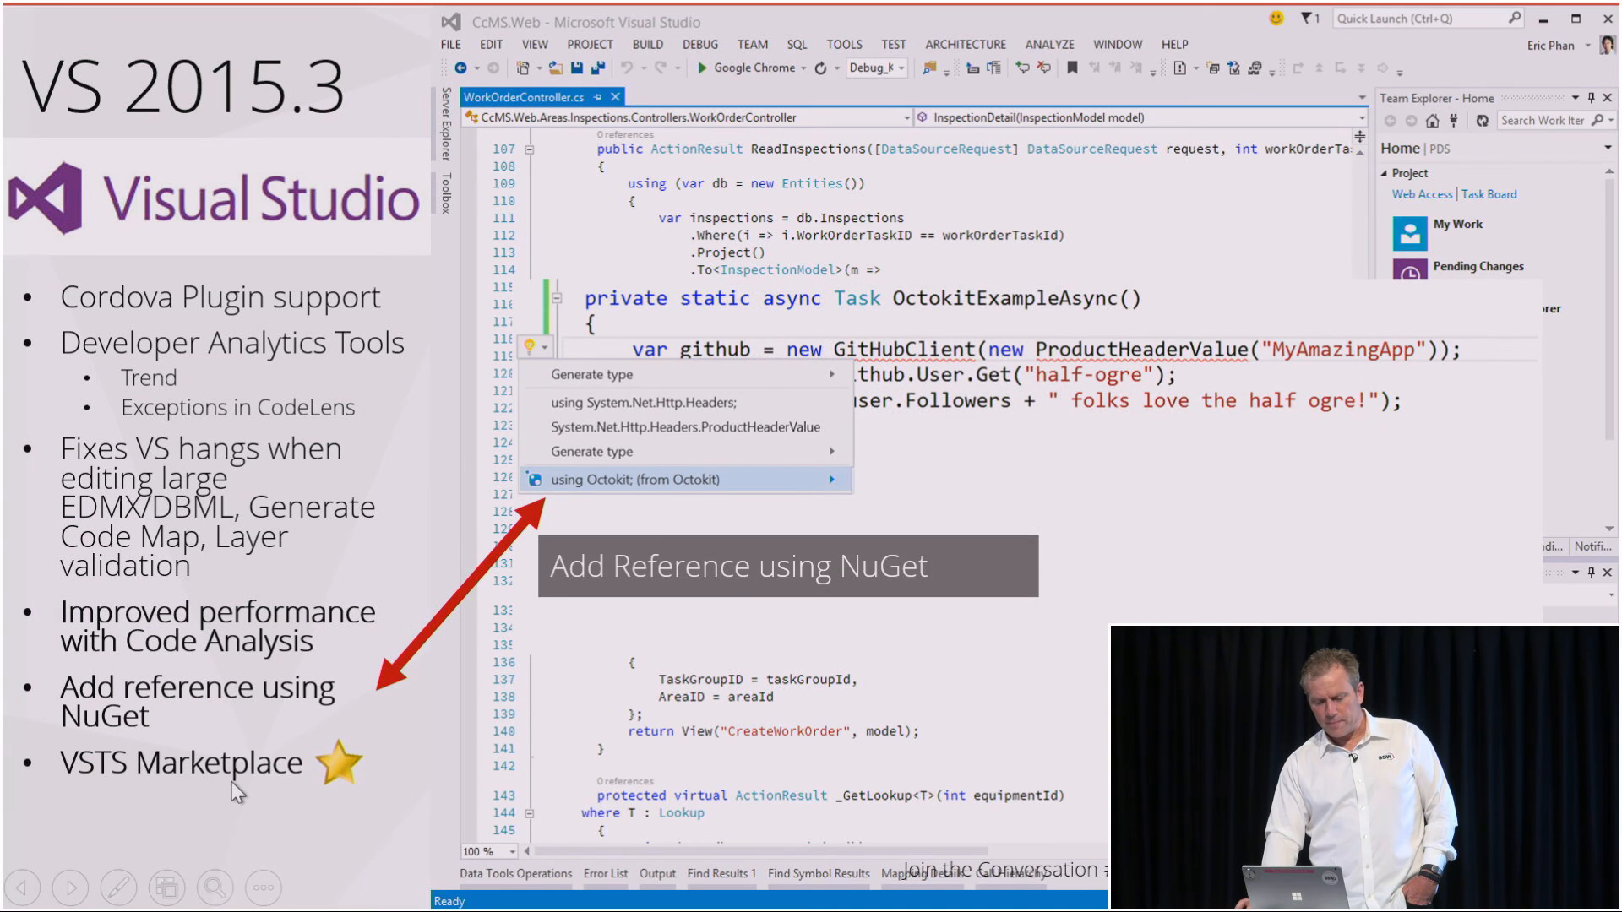
pyautogui.moveTo(410, 703)
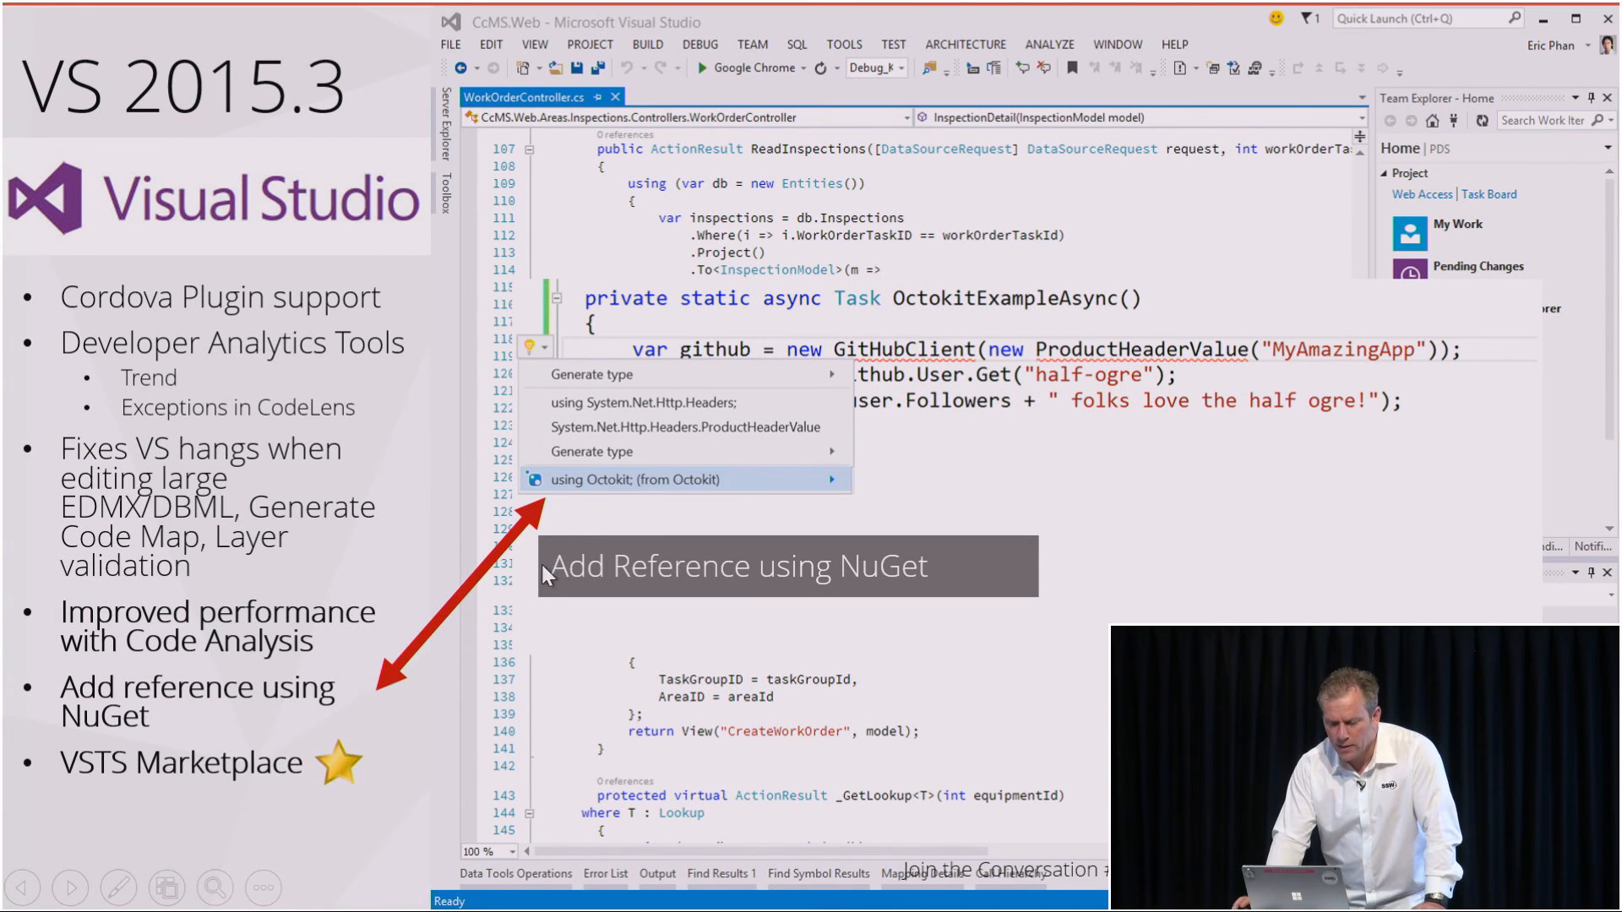
pyautogui.moveTo(794, 365)
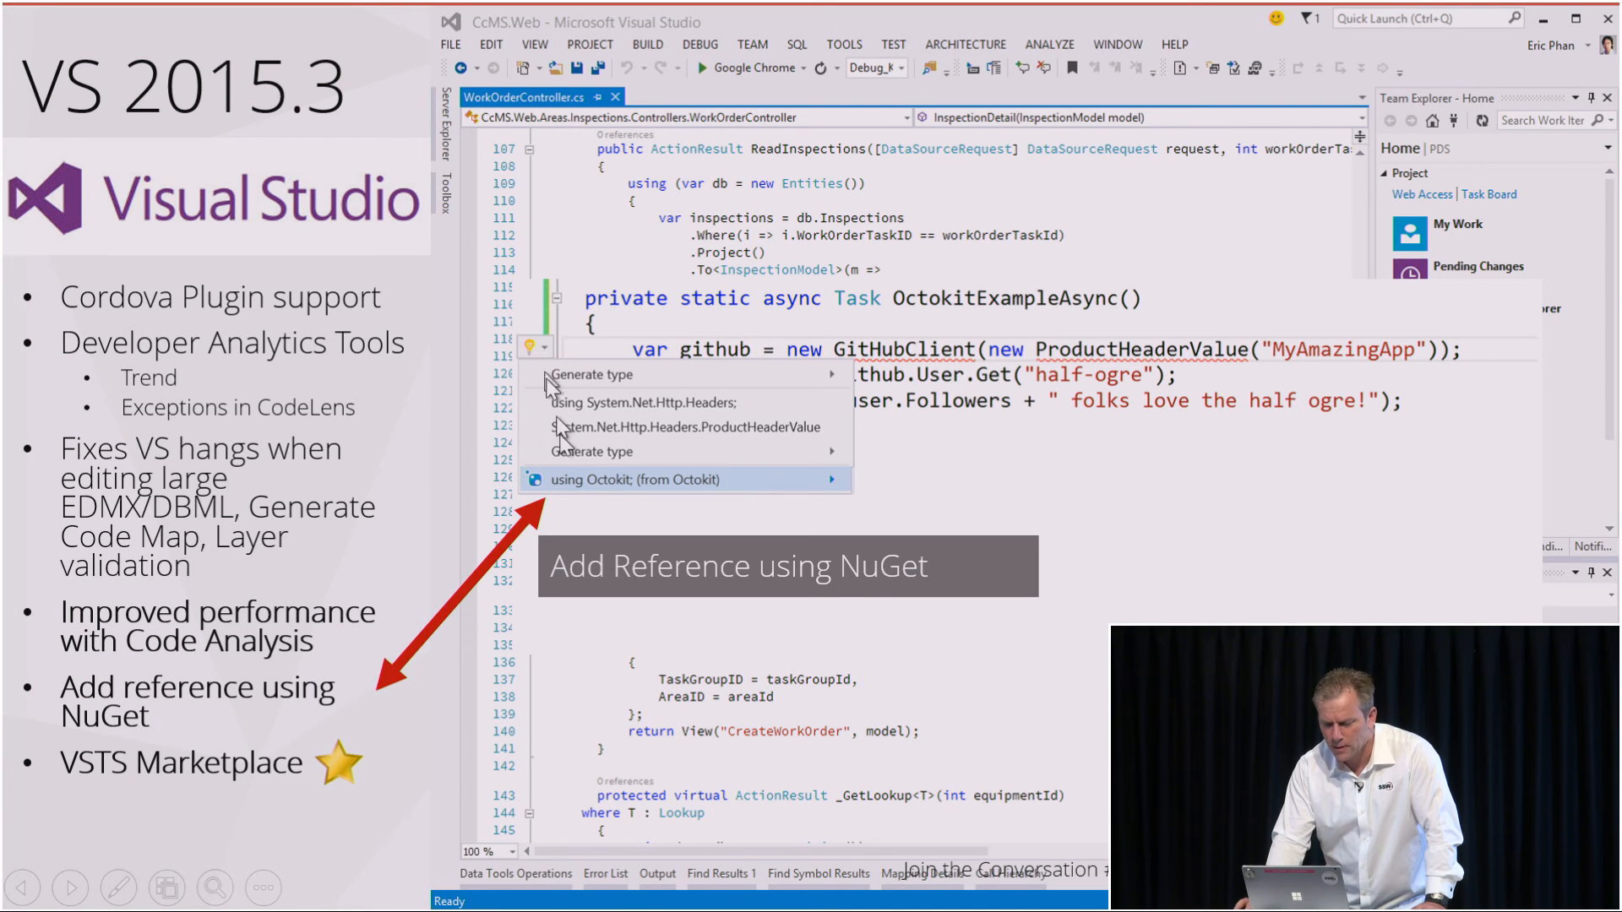
pyautogui.moveTo(606, 495)
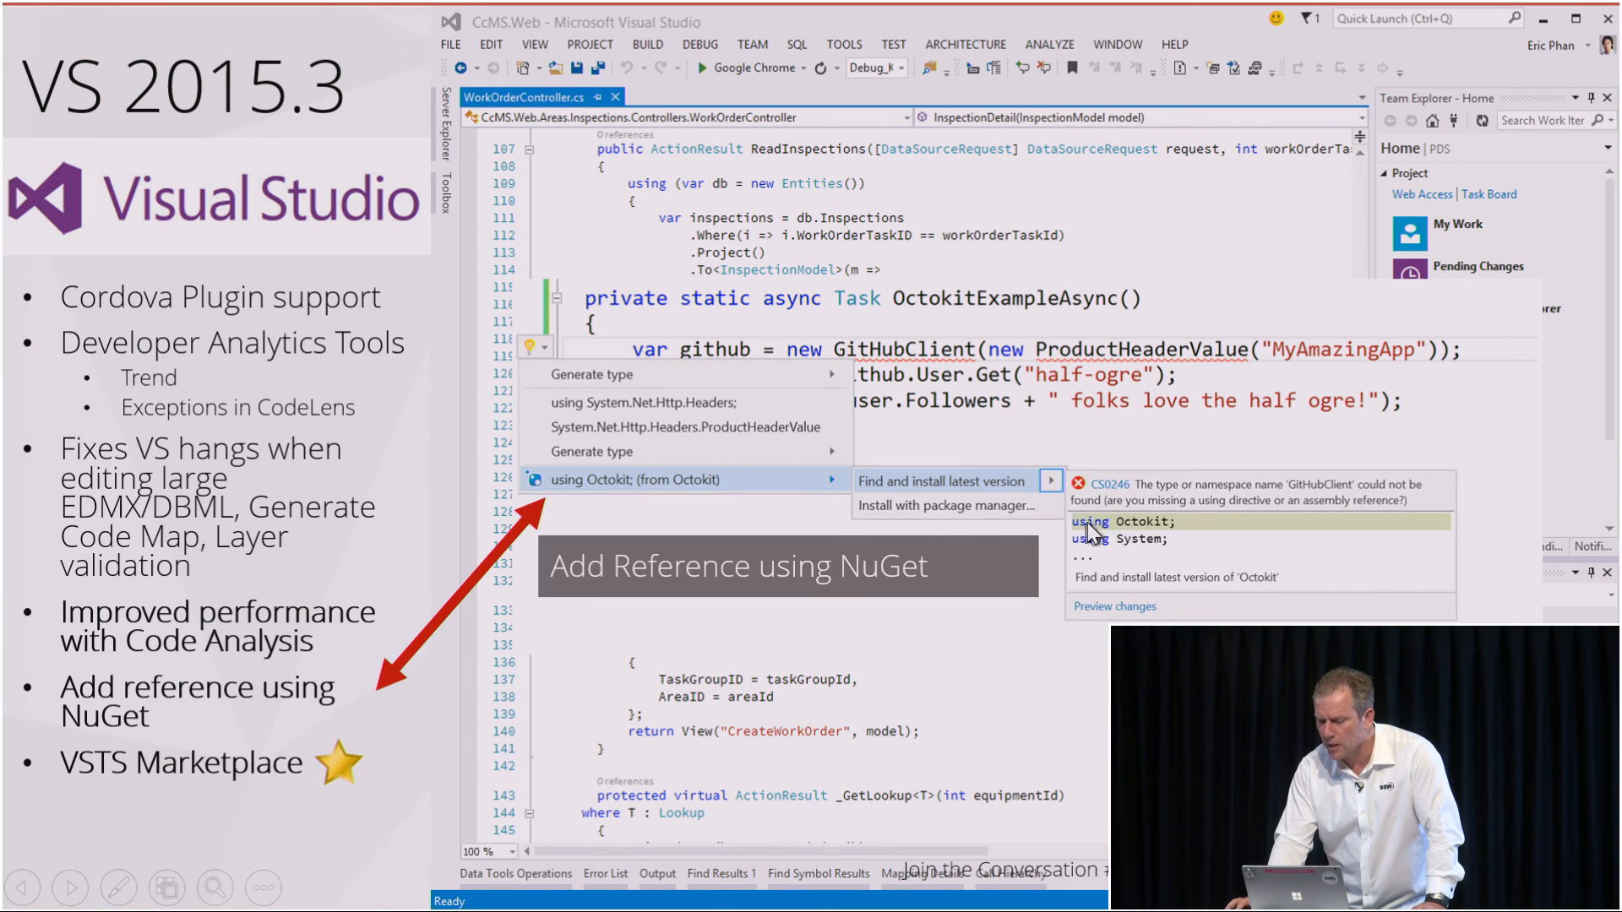
pyautogui.moveTo(1163, 544)
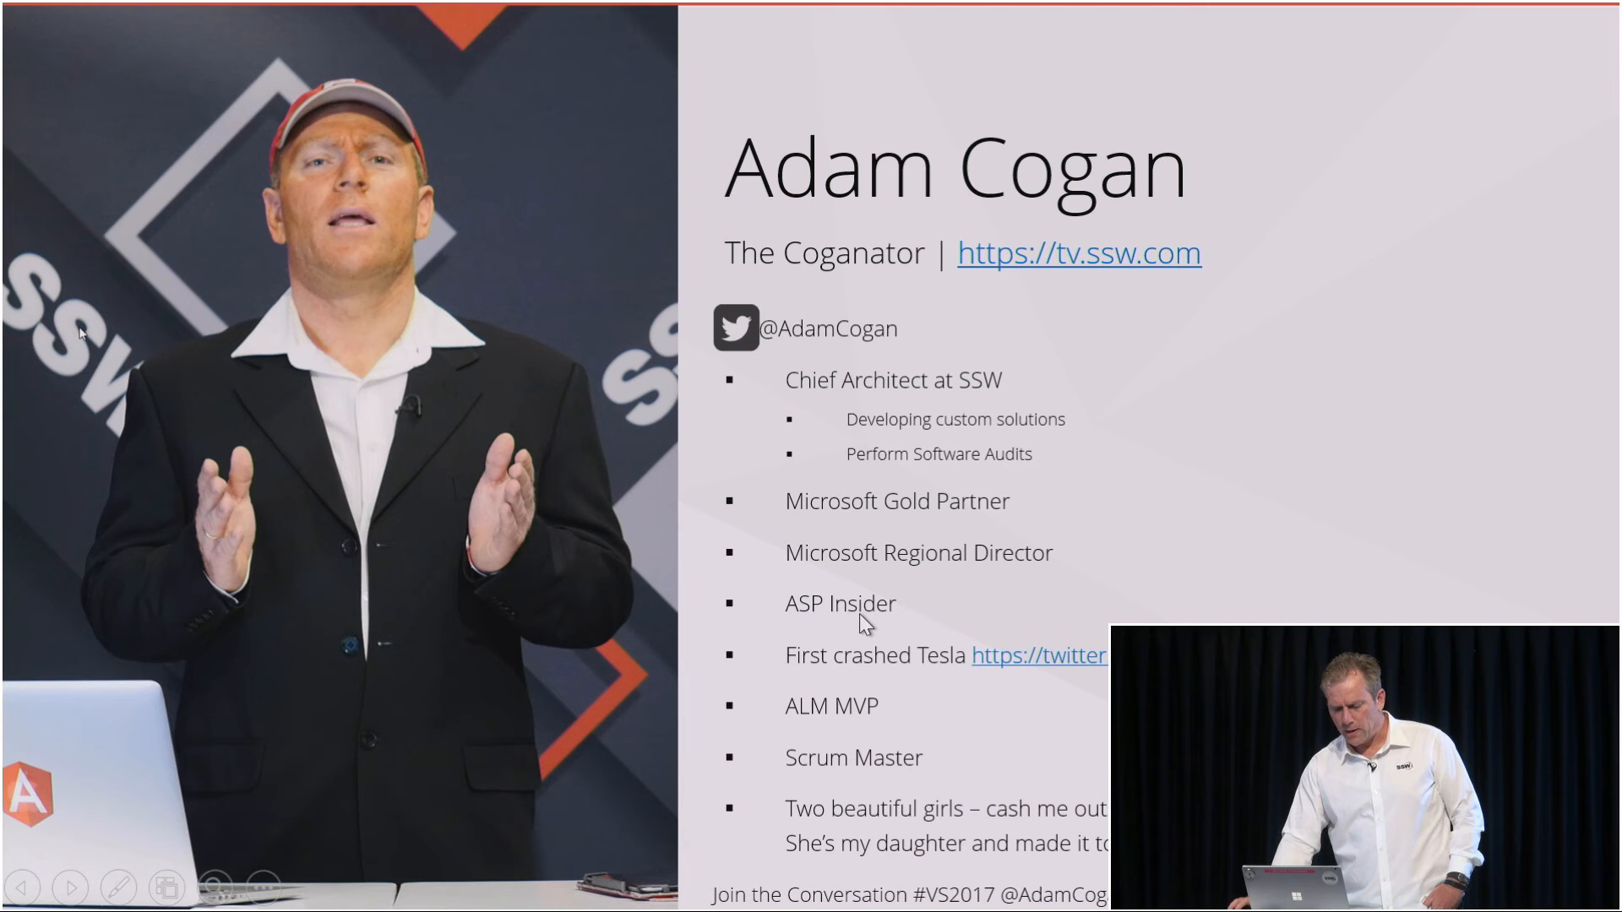
# Step: Follow the twitter.com link beside First crashed Tesla on the bio slide
pyautogui.click(1039, 656)
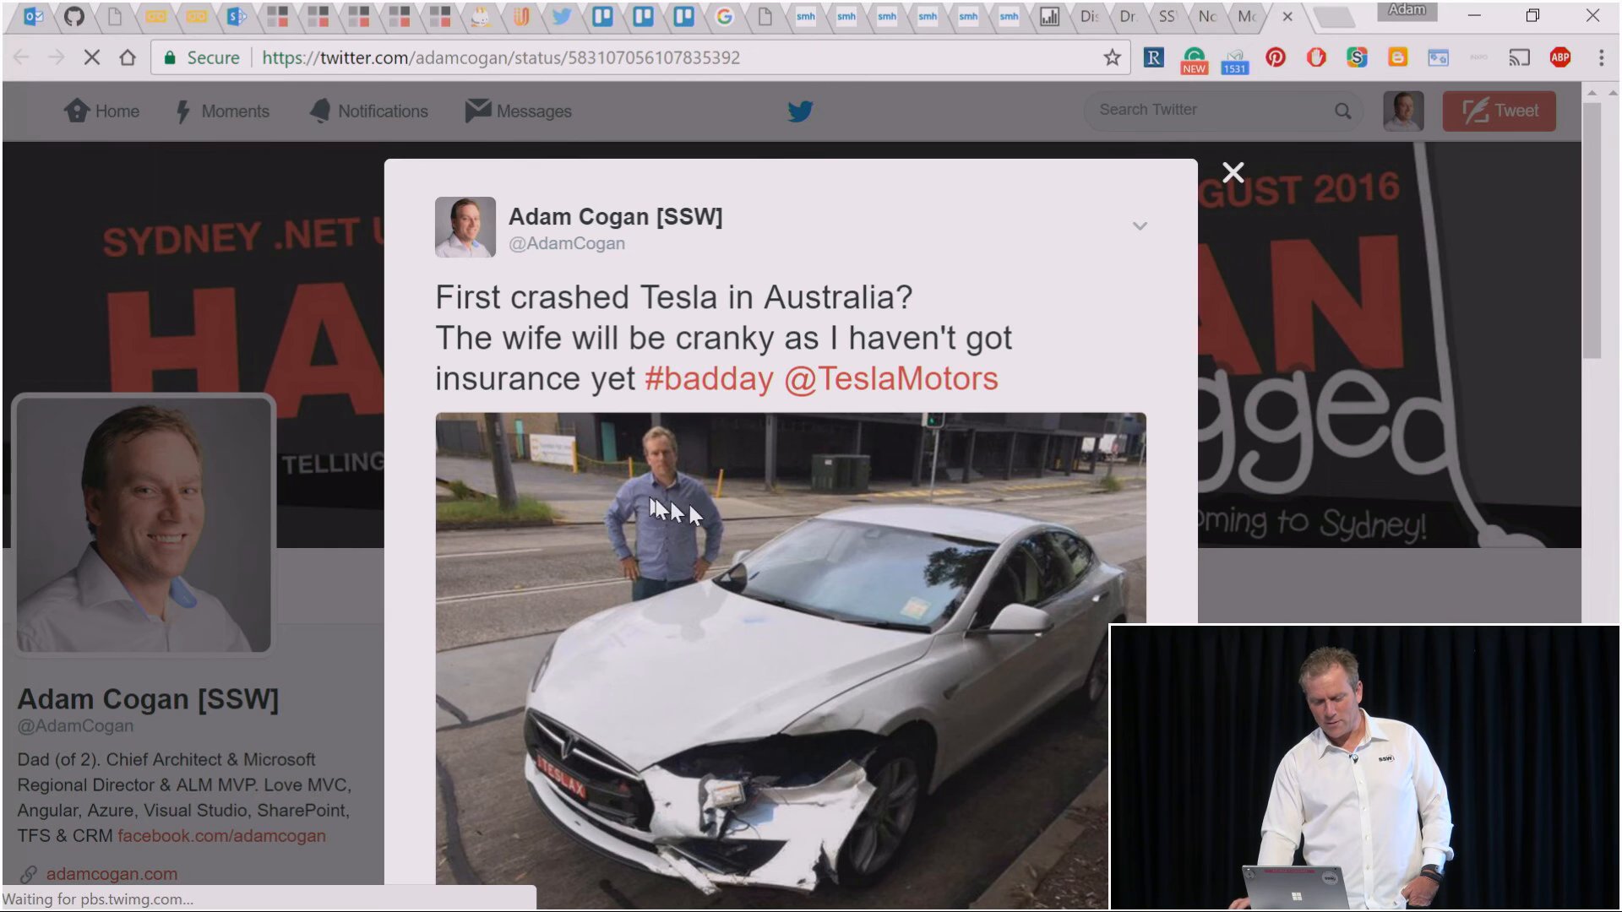
# Step: Scroll the tweet to show the full crashed Tesla photo, 4 retweets and 2 likes
pyautogui.scroll(-3)
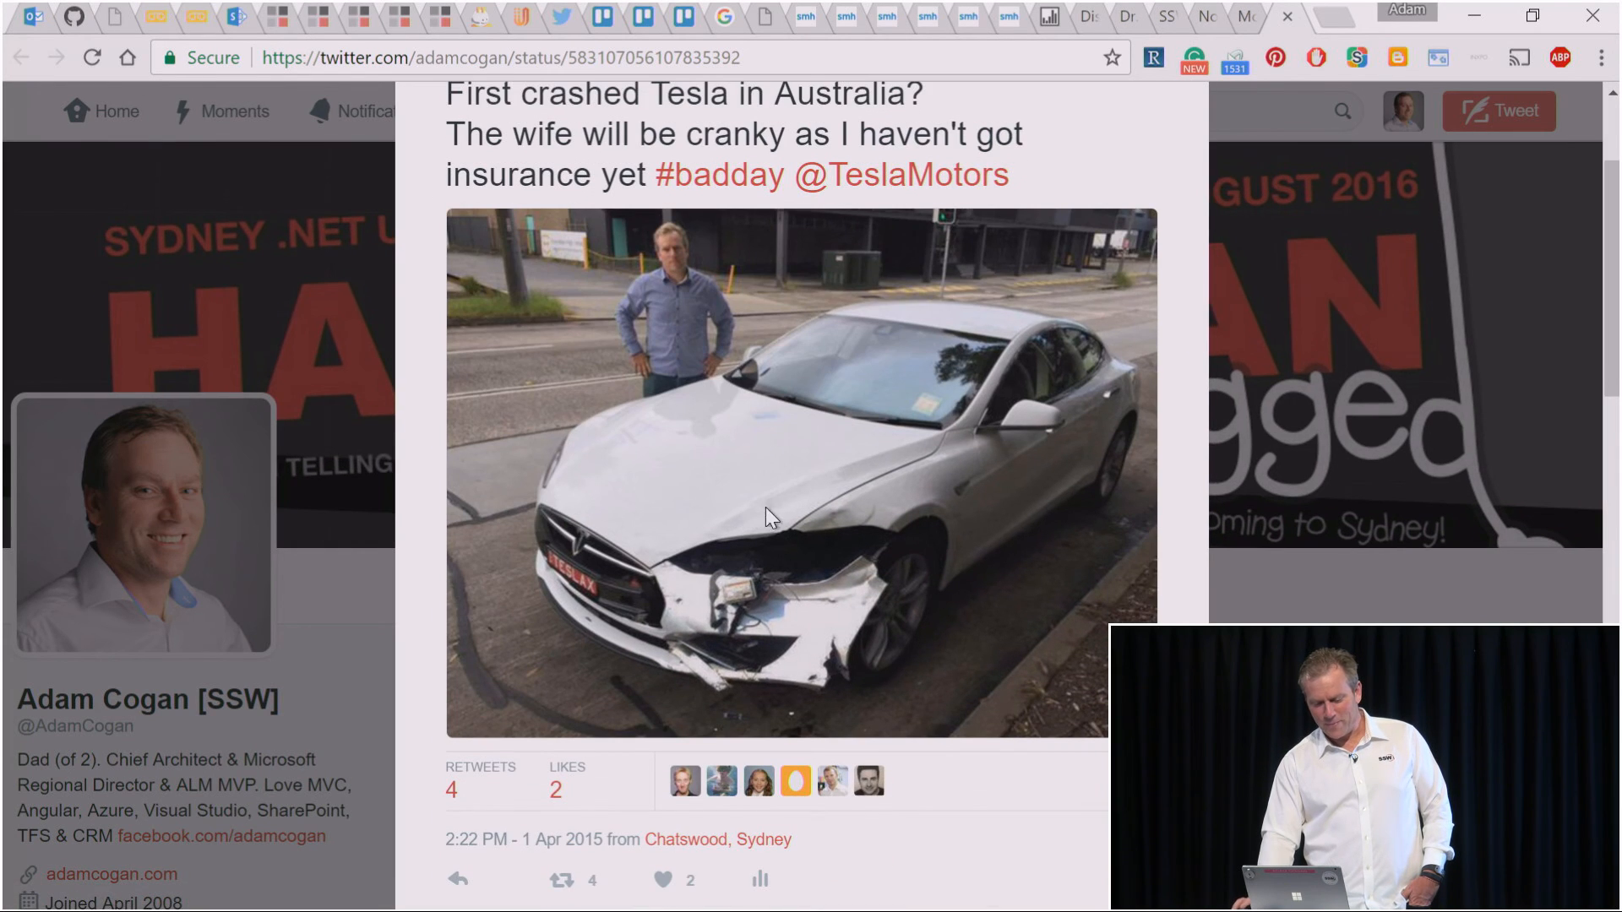
pyautogui.moveTo(889, 727)
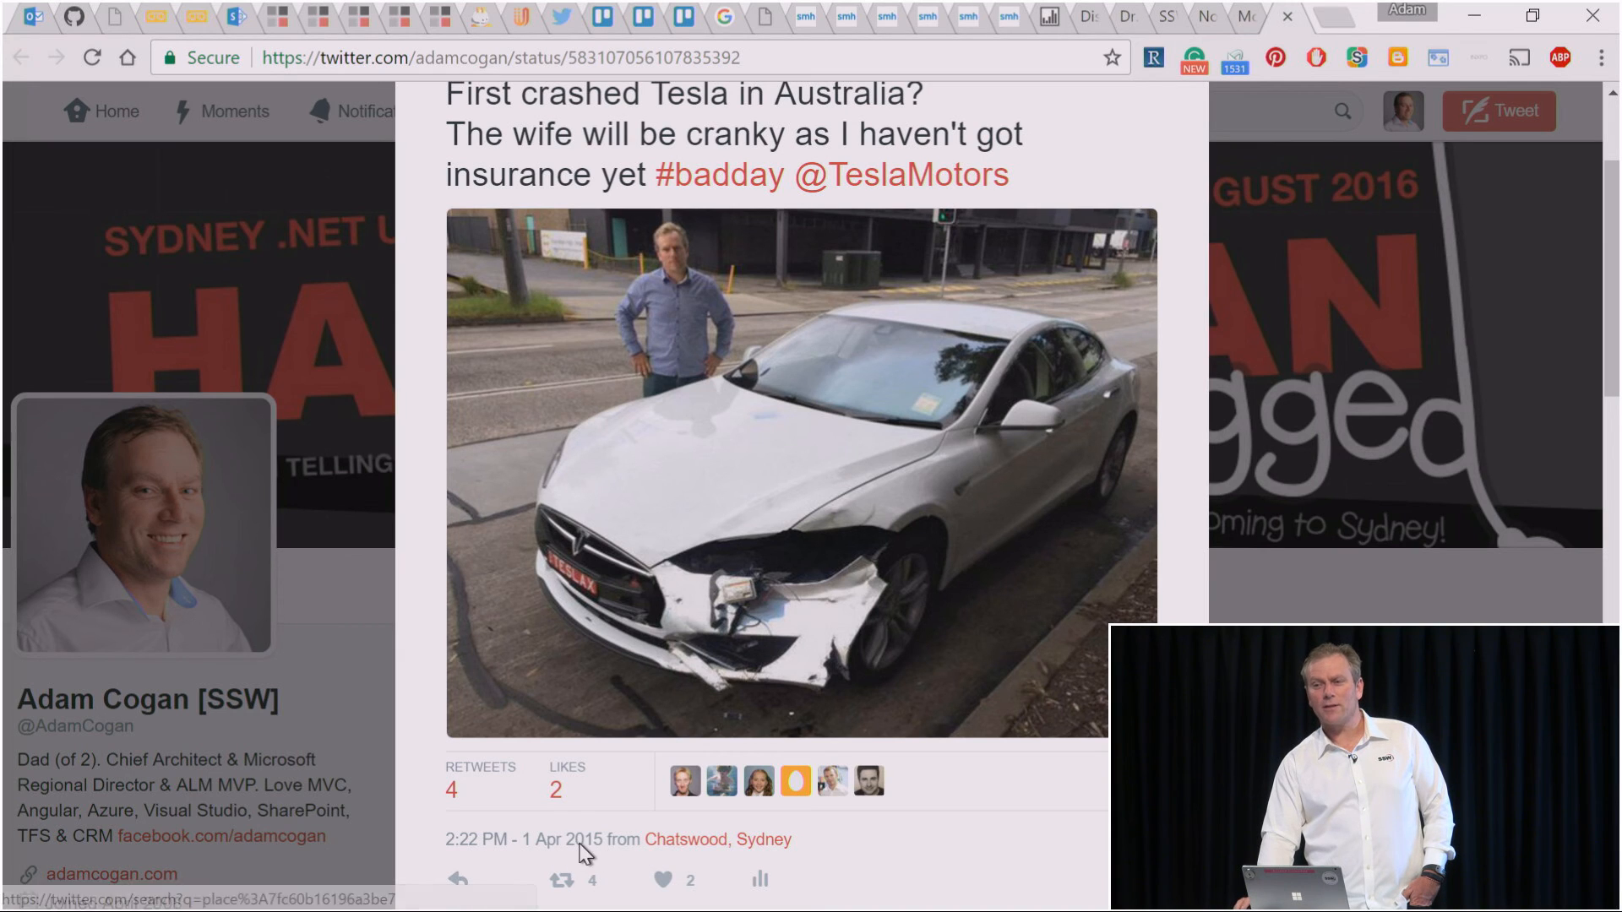
pyautogui.moveTo(879, 649)
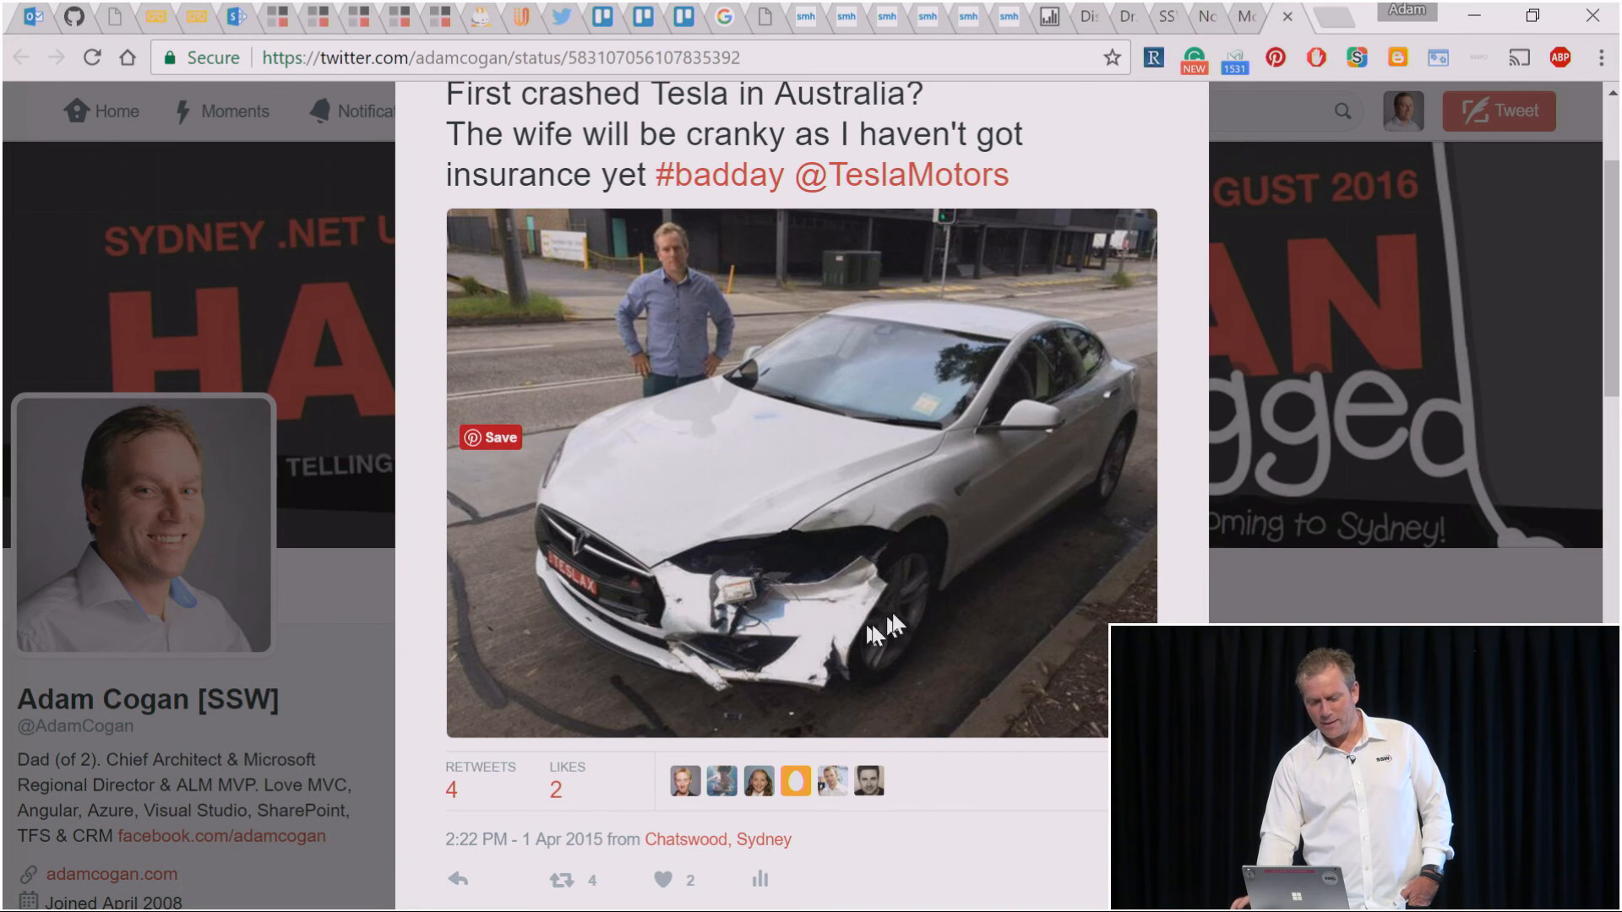
pyautogui.moveTo(1009, 542)
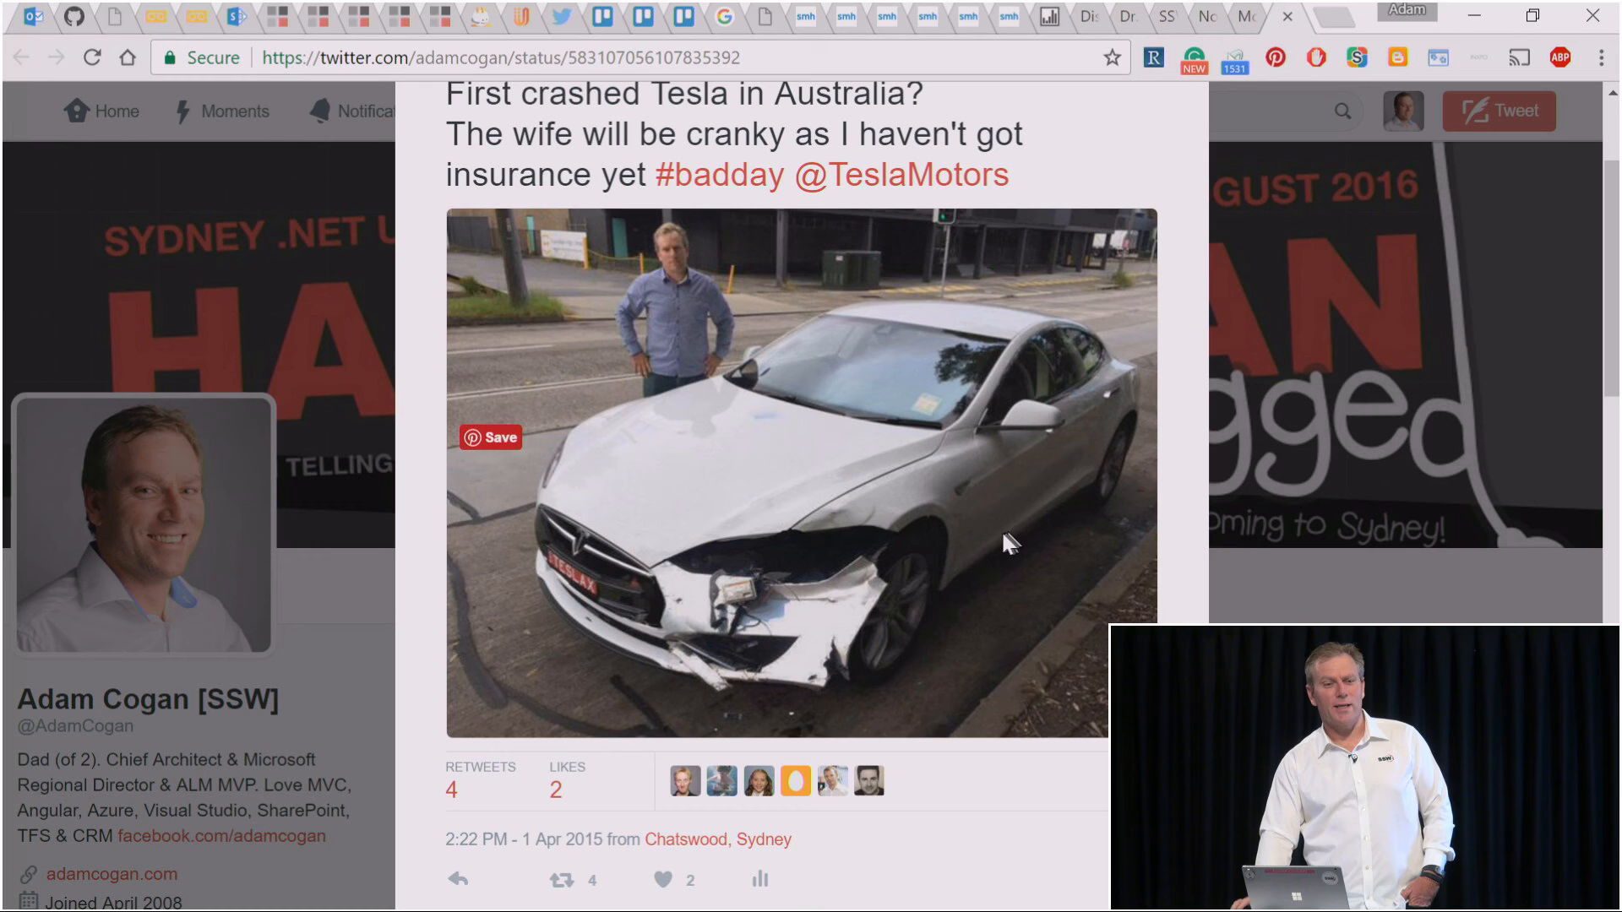
pyautogui.moveTo(1003, 532)
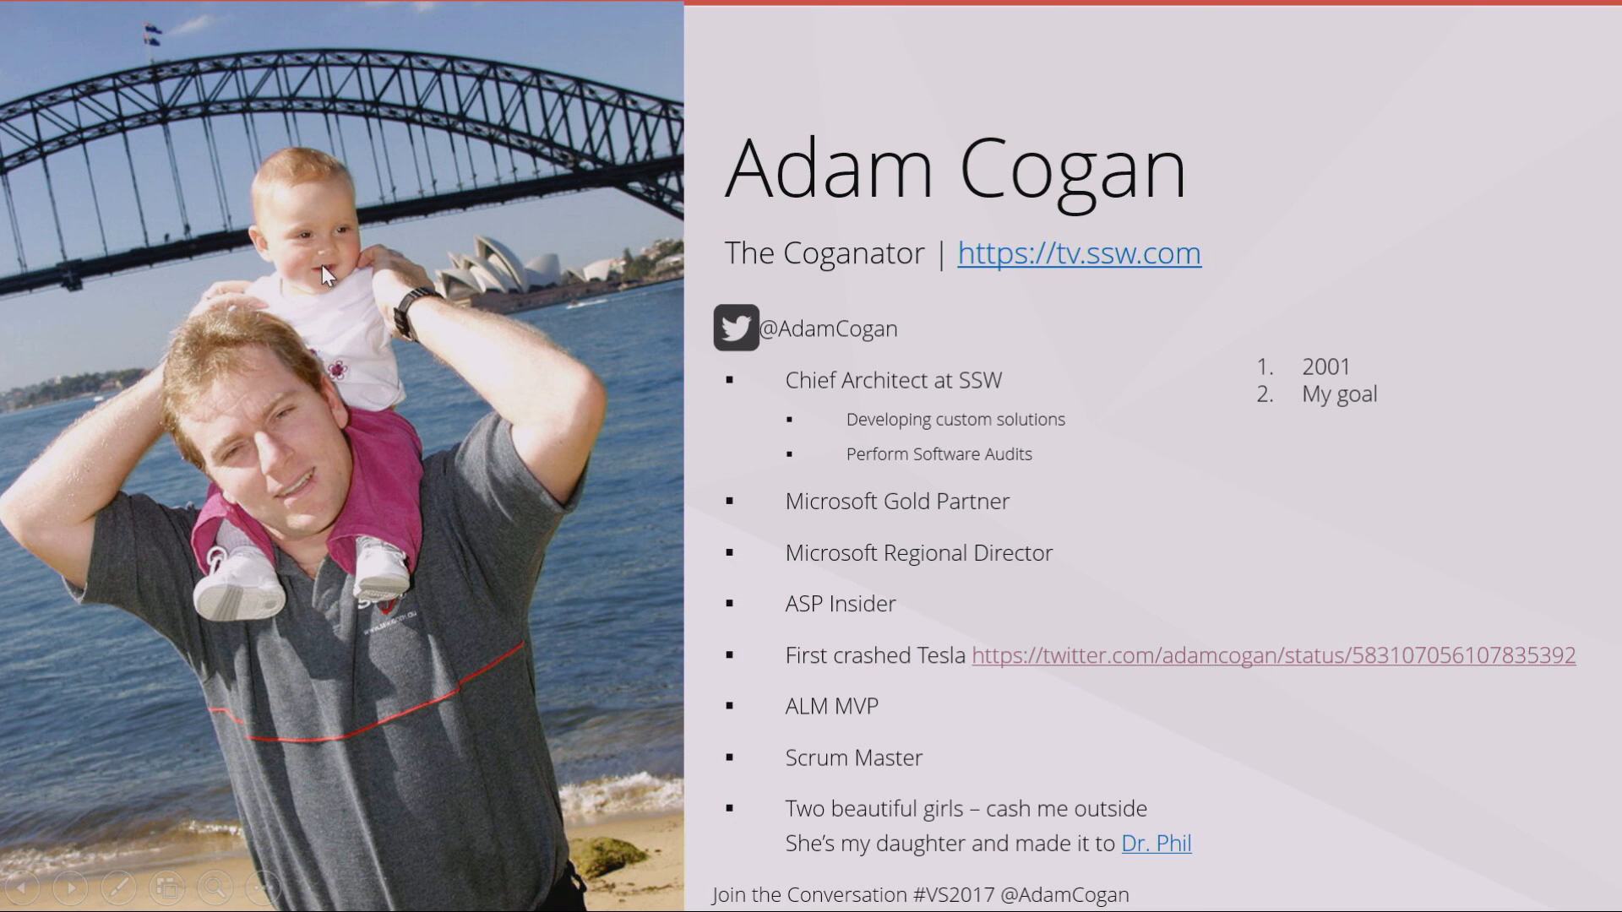
pyautogui.moveTo(348, 267)
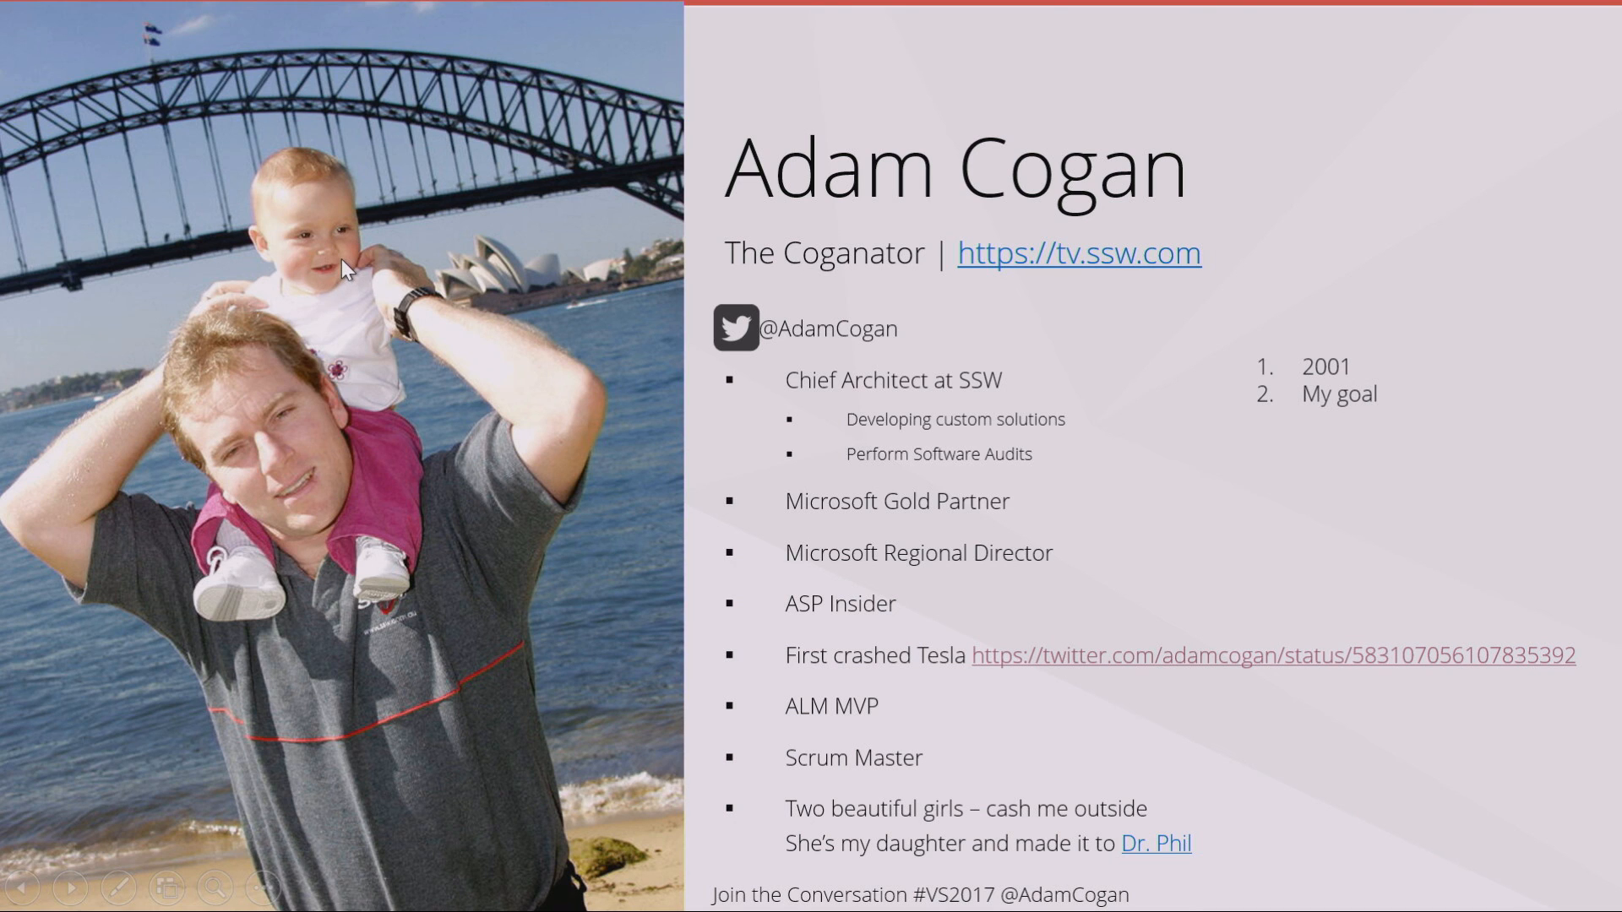